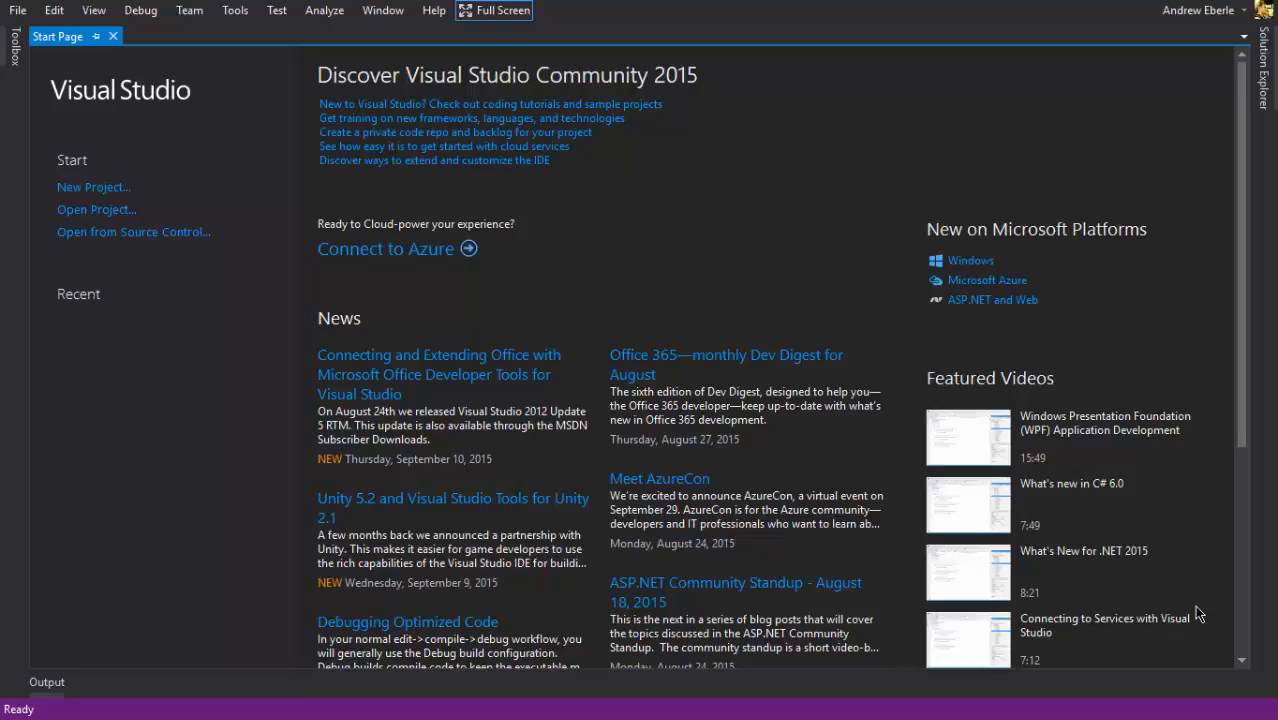
{"action": "mouse_move", "coordinate": [100, 188]}
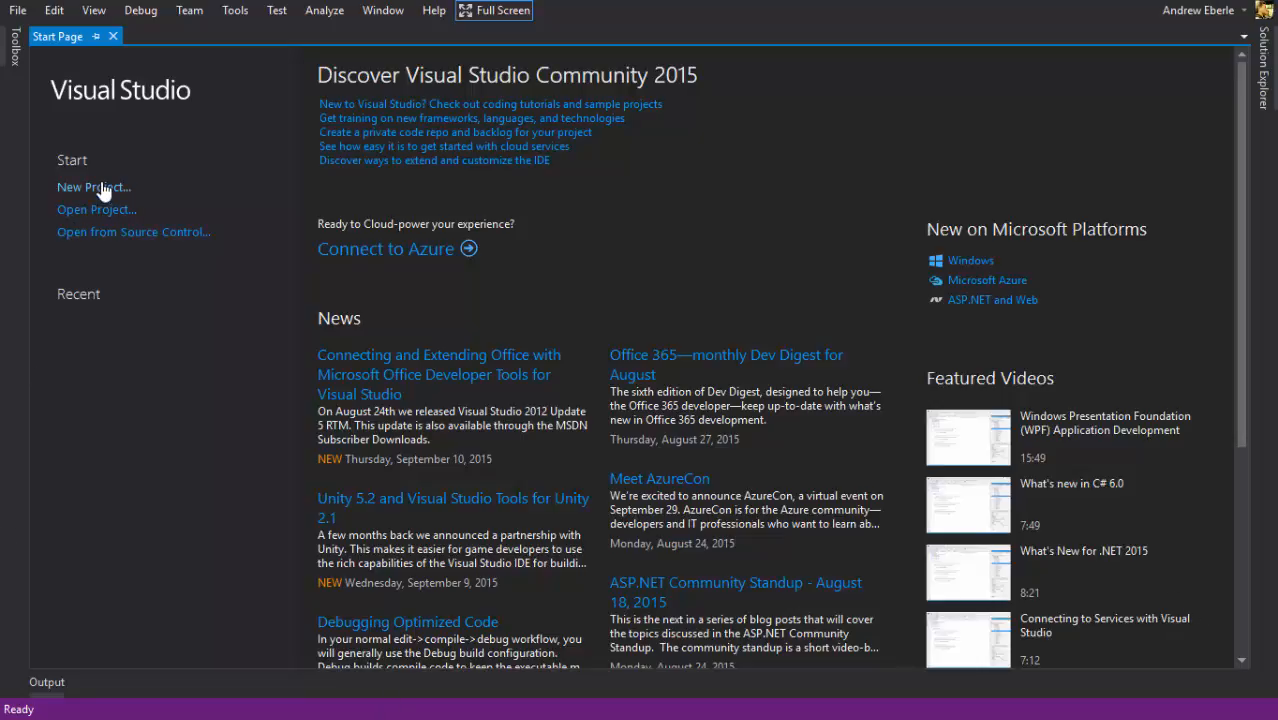
Step: Create a new Visual Basic Windows Phone Blank App project named 'messagebox app yes no'
{"action": "left_click", "coordinate": [92, 188]}
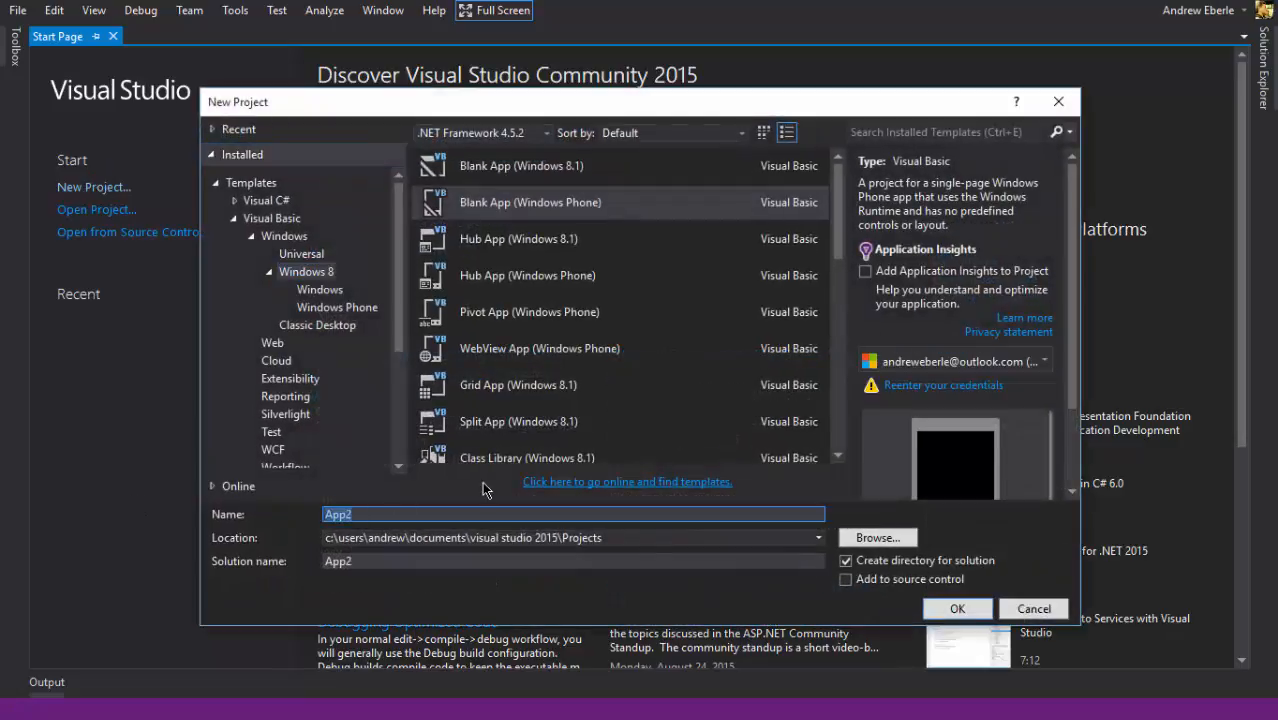
{"action": "type", "text": "messge"}
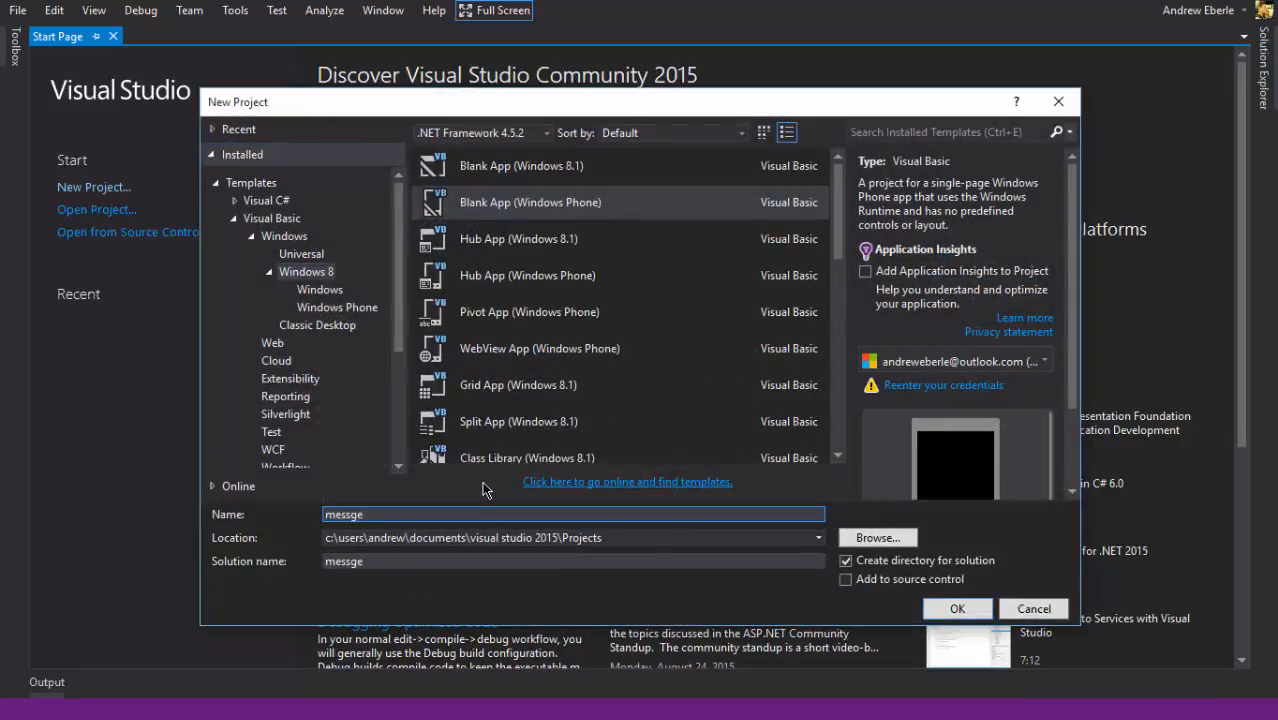
{"action": "type", "text": "messagebox"}
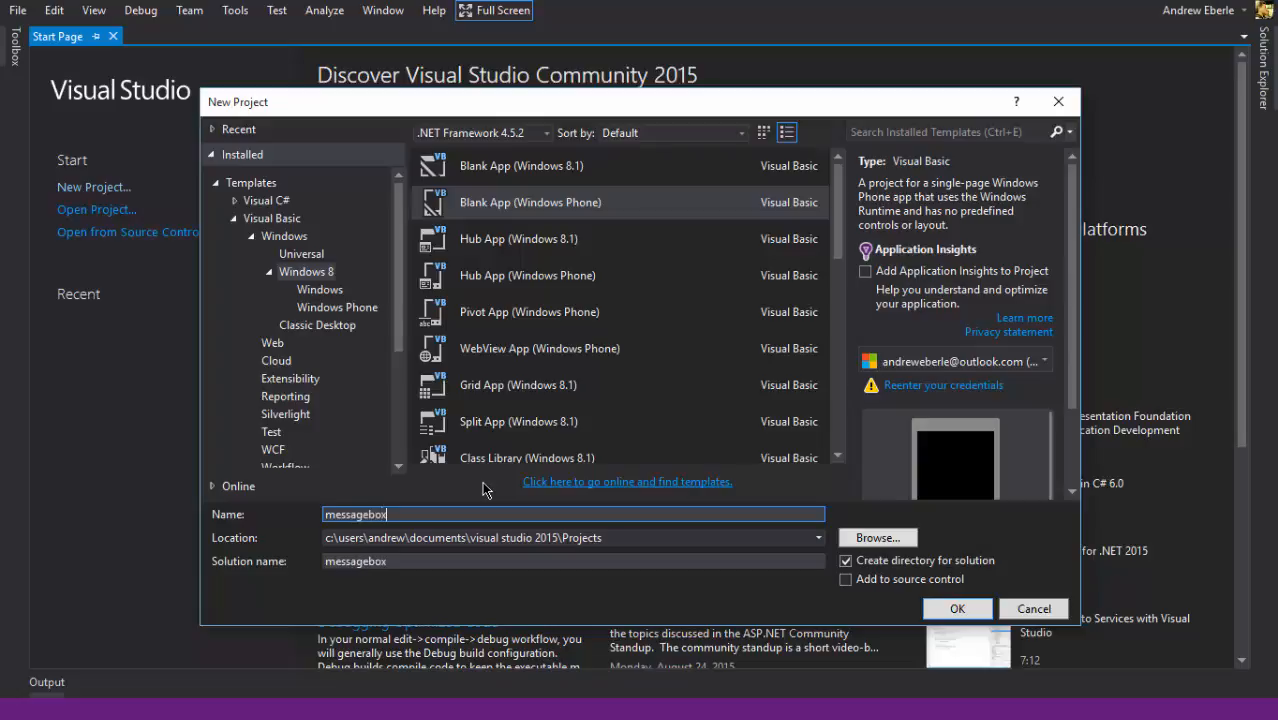
{"action": "type", "text": "app yes n"}
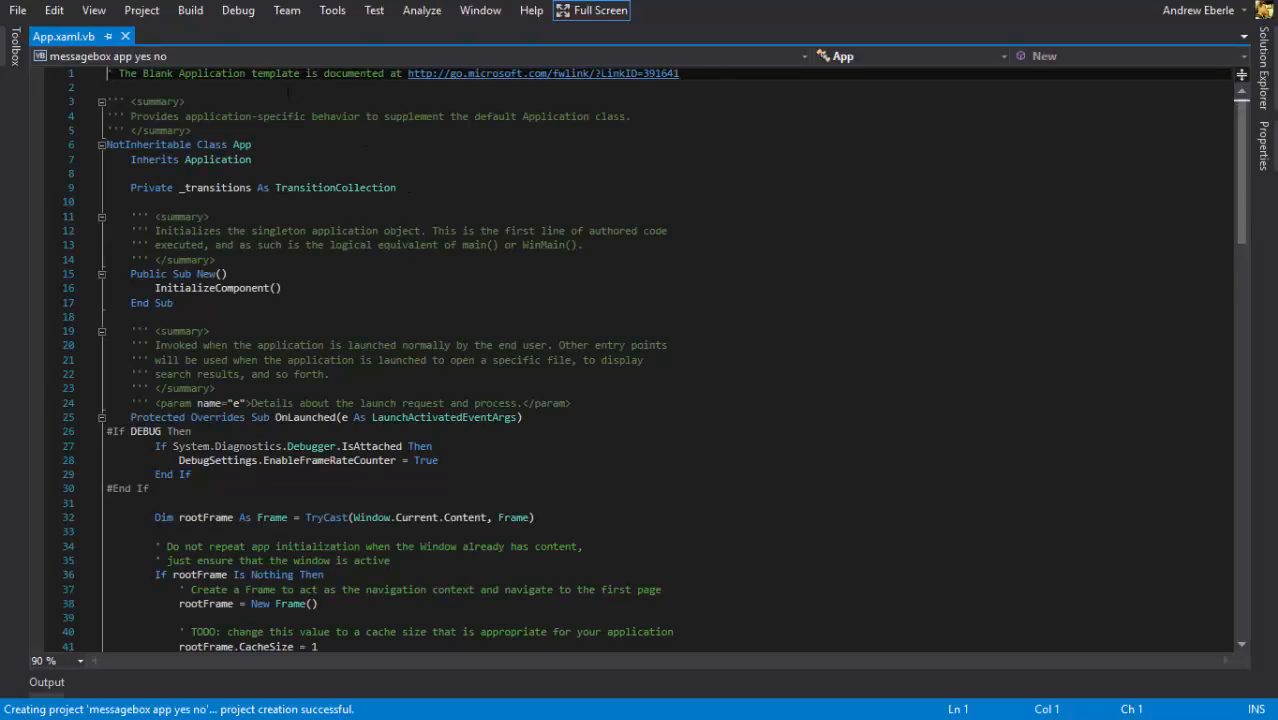
{"action": "mouse_move", "coordinate": [244, 36]}
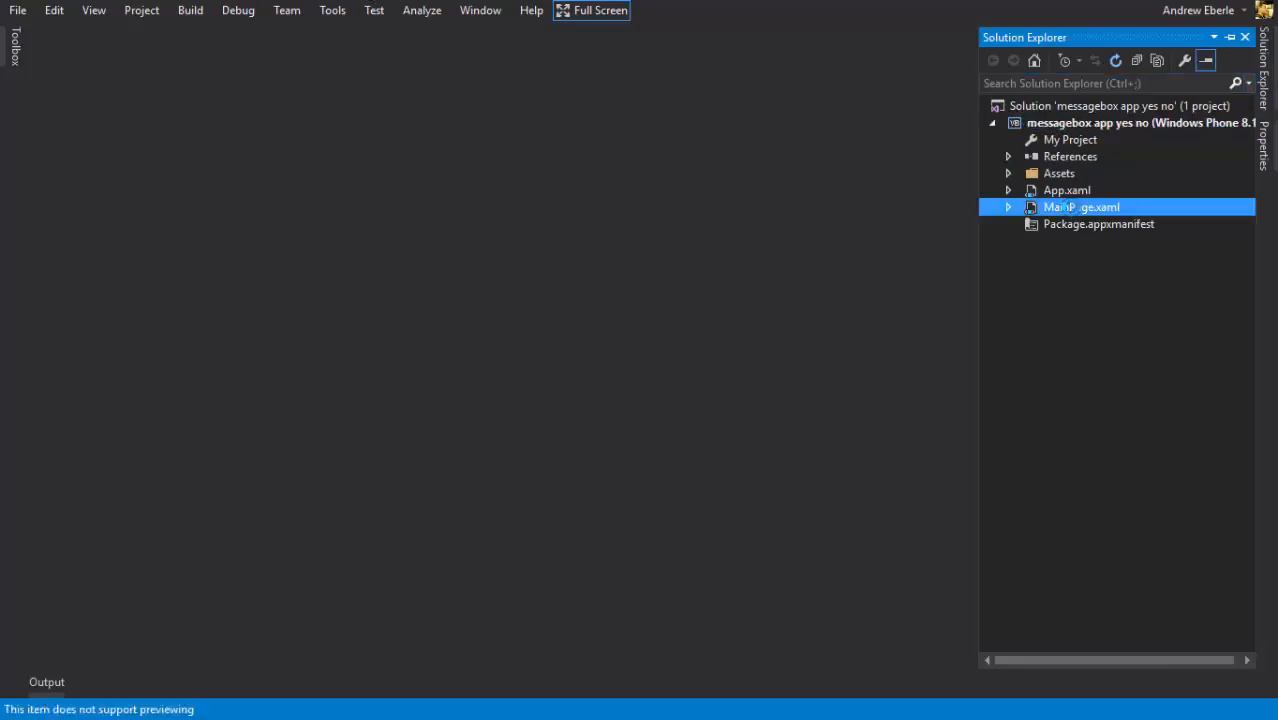
Step: Load MainPage.xaml from Solution Explorer into the designer
{"action": "double_click", "coordinate": [1080, 206]}
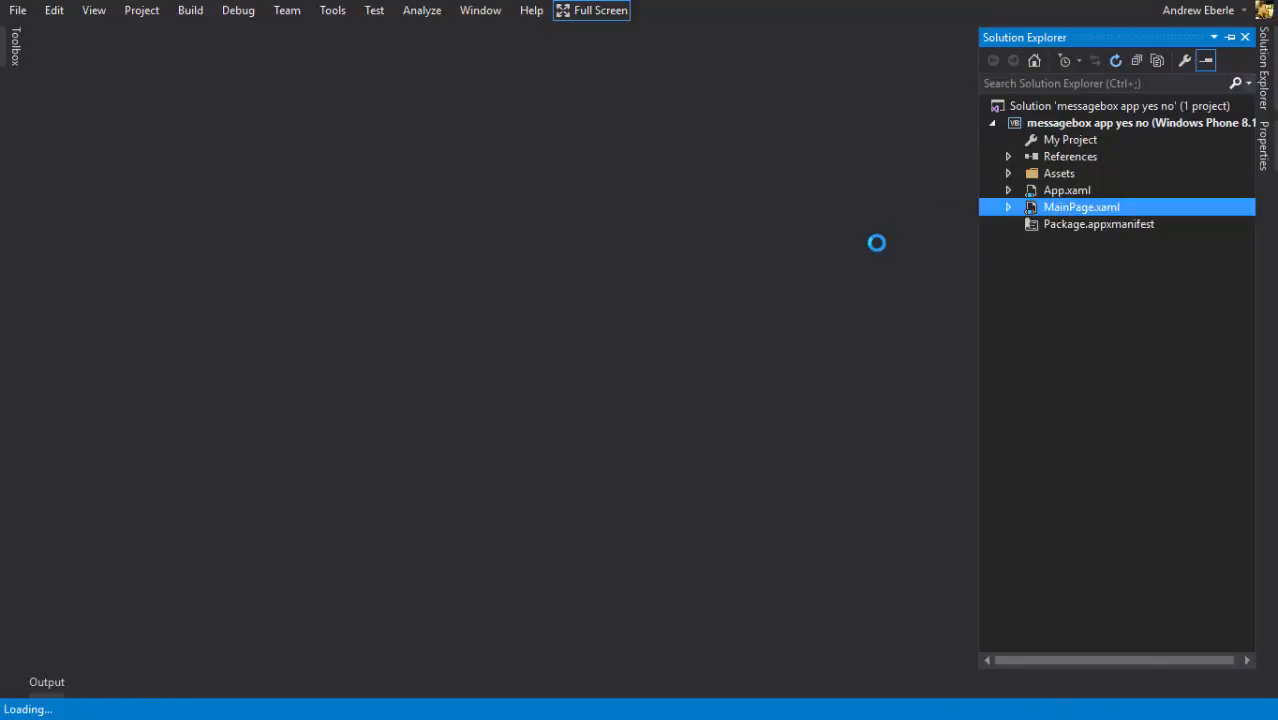
{"action": "double_click", "coordinate": [1080, 206]}
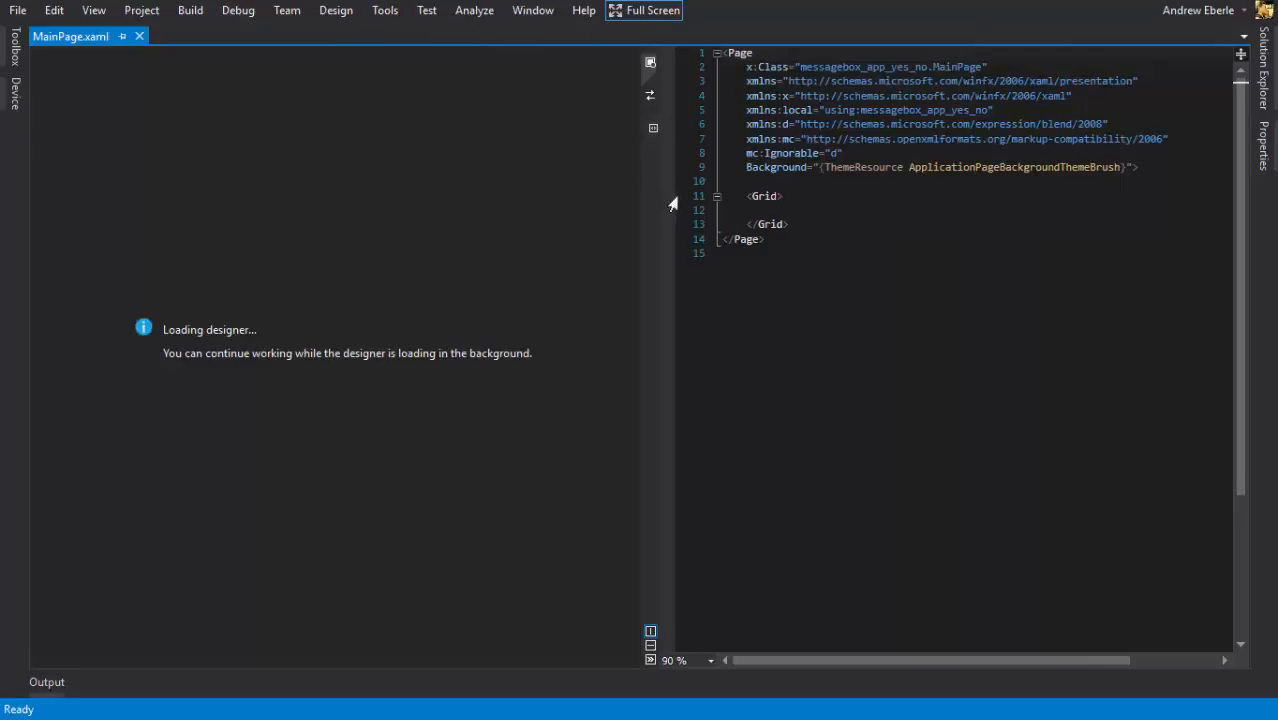
{"action": "mouse_move", "coordinate": [536, 216]}
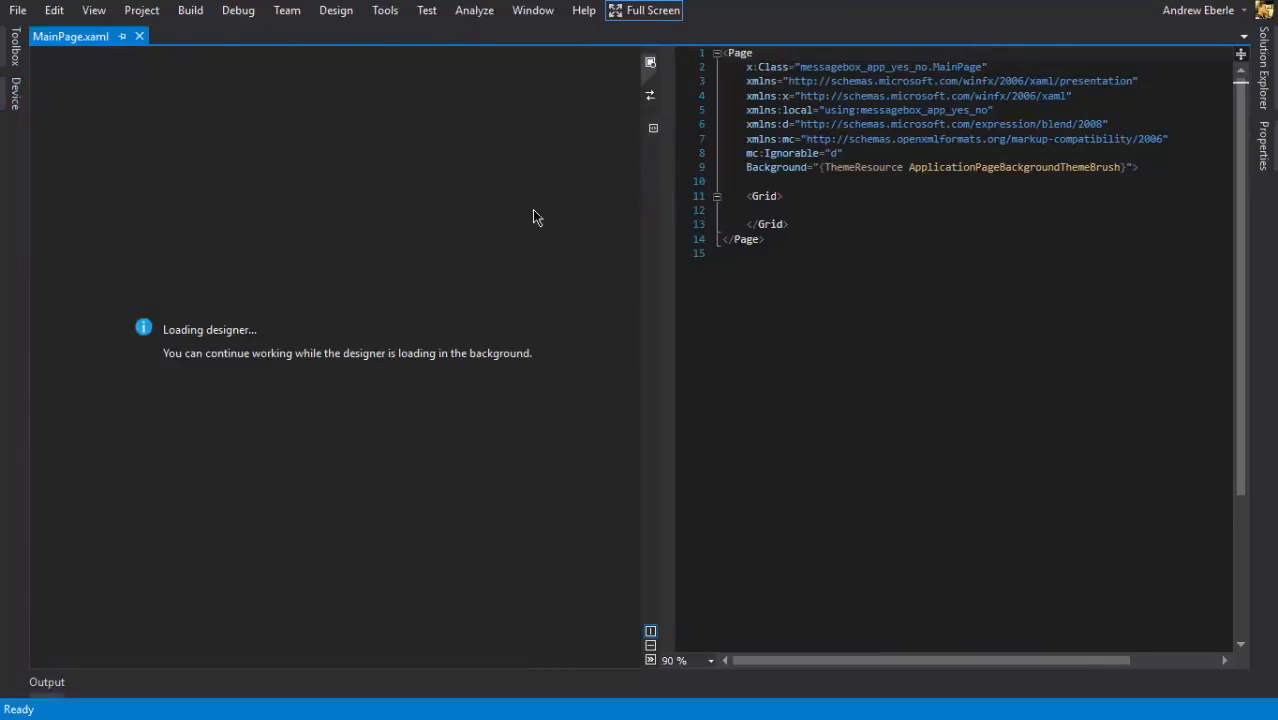
{"action": "mouse_move", "coordinate": [664, 198]}
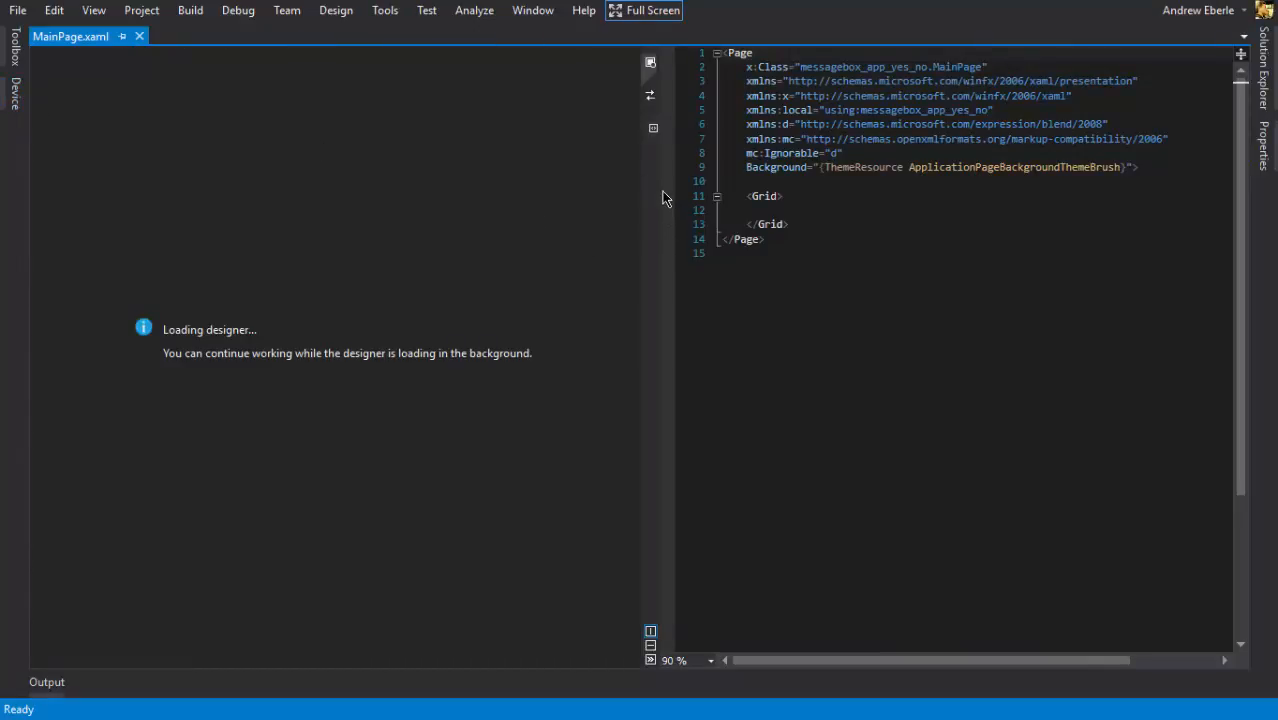
{"action": "mouse_move", "coordinate": [650, 188]}
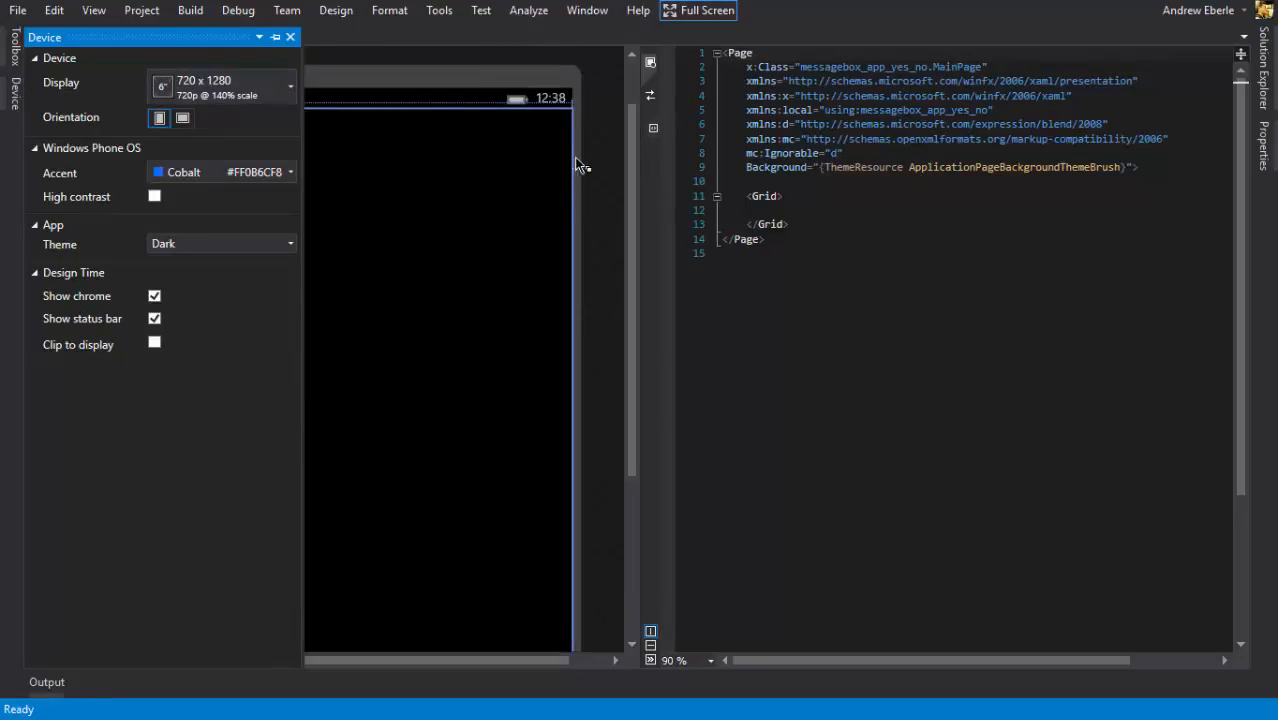
Step: Set the page Background to Black and add two Button controls from the Toolbox
{"action": "left_click", "coordinate": [290, 36]}
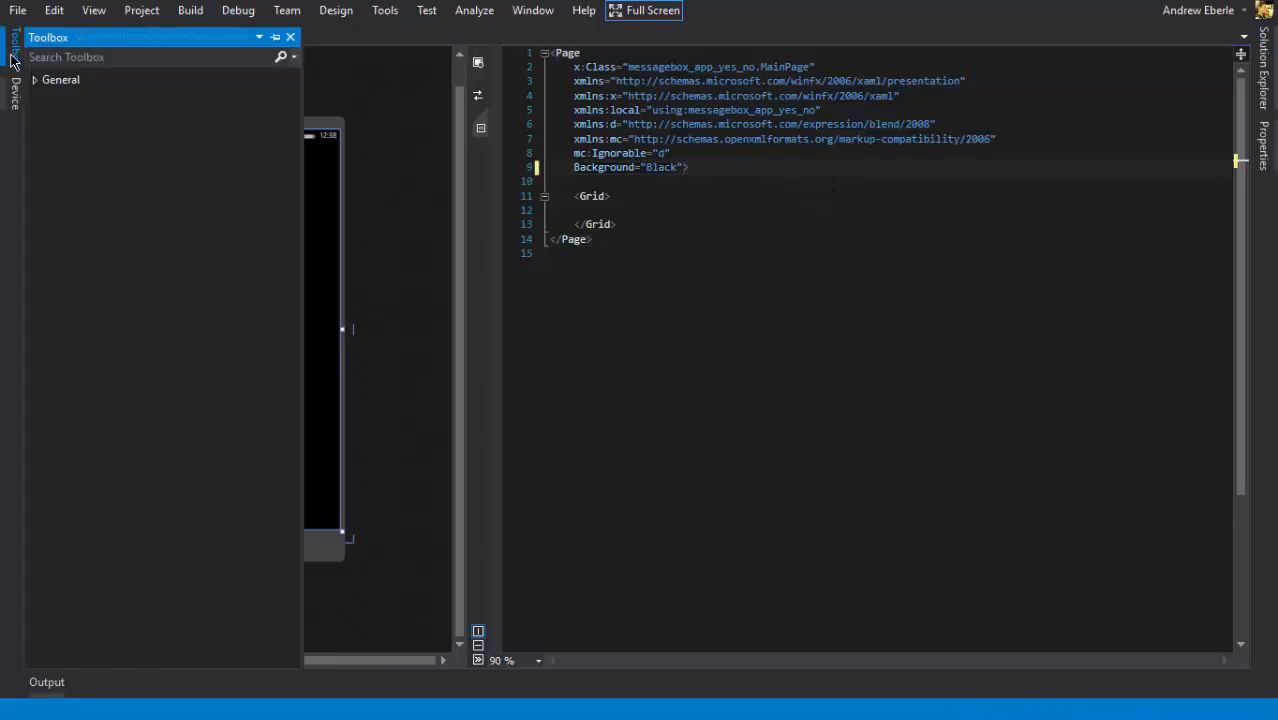
{"action": "type", "text": "but"}
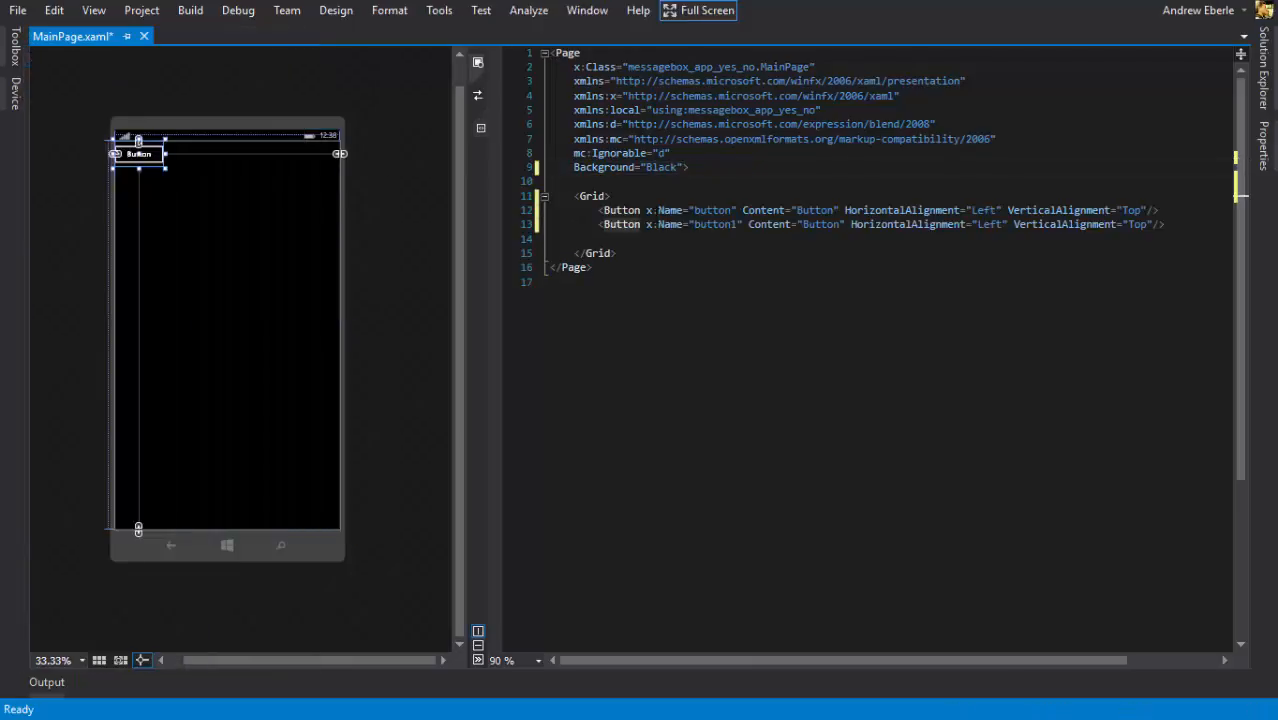
Step: Move button2 near the page bottom and label it 'Change colour of background' at FontSize 25
{"action": "left_click_drag", "start_coordinate": [138, 152], "coordinate": [232, 488]}
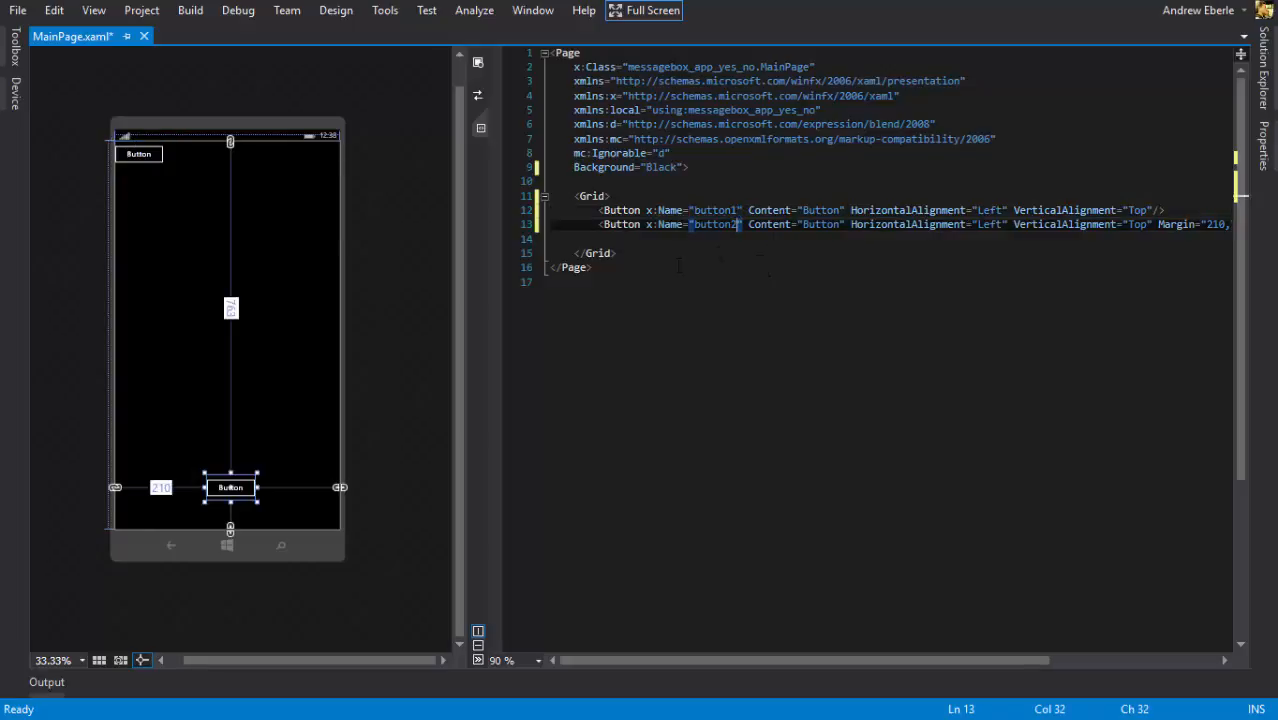
{"action": "mouse_move", "coordinate": [240, 500]}
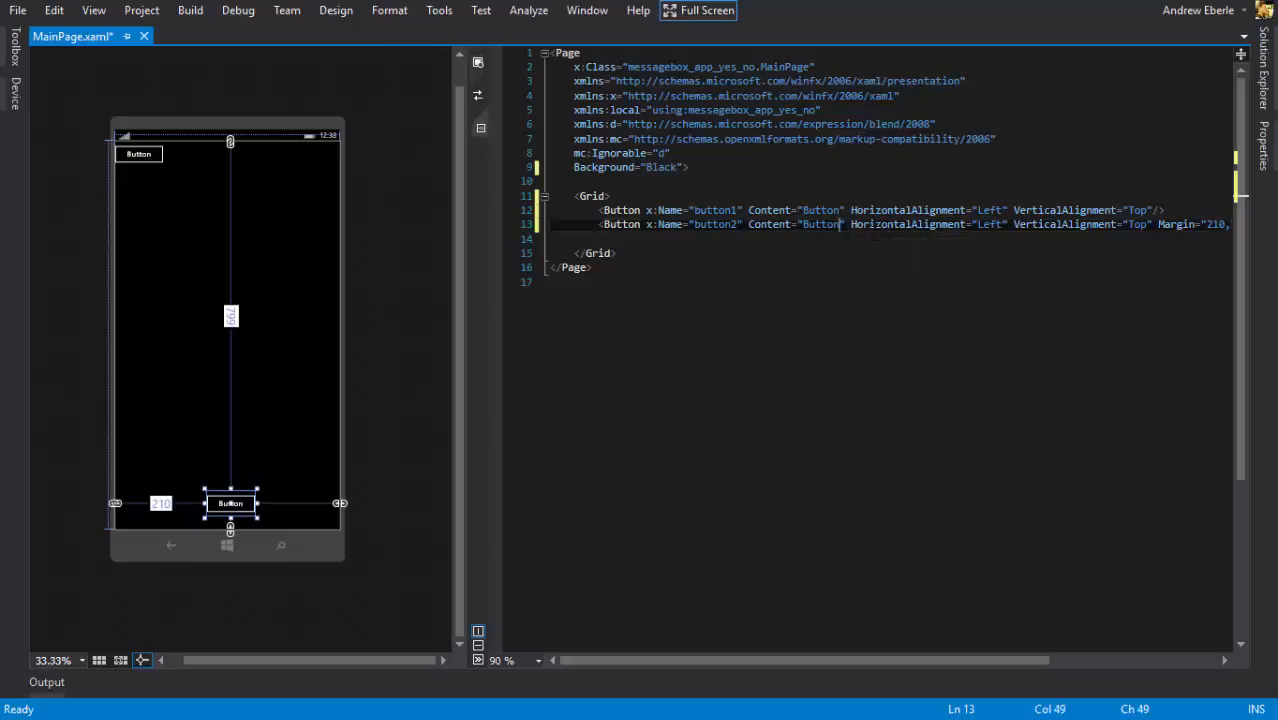
{"action": "key", "text": "Delete"}
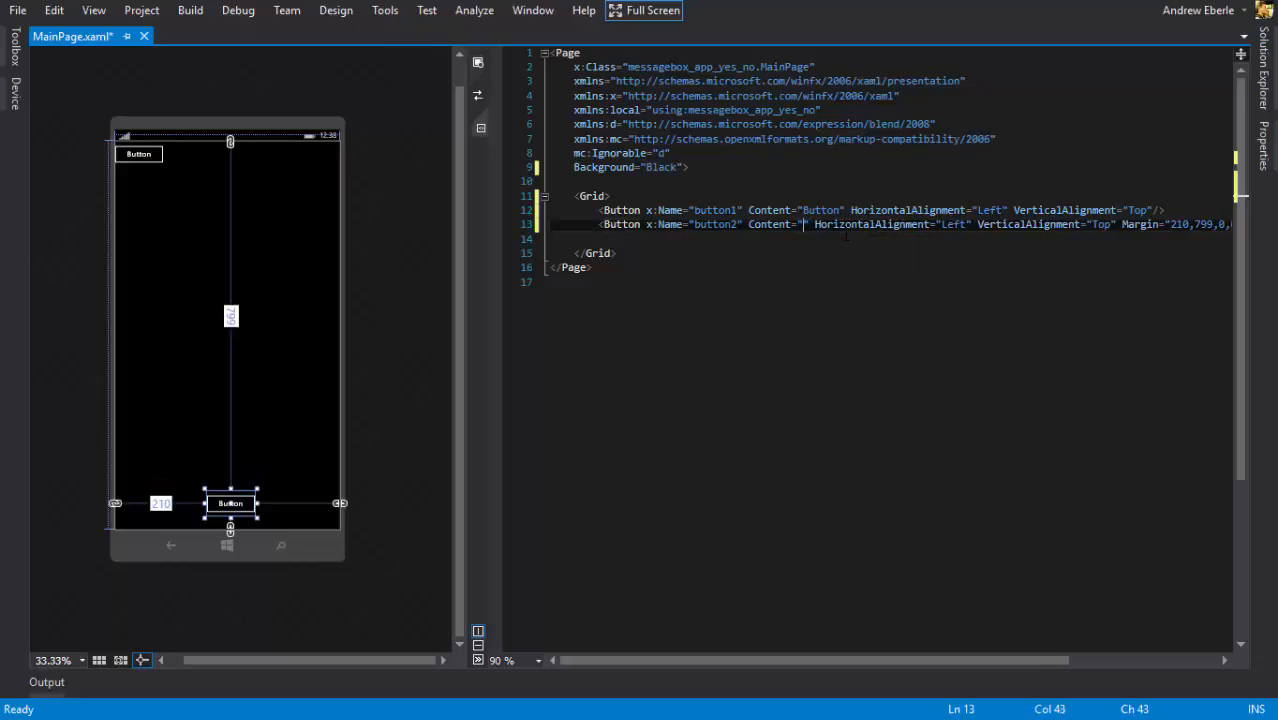
{"action": "type", "text": "Change co"}
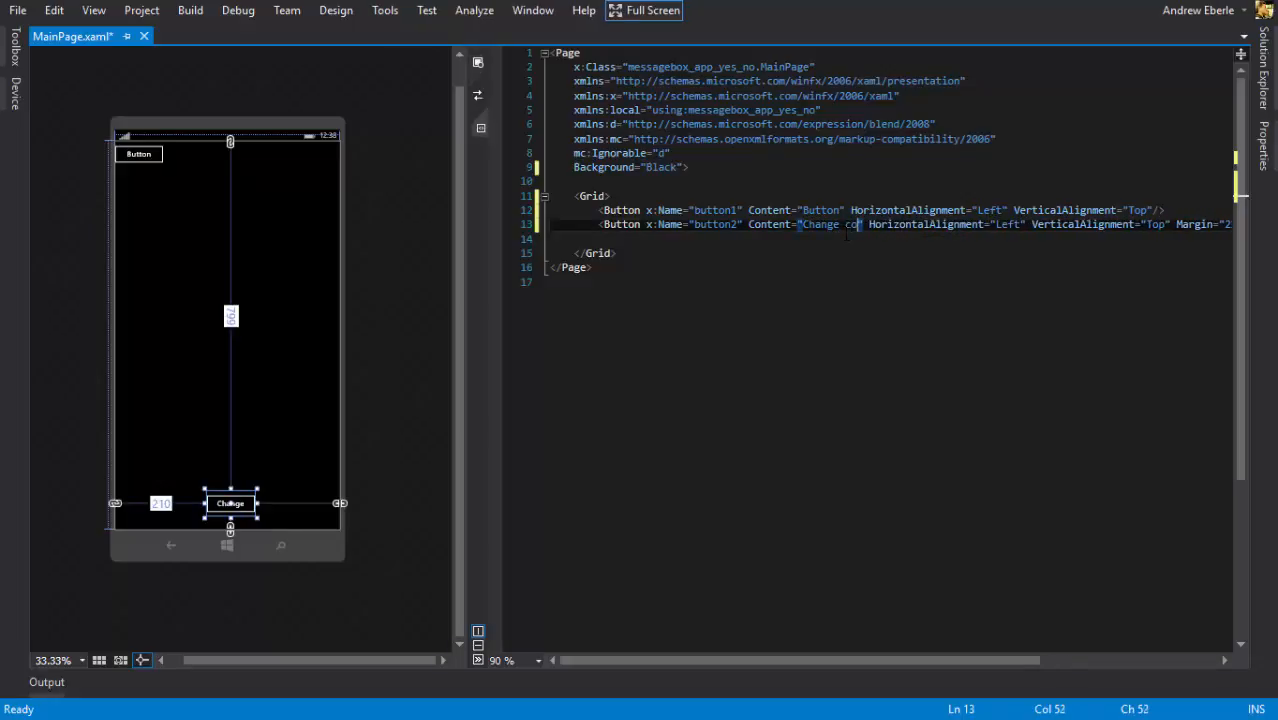
{"action": "type", "text": "olour of back"}
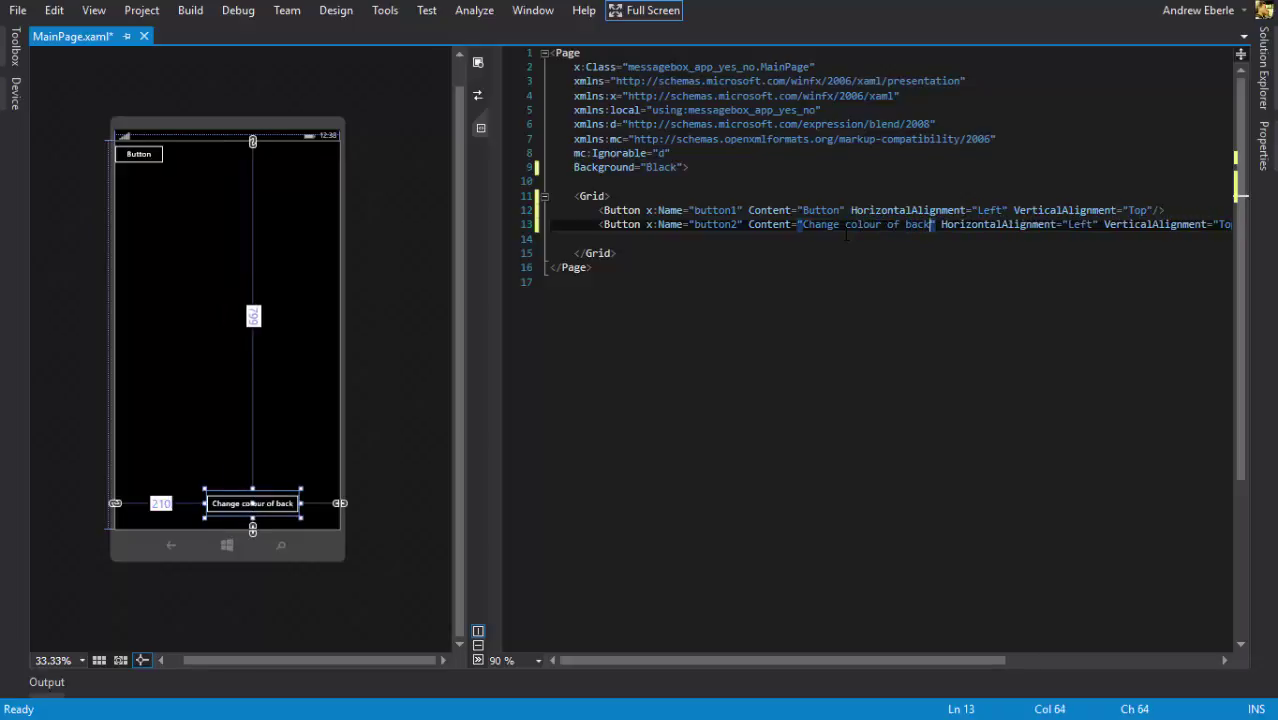
{"action": "type", "text": "ground"}
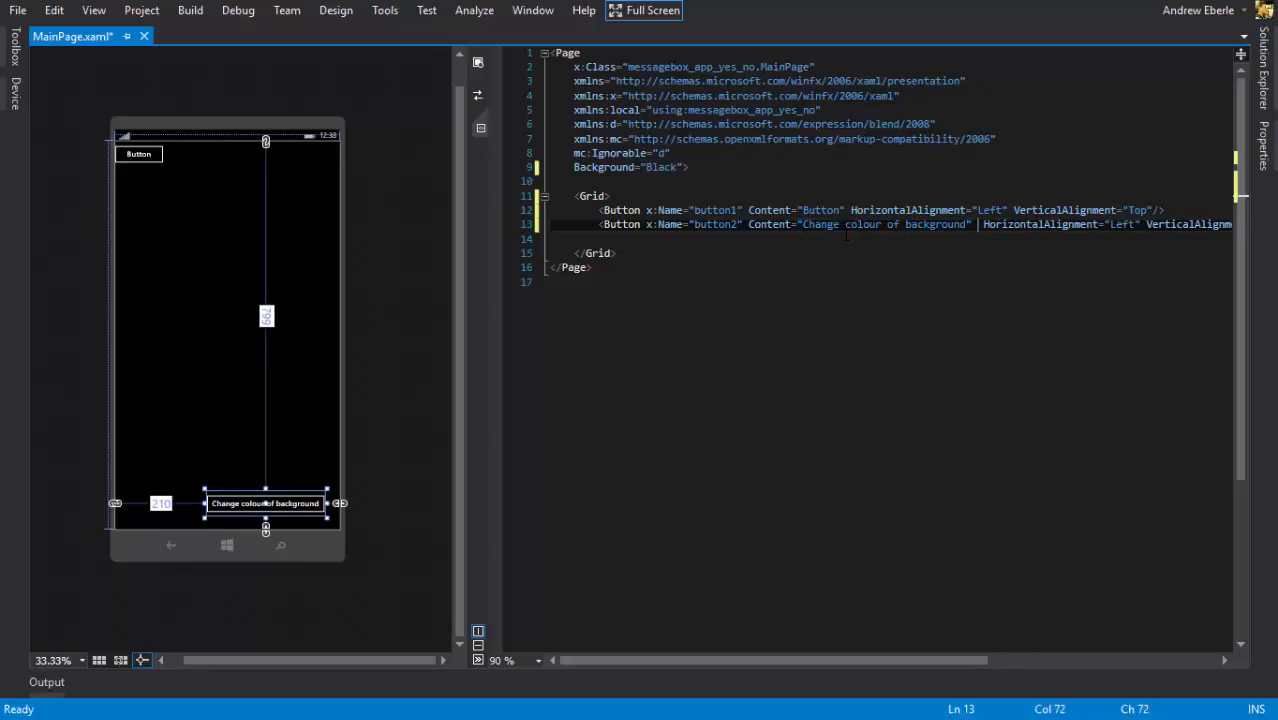
{"action": "type", "text": "f"}
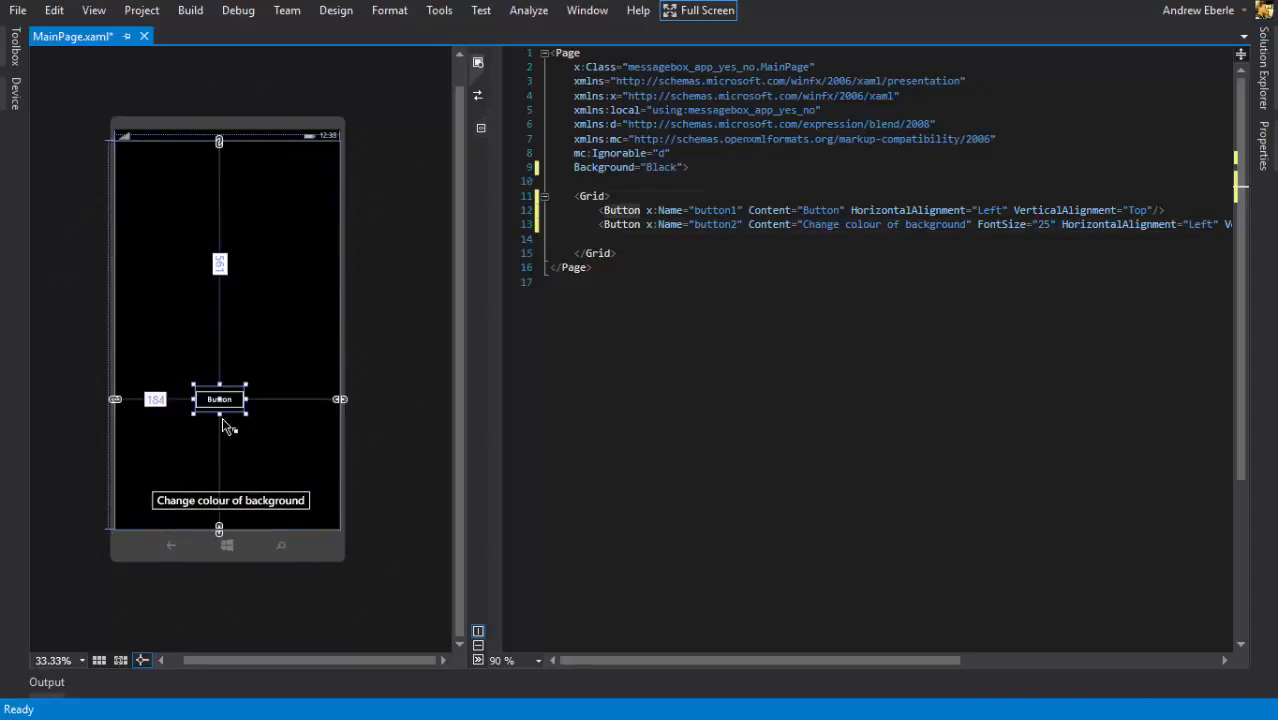
Step: Move button1 near the top and label it 'Change colour of buttons' at FontSize 25
{"action": "left_click_drag", "start_coordinate": [218, 398], "coordinate": [218, 414]}
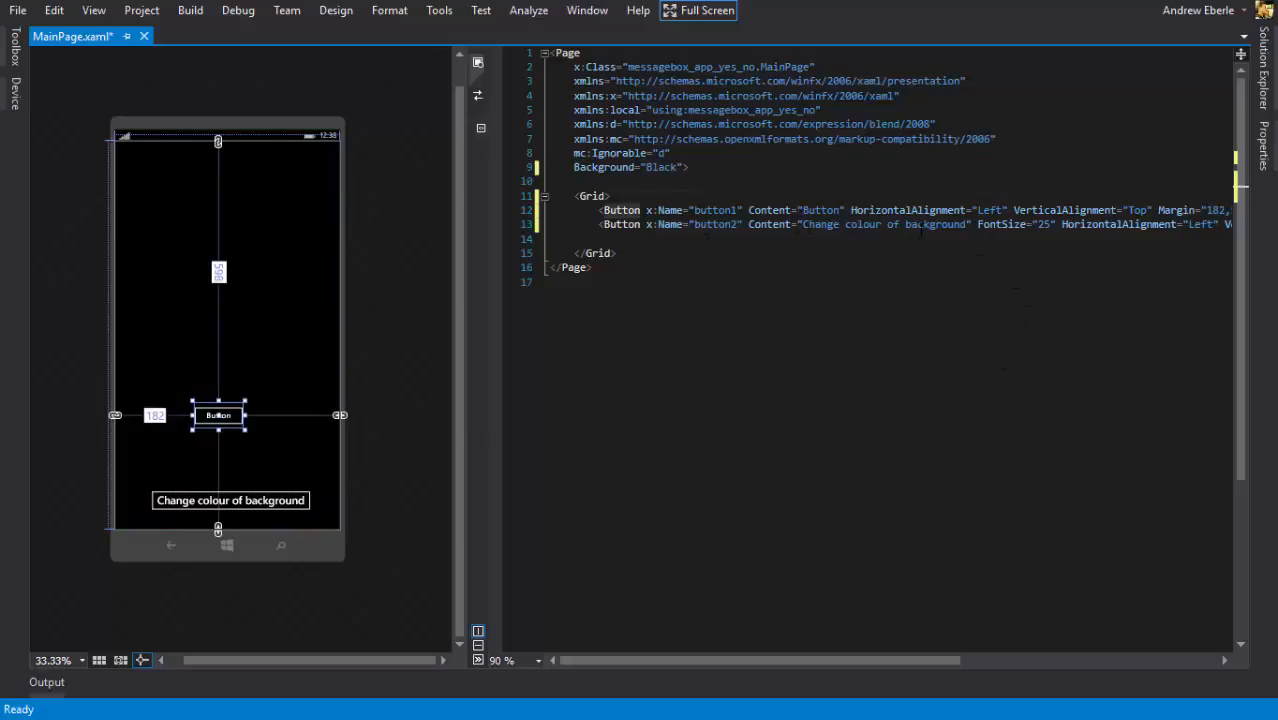
{"action": "double_click", "coordinate": [820, 210]}
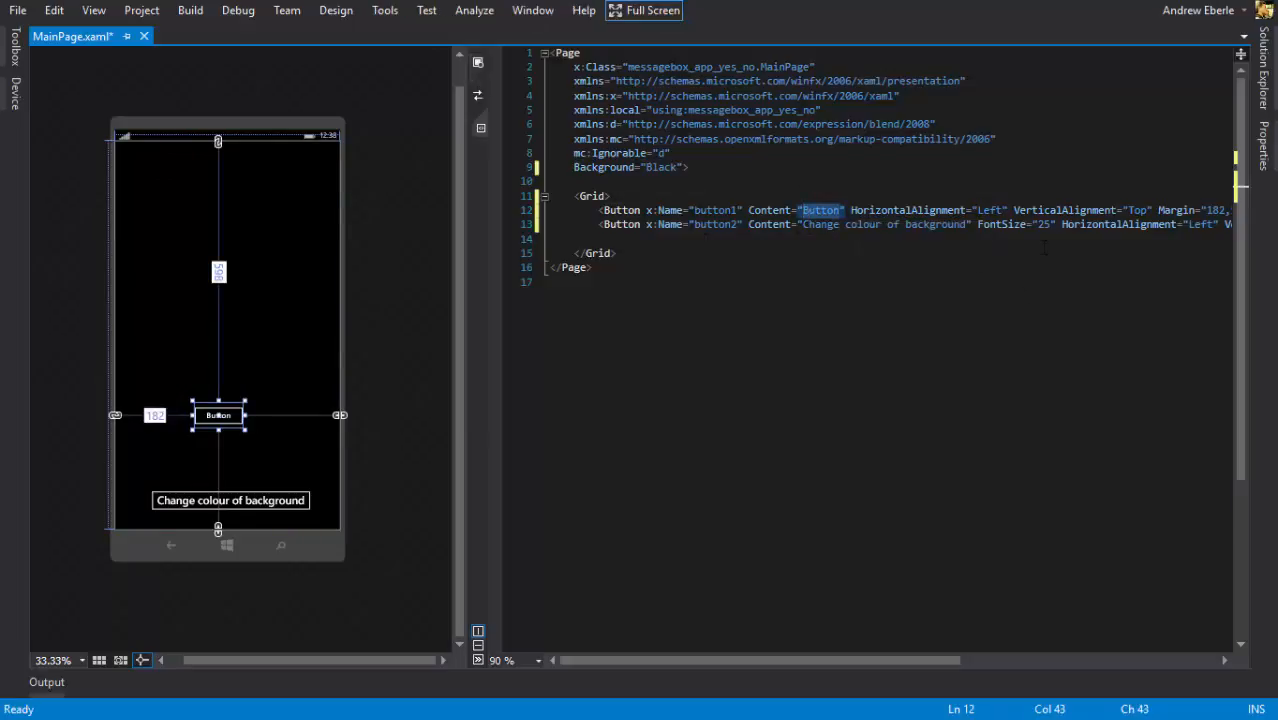
{"action": "key", "text": "Delete"}
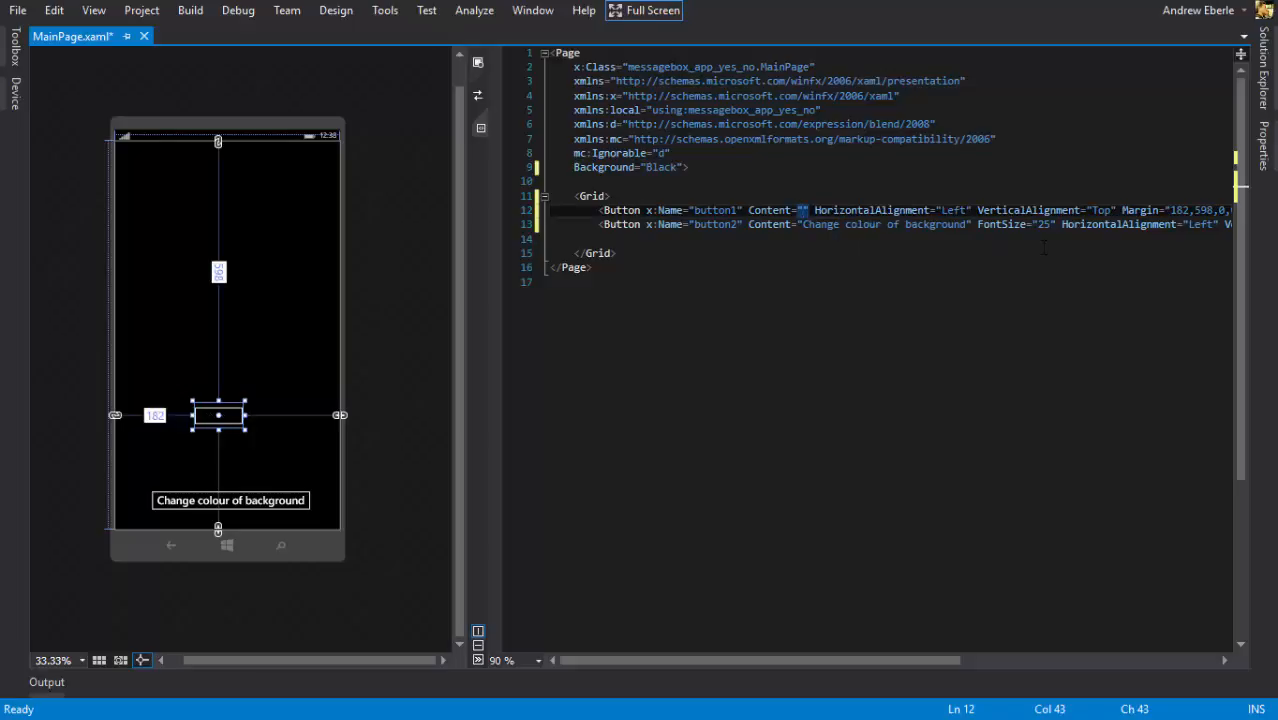
{"action": "type", "text": "colour of b"}
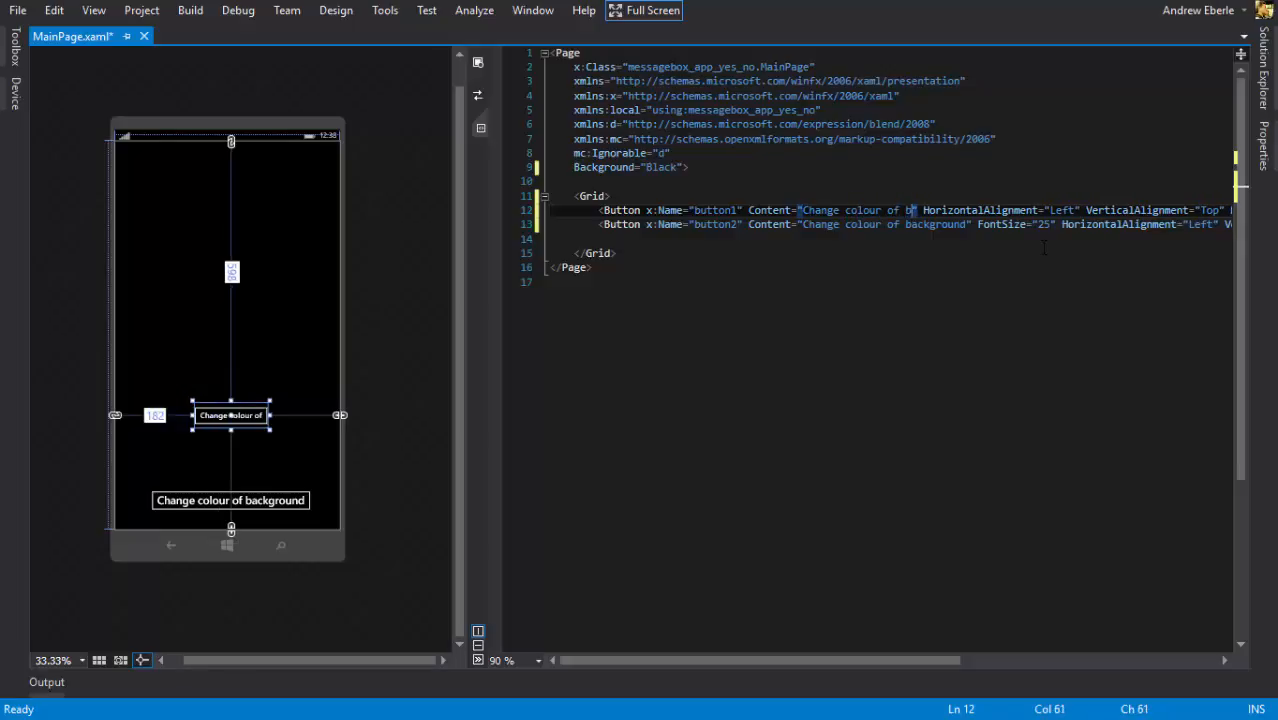
{"action": "type", "text": "uttons"}
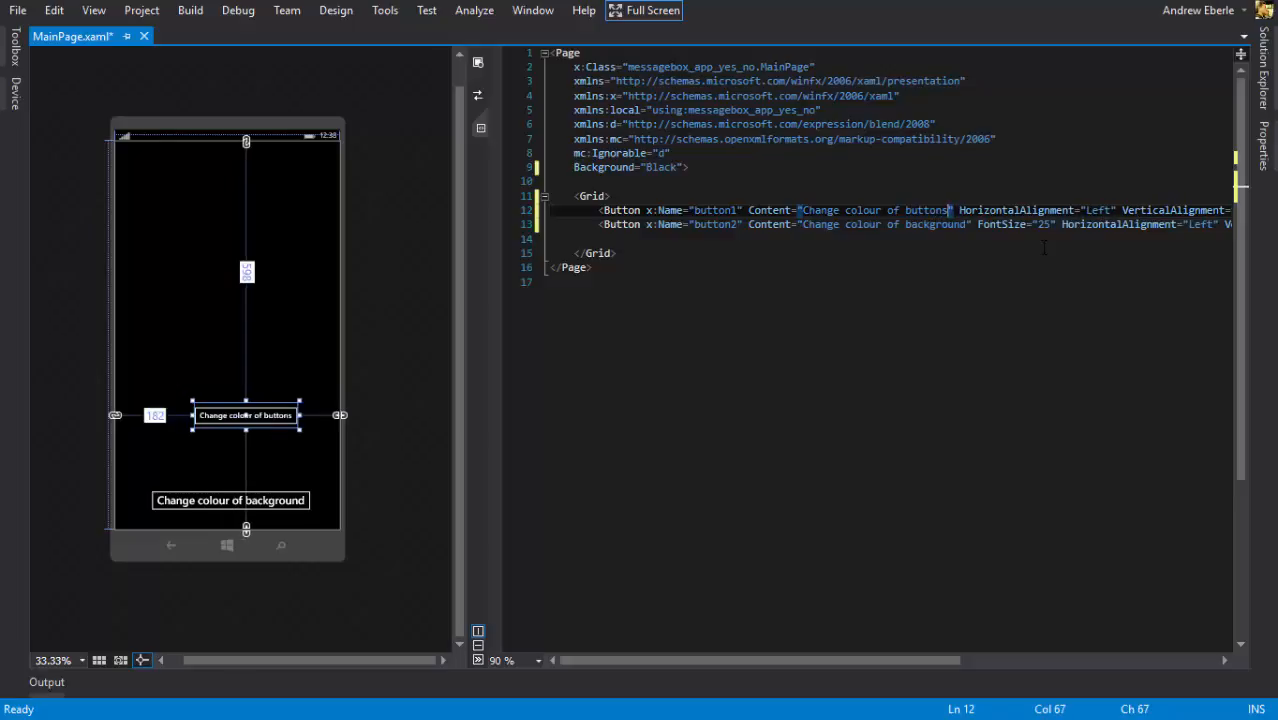
{"action": "type", "text": "\" \""}
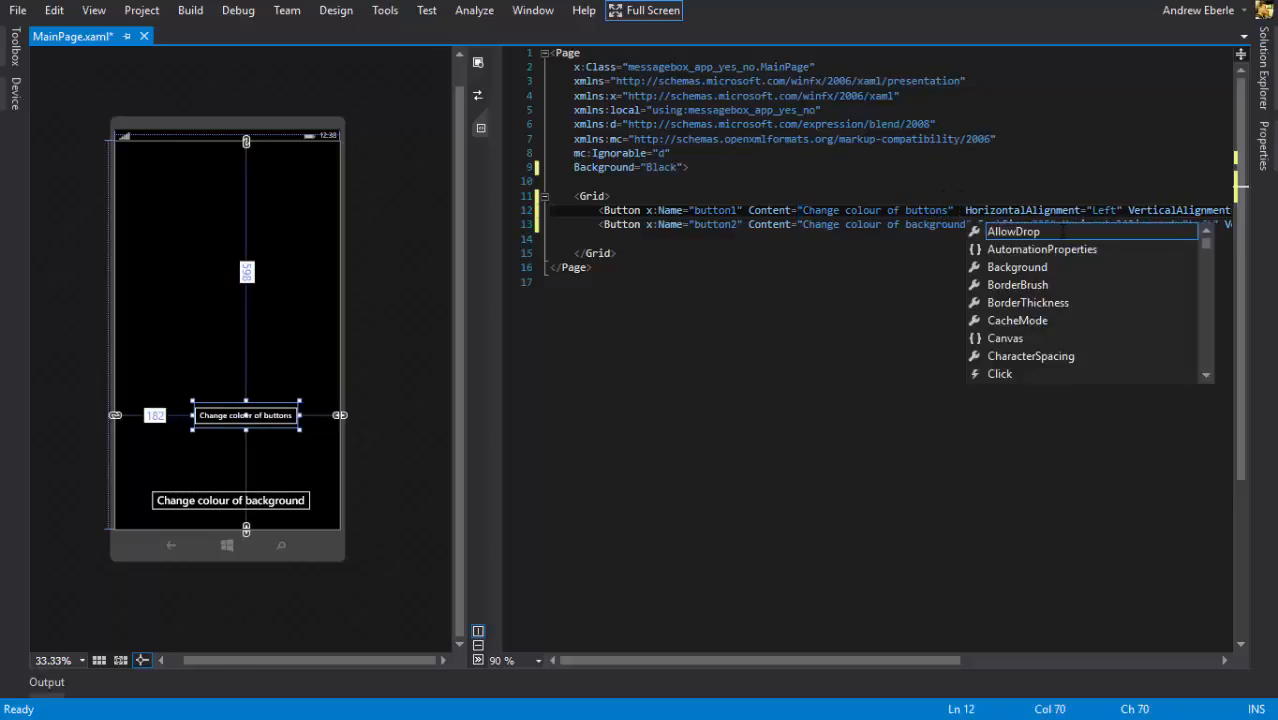
{"action": "type", "text": "fon"}
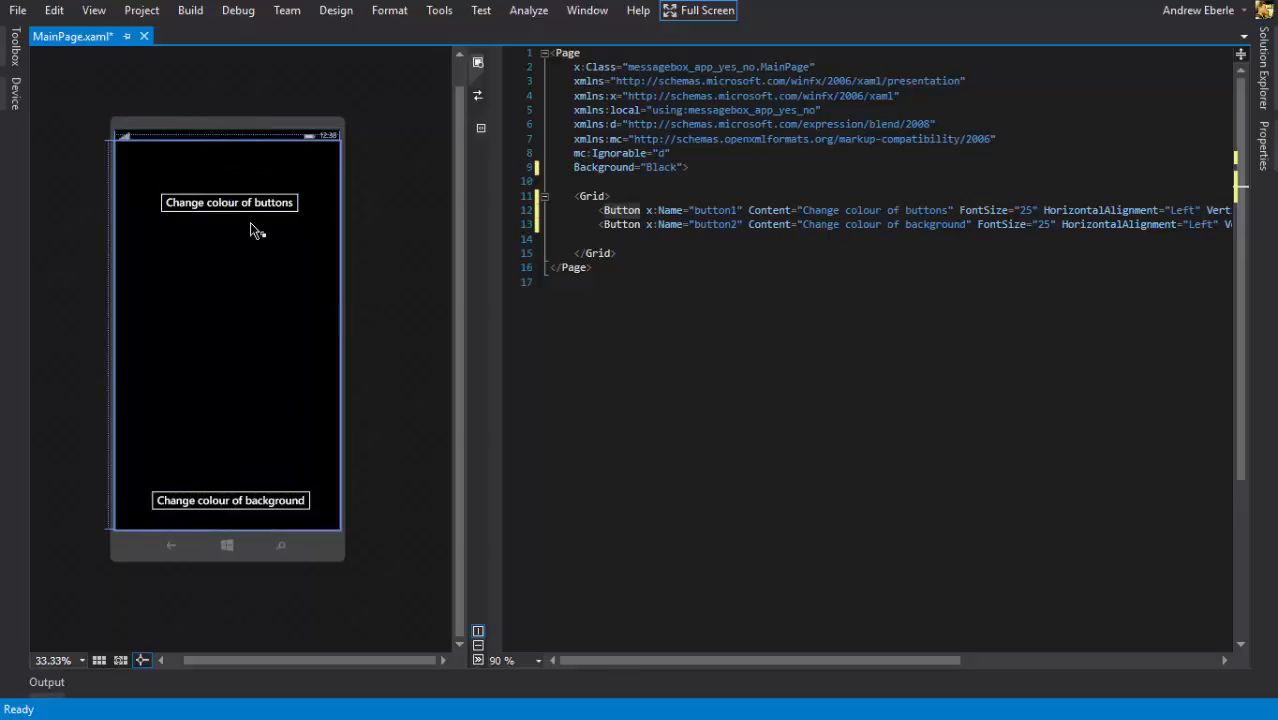
{"action": "mouse_move", "coordinate": [278, 426]}
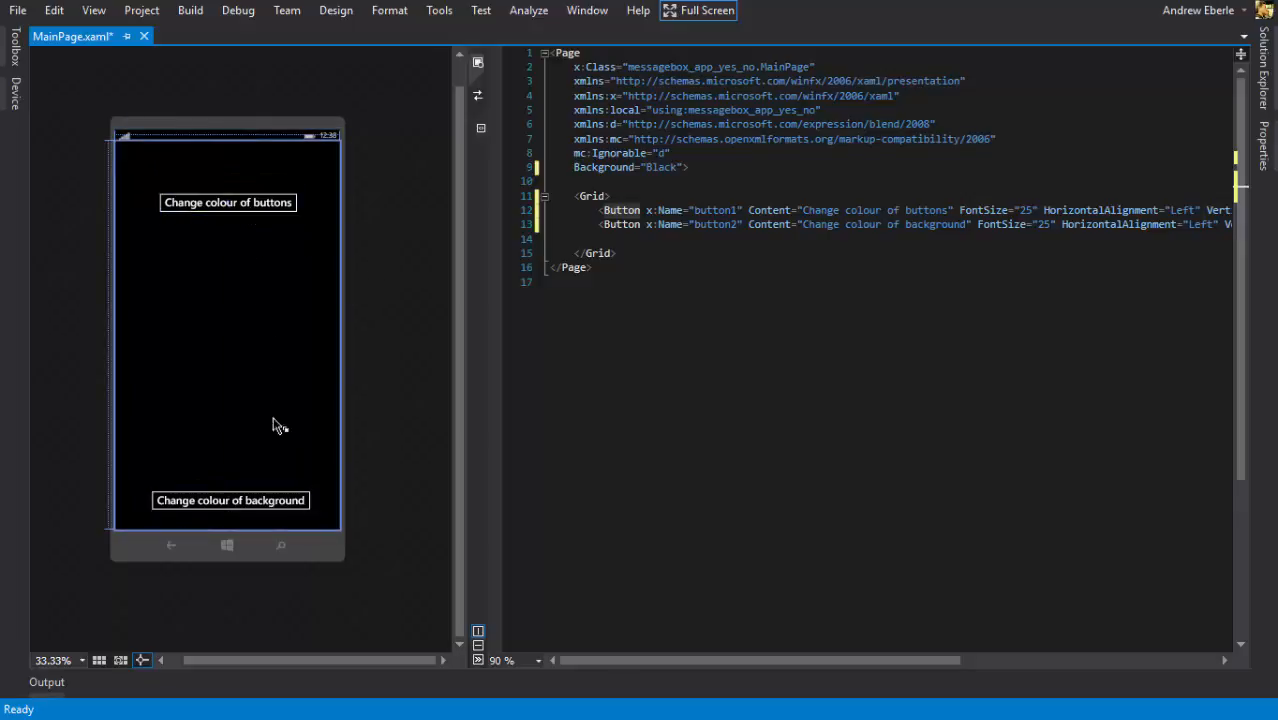
Step: Create button2's click handler and add Imports Windows.UI.Popups and Windows.UI.Colors to MainPage.xaml.vb
{"action": "left_click", "coordinate": [230, 500]}
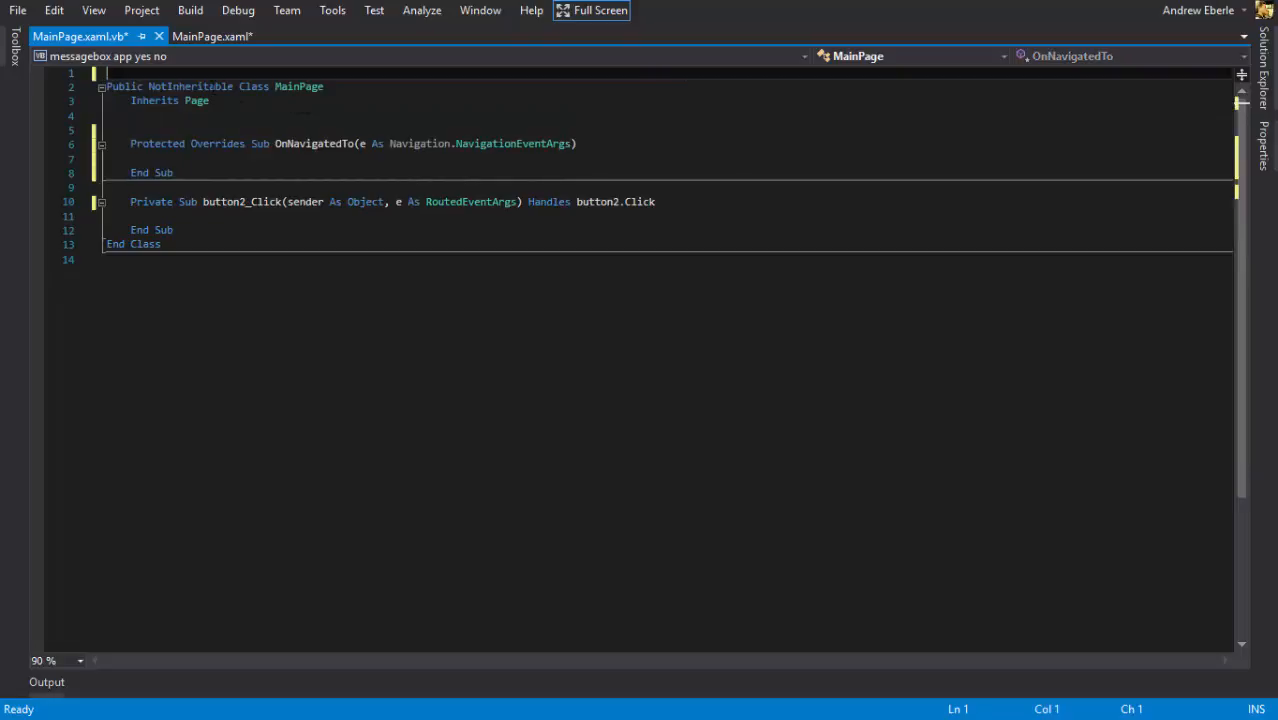
{"action": "type", "text": "Imports"}
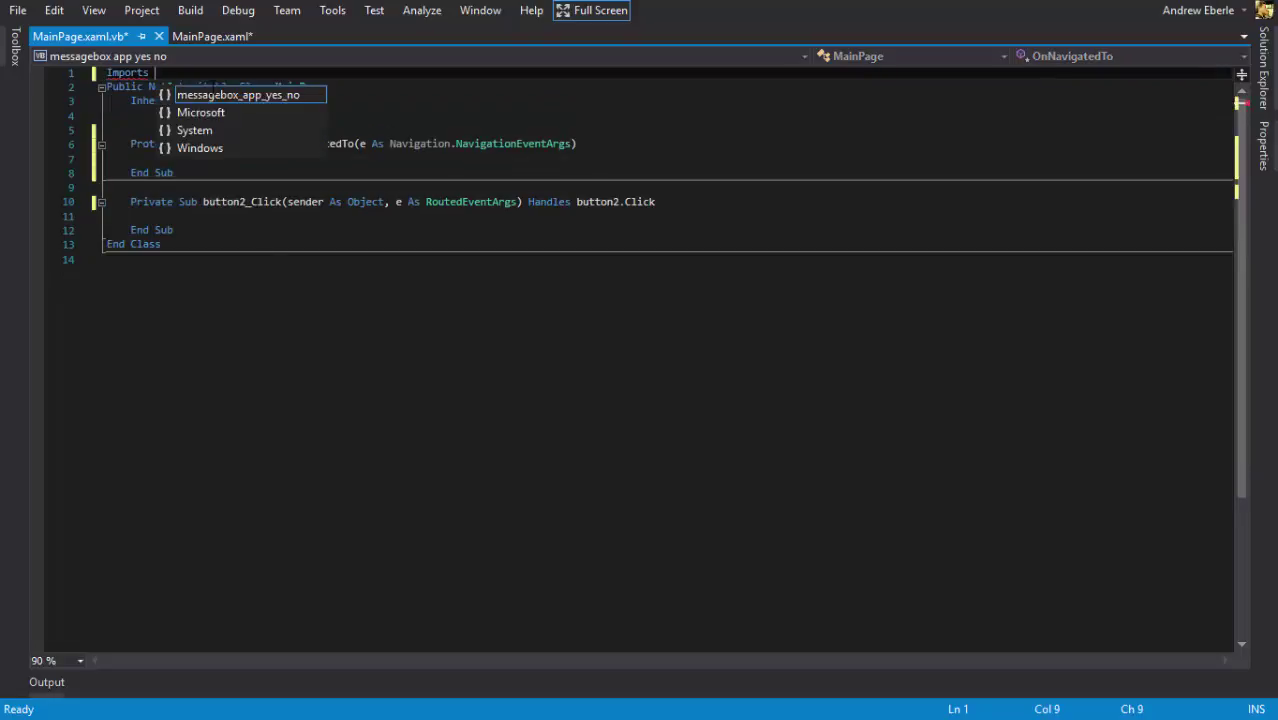
{"action": "type", "text": "w"}
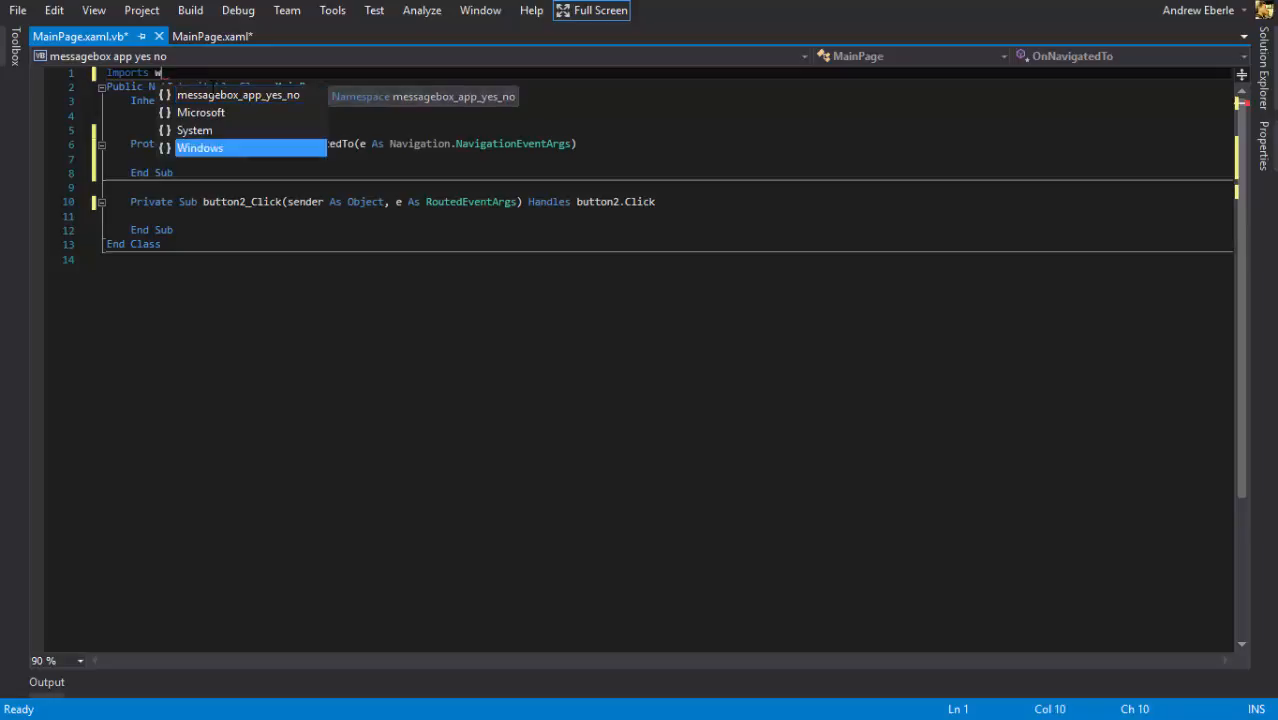
{"action": "type", "text": "Windows.ui"}
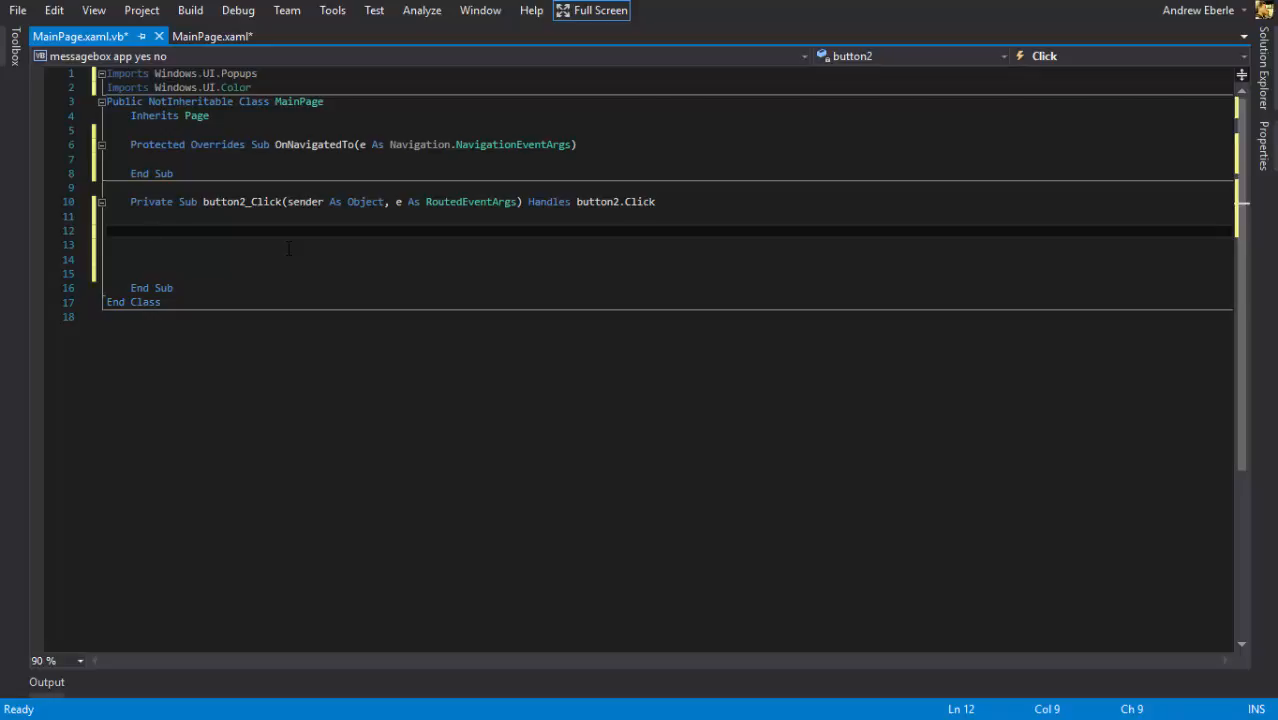
Step: Declare a MessageDialog 'Do you want to change the colour of the background?' titled 'Are you sure?' and make the handler Async
{"action": "type", "text": "Dim message As new"}
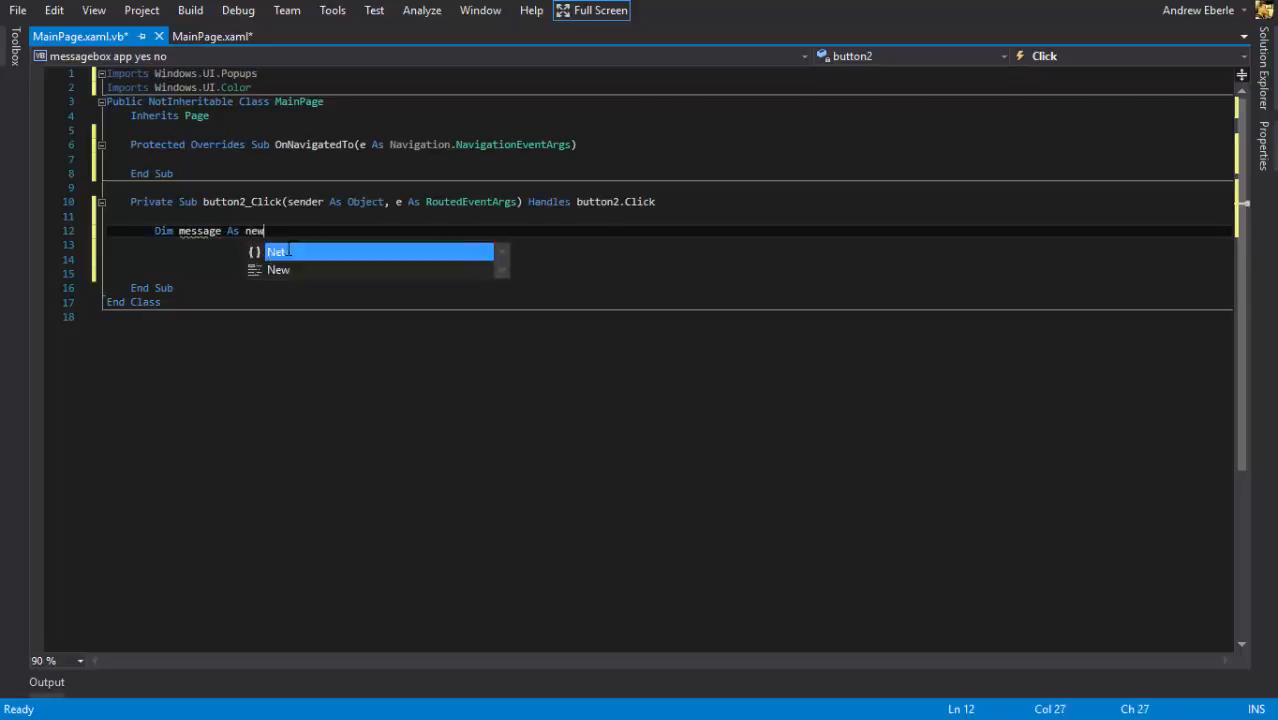
{"action": "type", "text": "MessageDialog(\"Are you sure"}
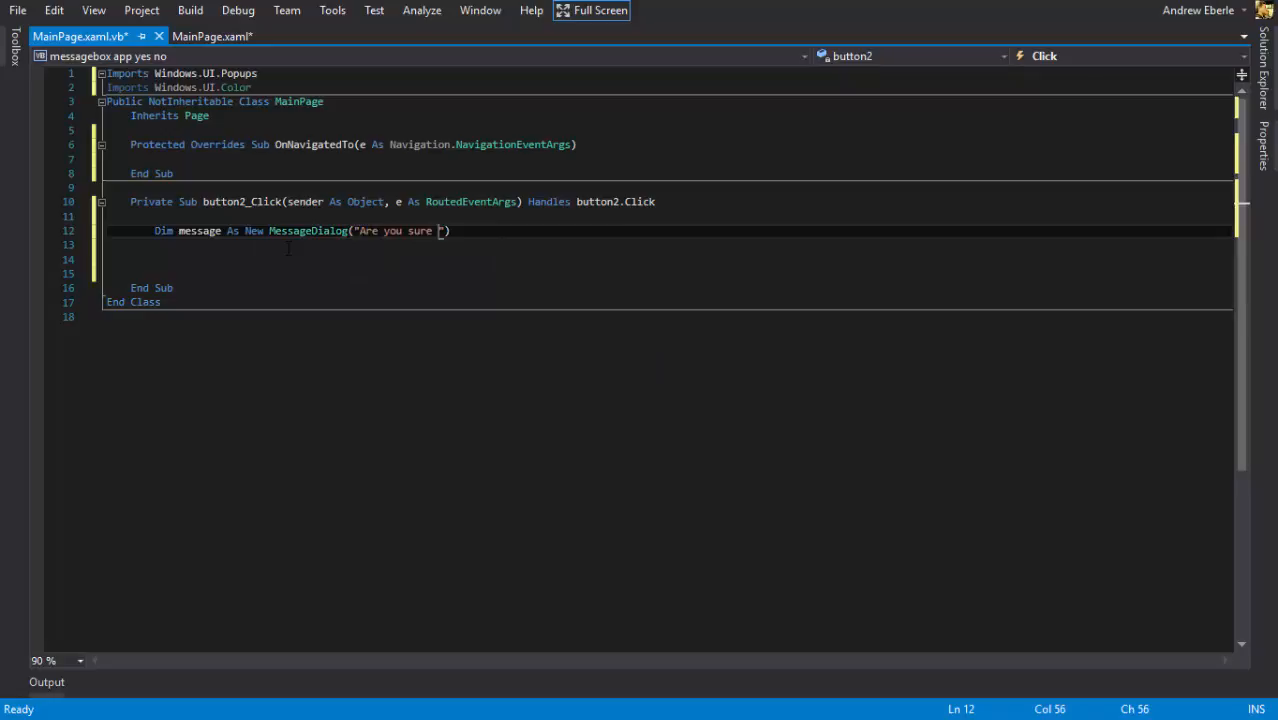
{"action": "type", "text": "you"}
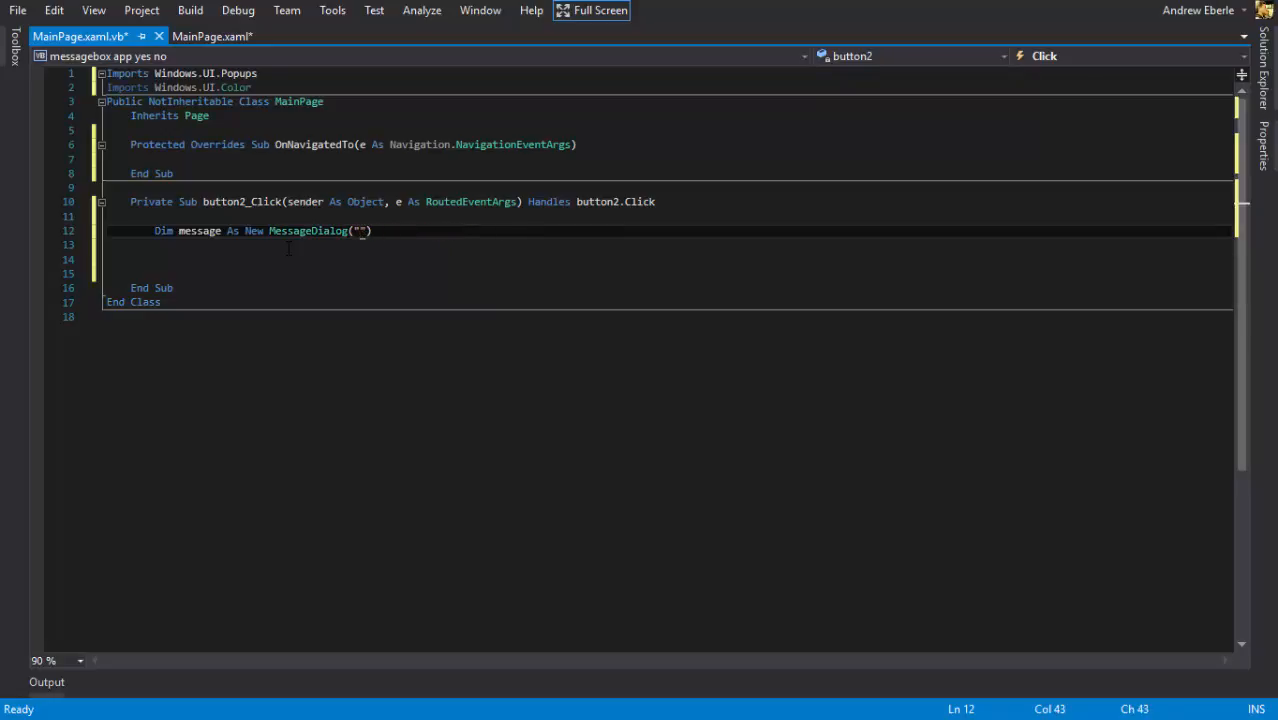
{"action": "type", "text": "Do you want to"}
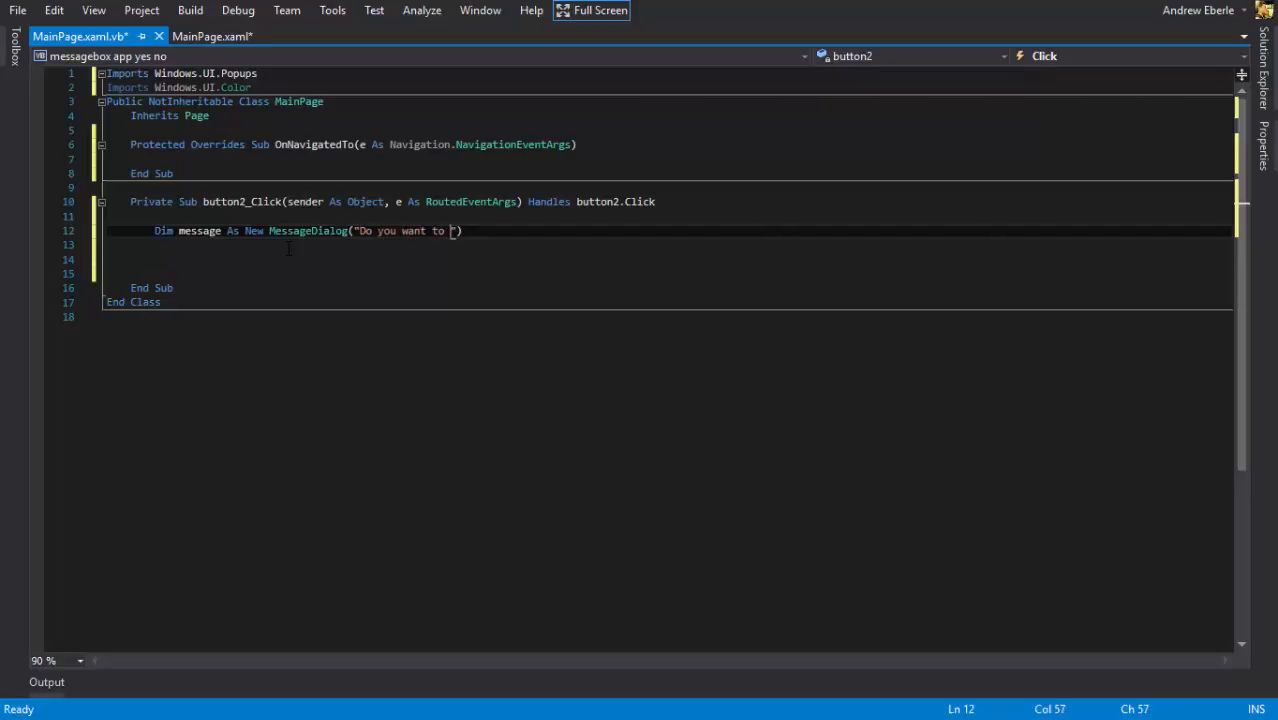
{"action": "type", "text": "change the colour of the b"}
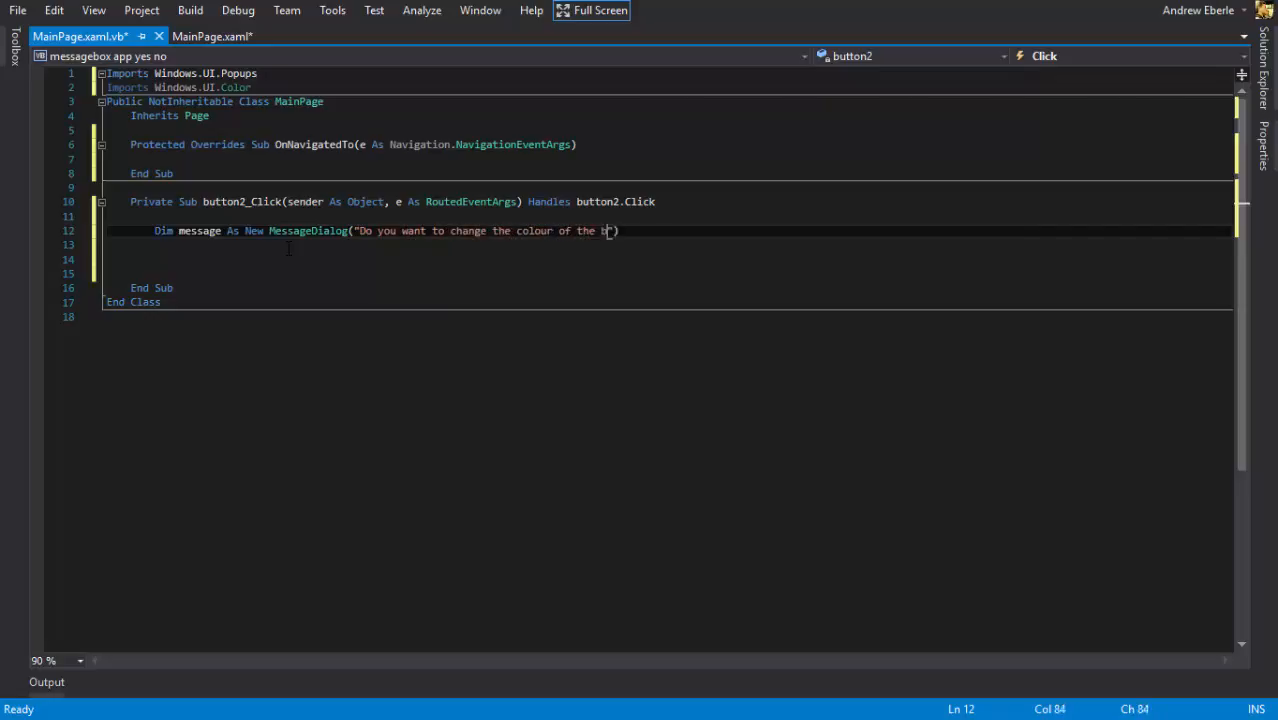
{"action": "type", "text": "ackground?"}
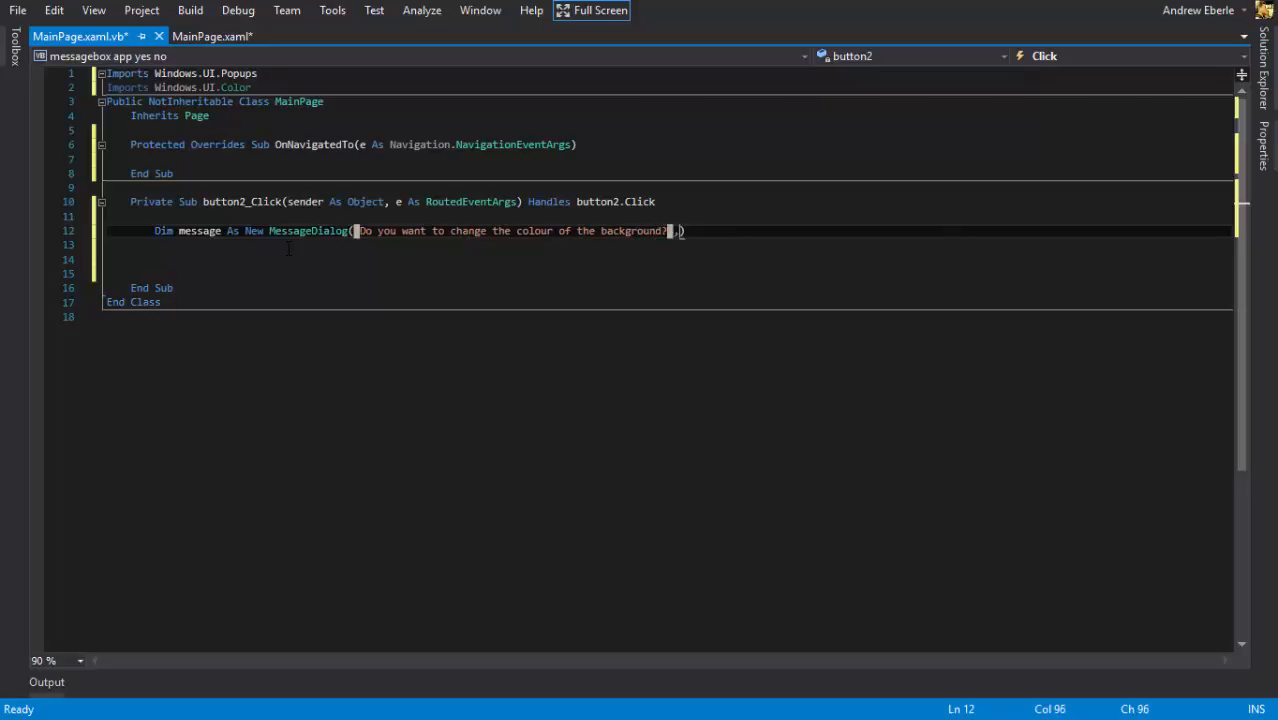
{"action": "type", "text": ",\"Are you \""}
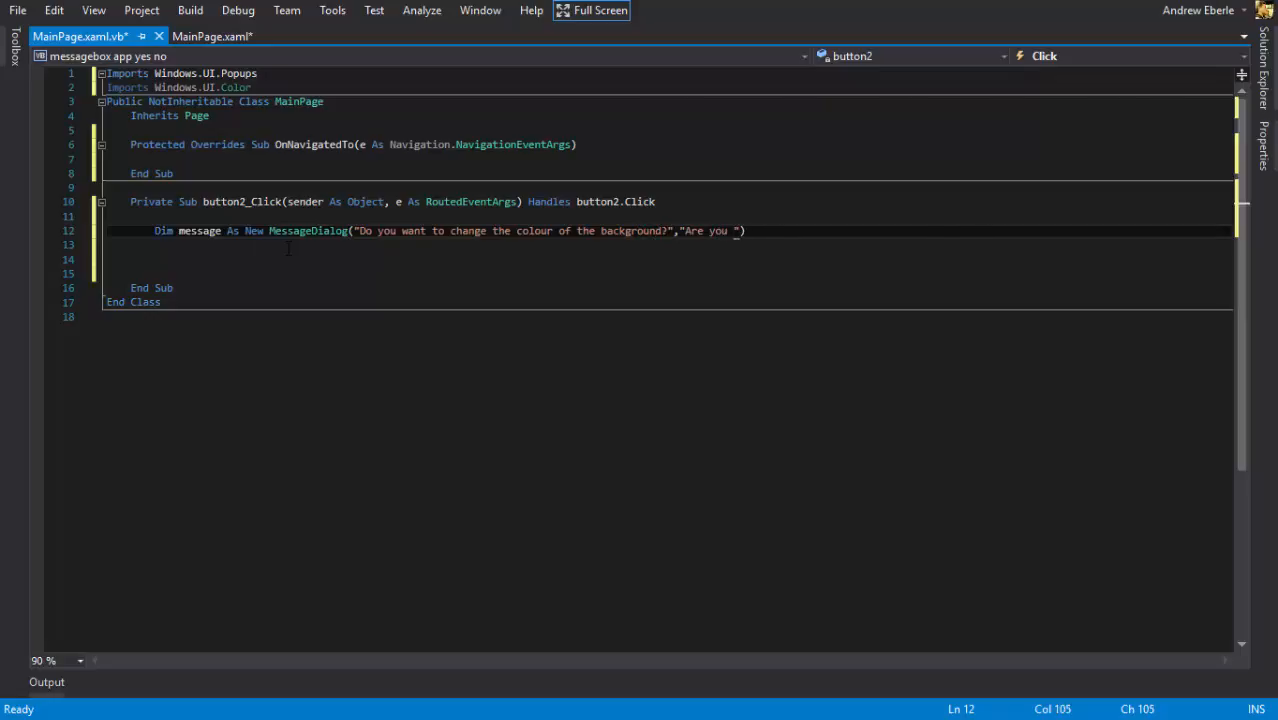
{"action": "type", "text": "sure?"}
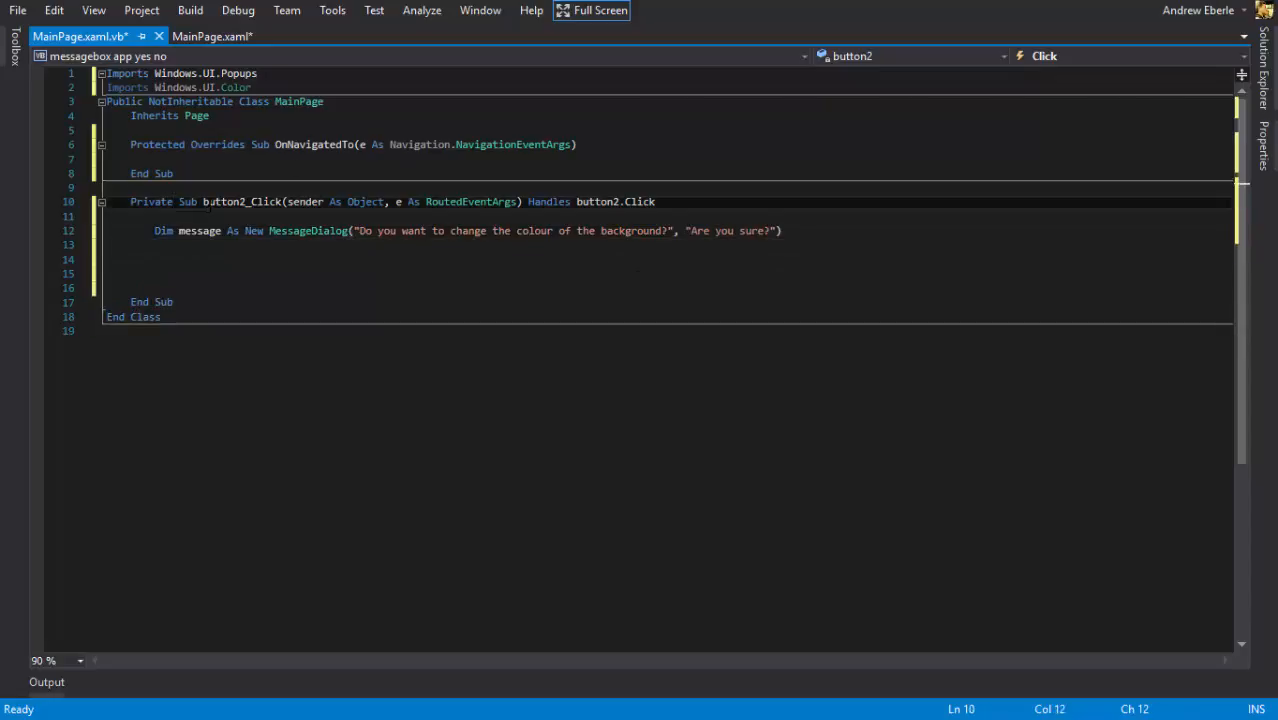
{"action": "type", "text": "Async"}
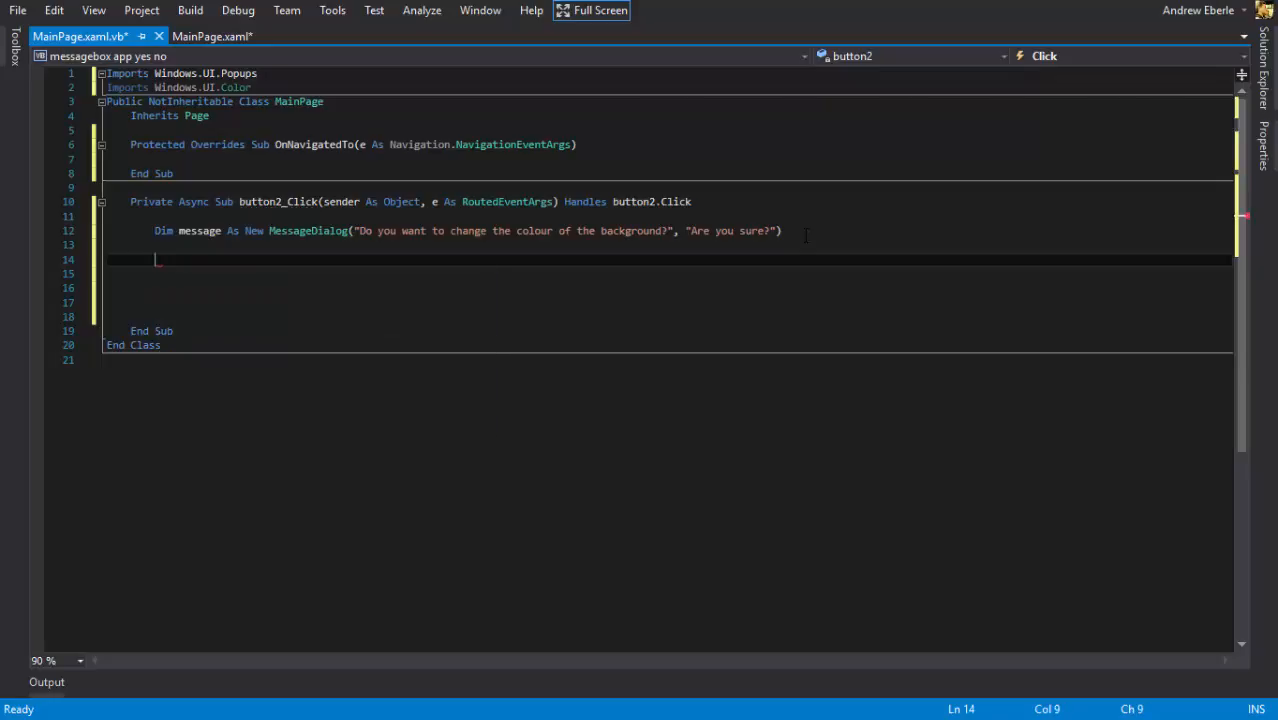
Step: Add a 'Yes' UICommand to message.Commands with AddressOf Me. as its handler reference
{"action": "type", "text": "message.com"}
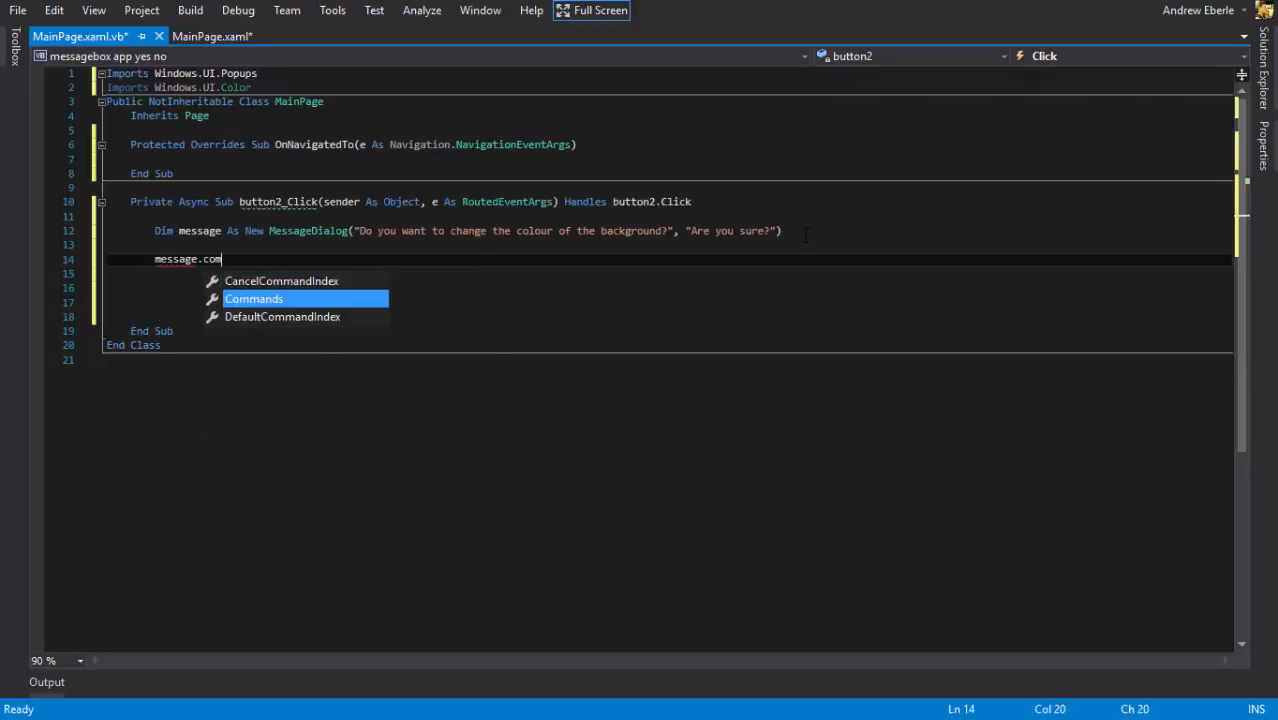
{"action": "type", "text": "mands.add"}
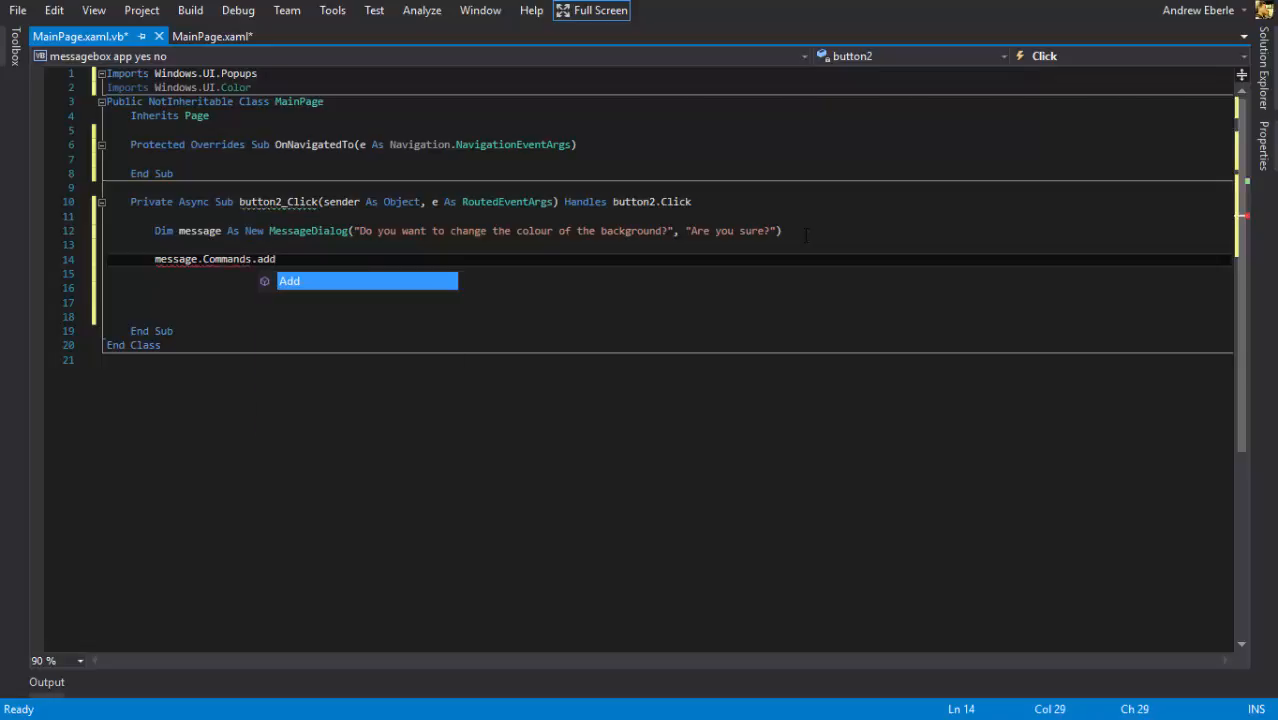
{"action": "type", "text": "(New UICommand(\"Y"}
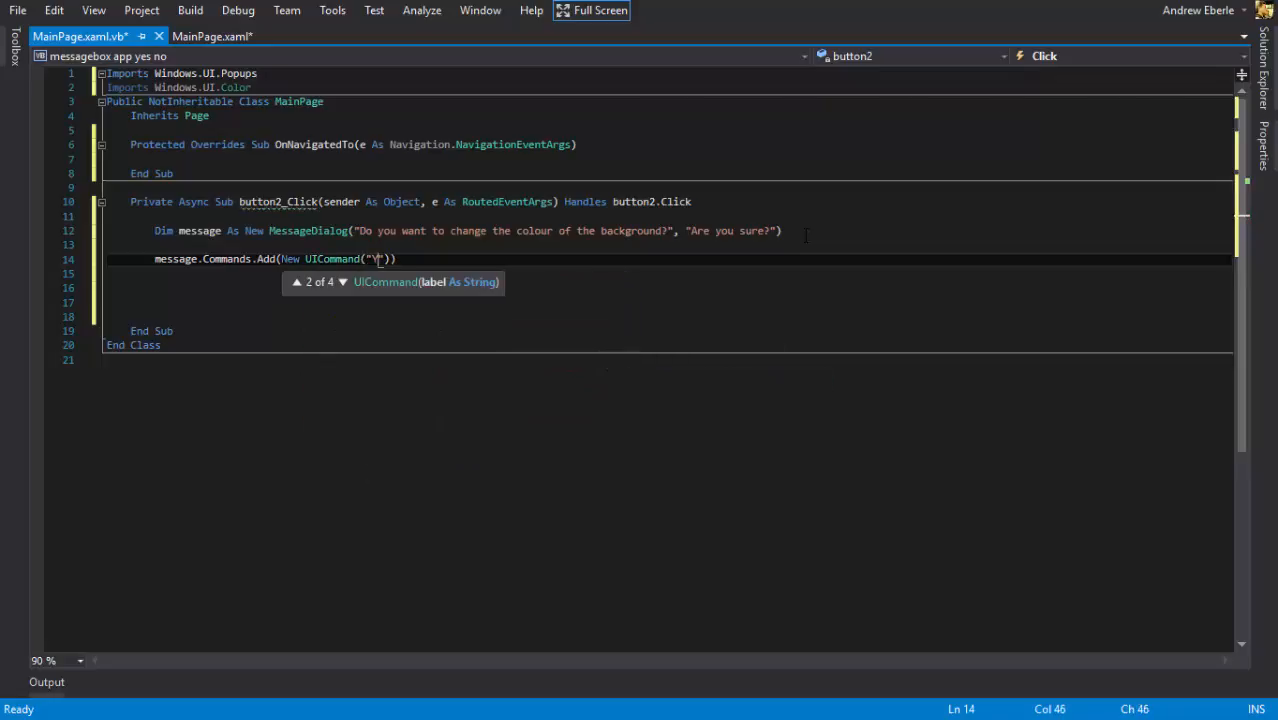
{"action": "type", "text": "Yes"}
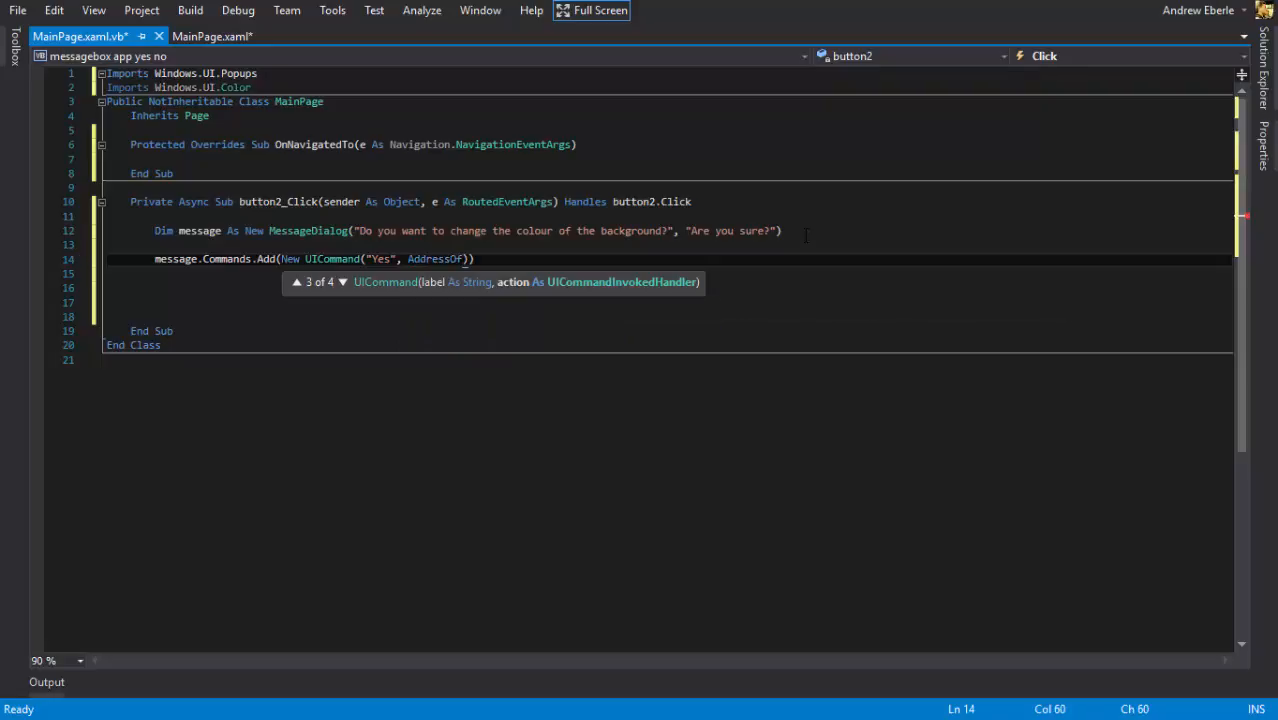
{"action": "type", "text": "me"}
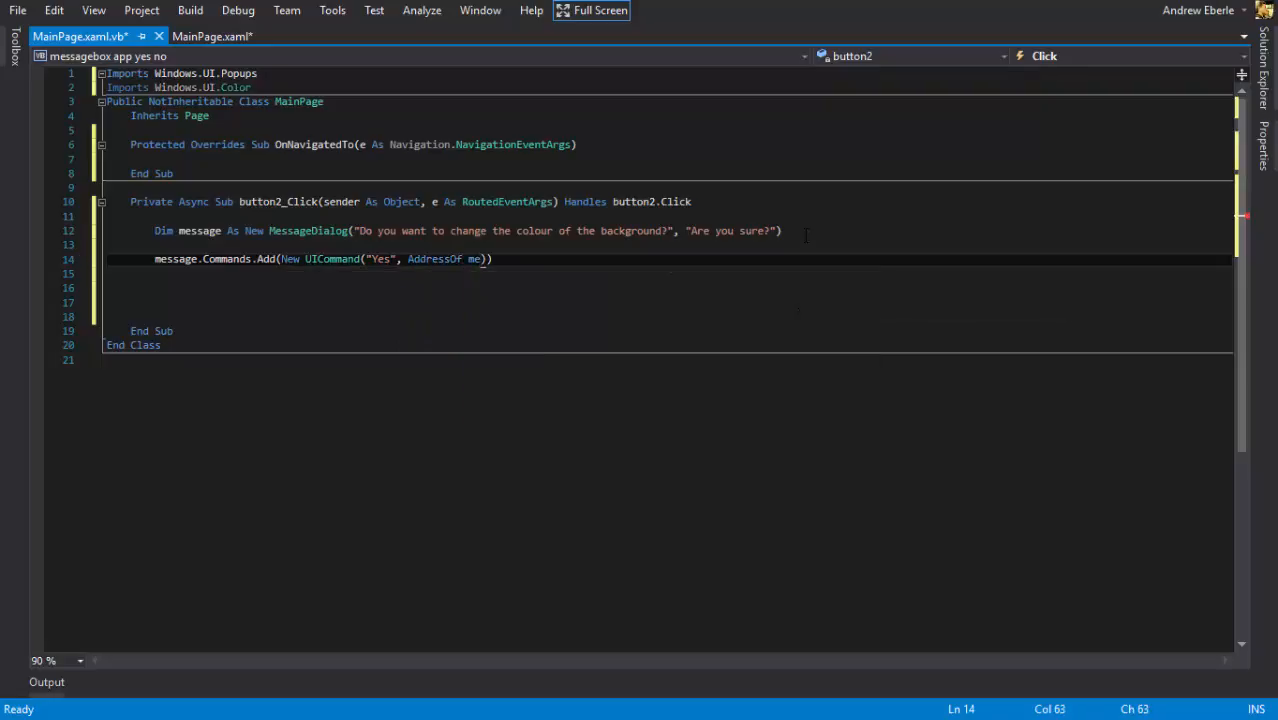
{"action": "type", "text": "."}
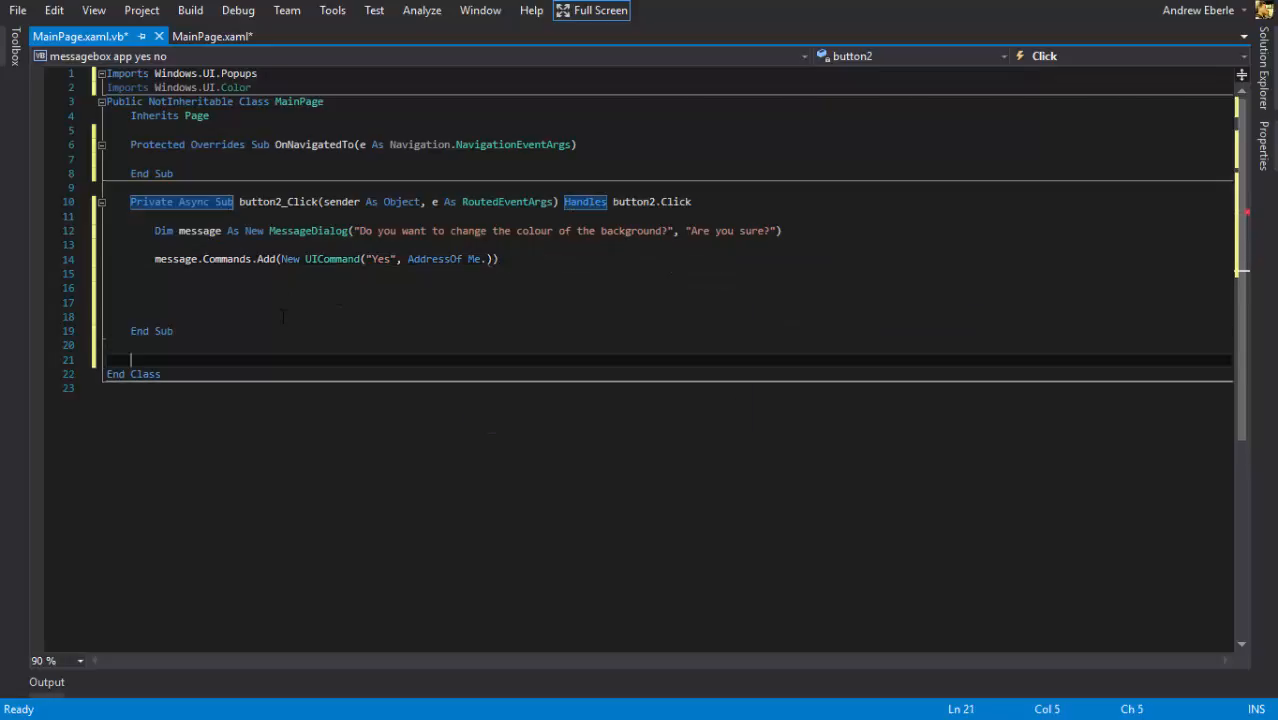
Step: Declare a Private Sub named changebackgroundcolour
{"action": "type", "text": "Private sub"}
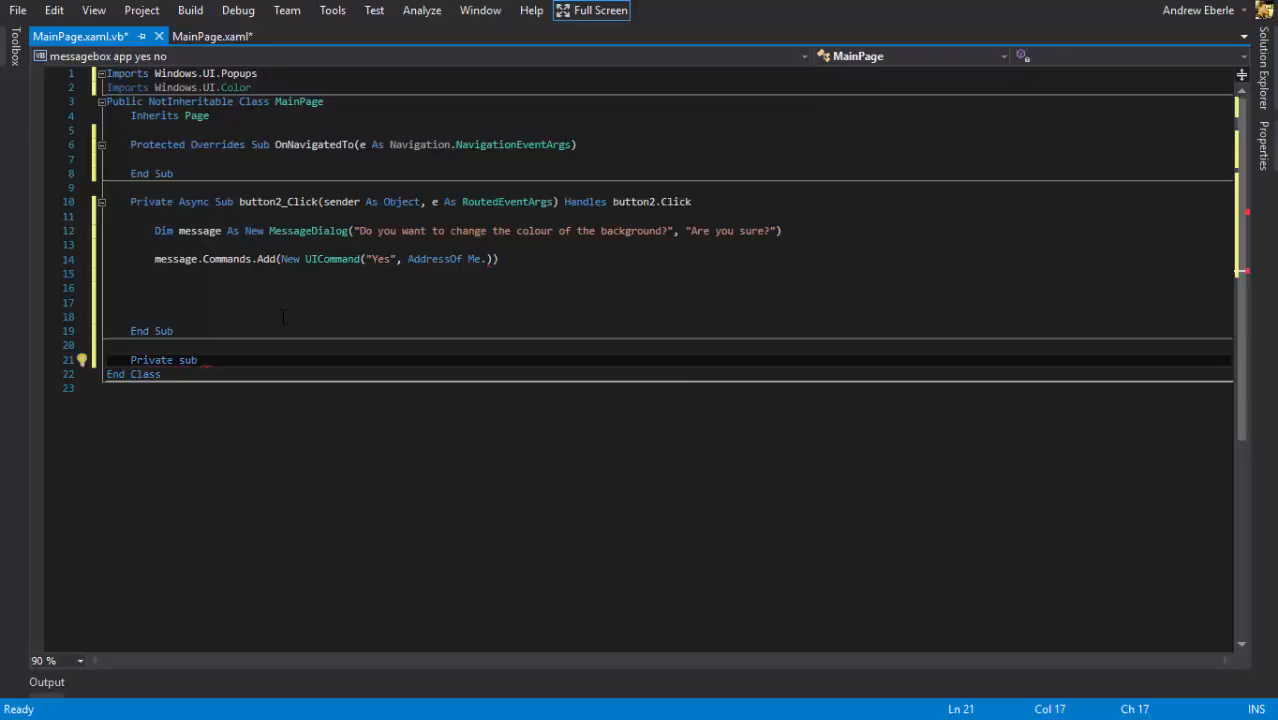
{"action": "type", "text": "changecolou"}
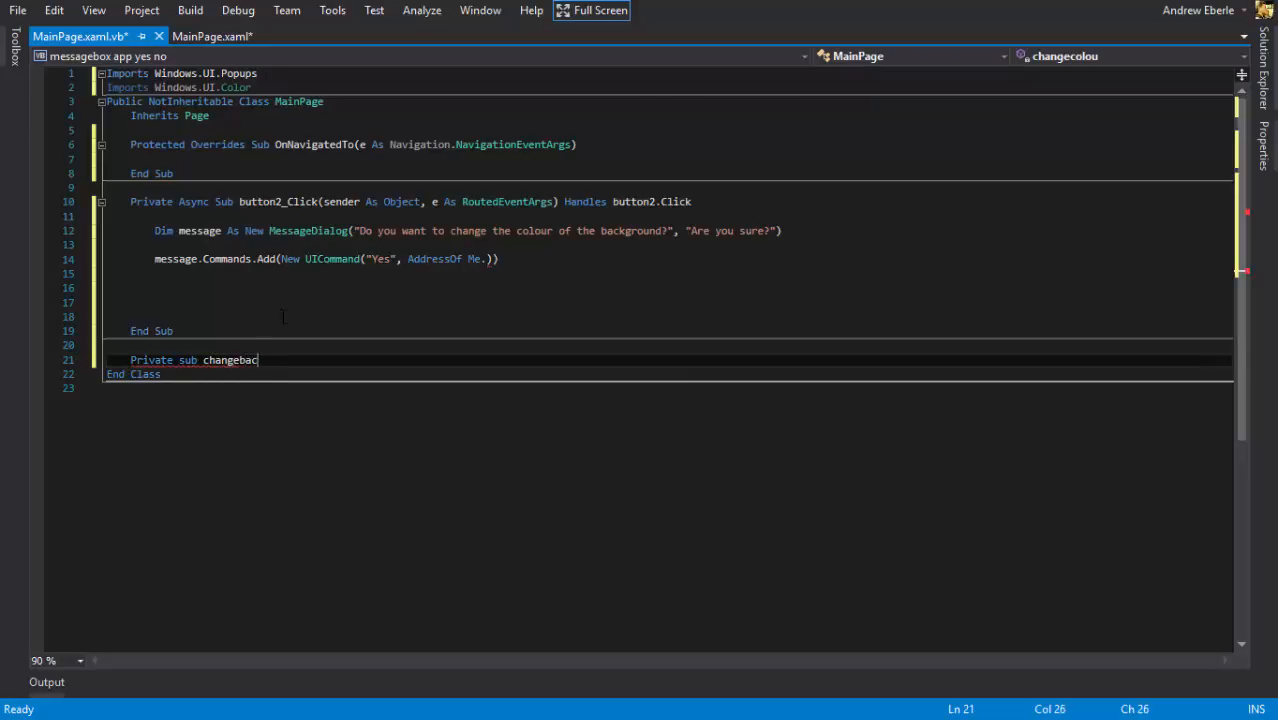
{"action": "type", "text": "k"}
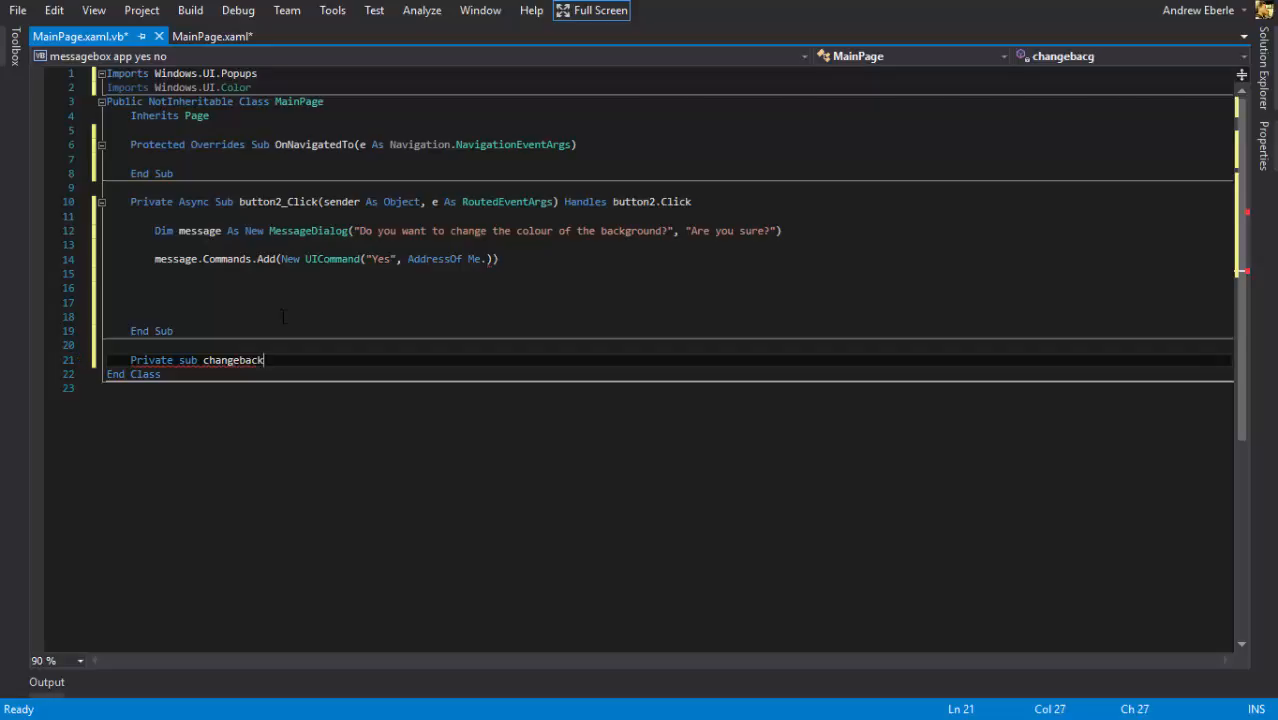
{"action": "type", "text": "groundcolour("}
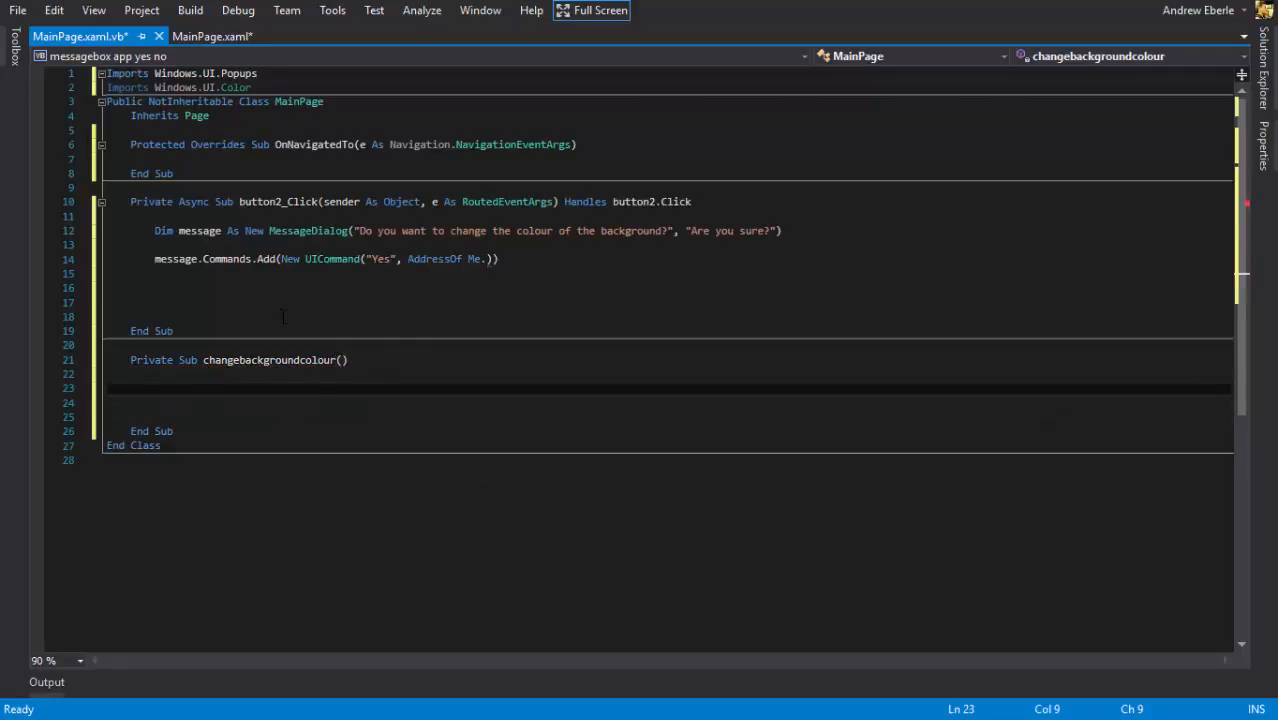
Step: Set Me.Background to a New SolidColorBrush of Windows.UI.Colors.Orange inside the routine
{"action": "type", "text": "Me.ba"}
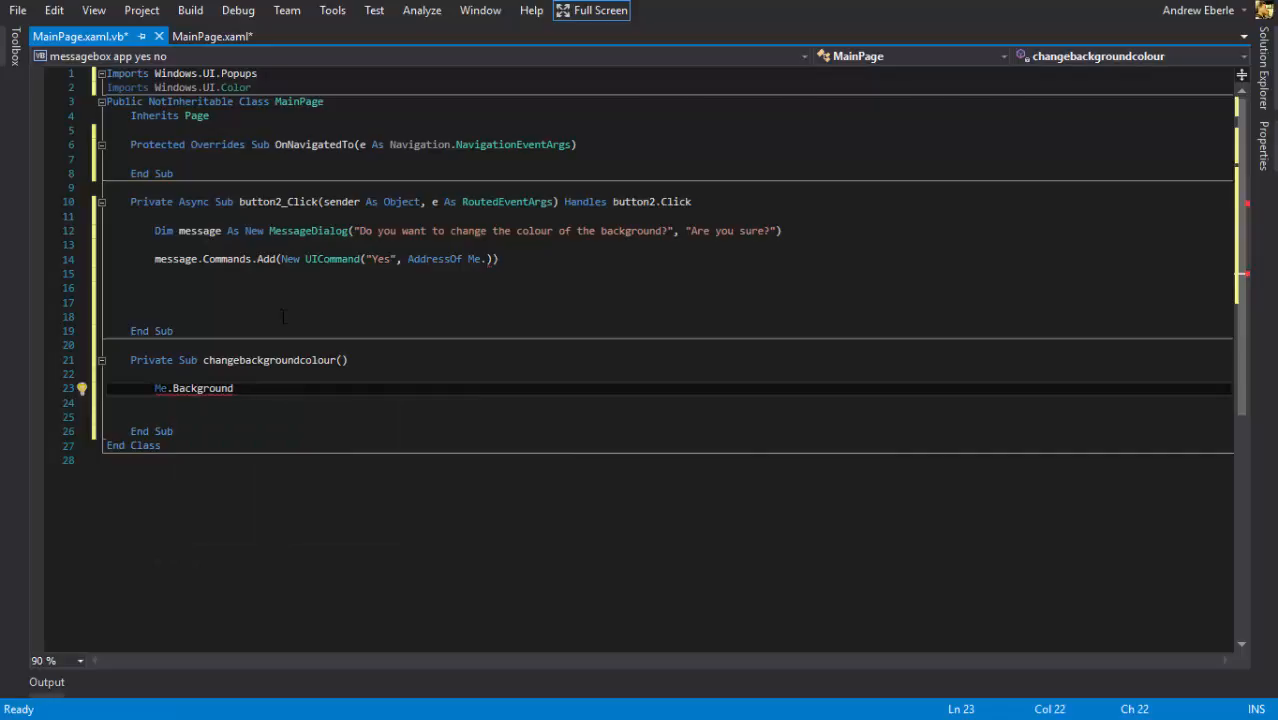
{"action": "type", "text": "= new"}
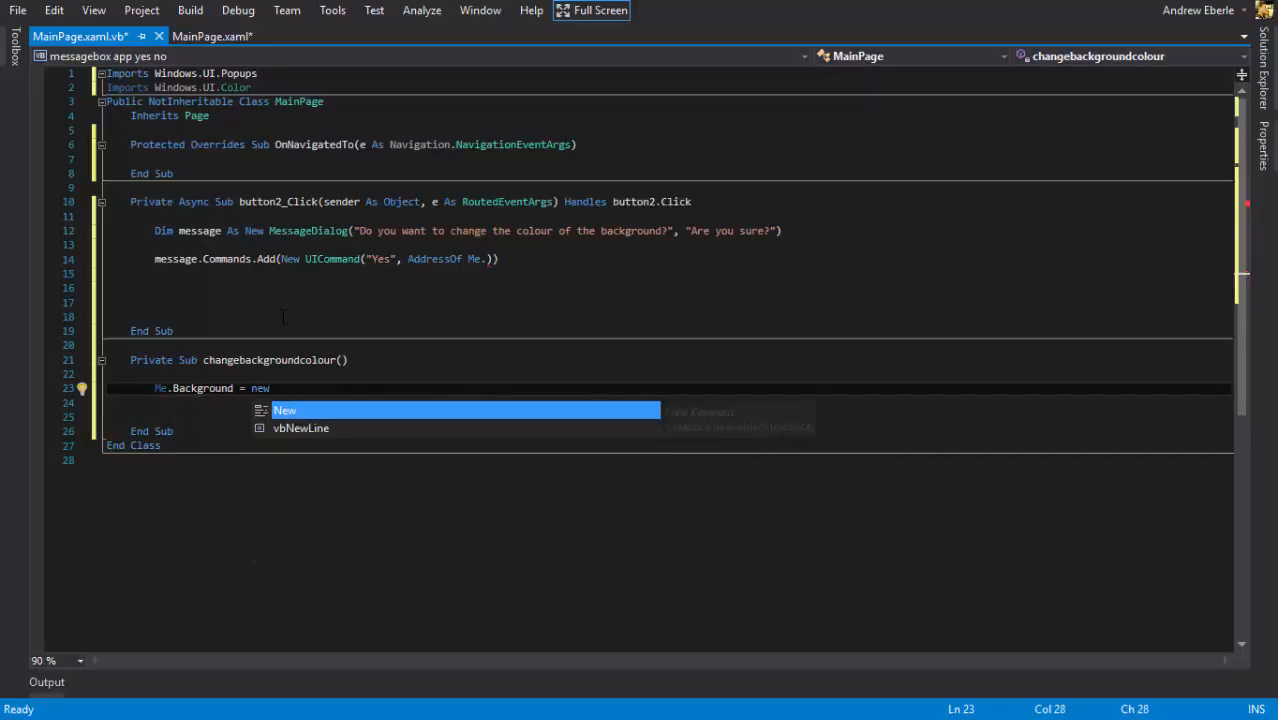
{"action": "type", "text": "SolidColorBrush"}
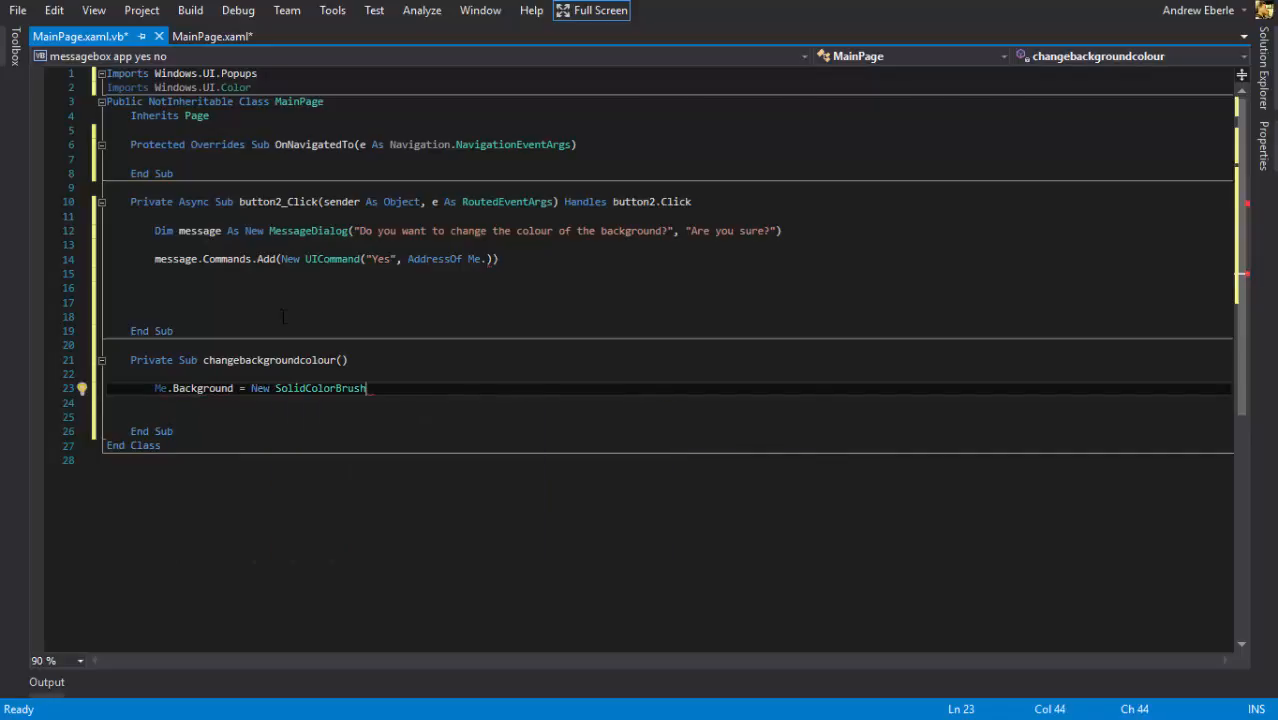
{"action": "type", "text": "("}
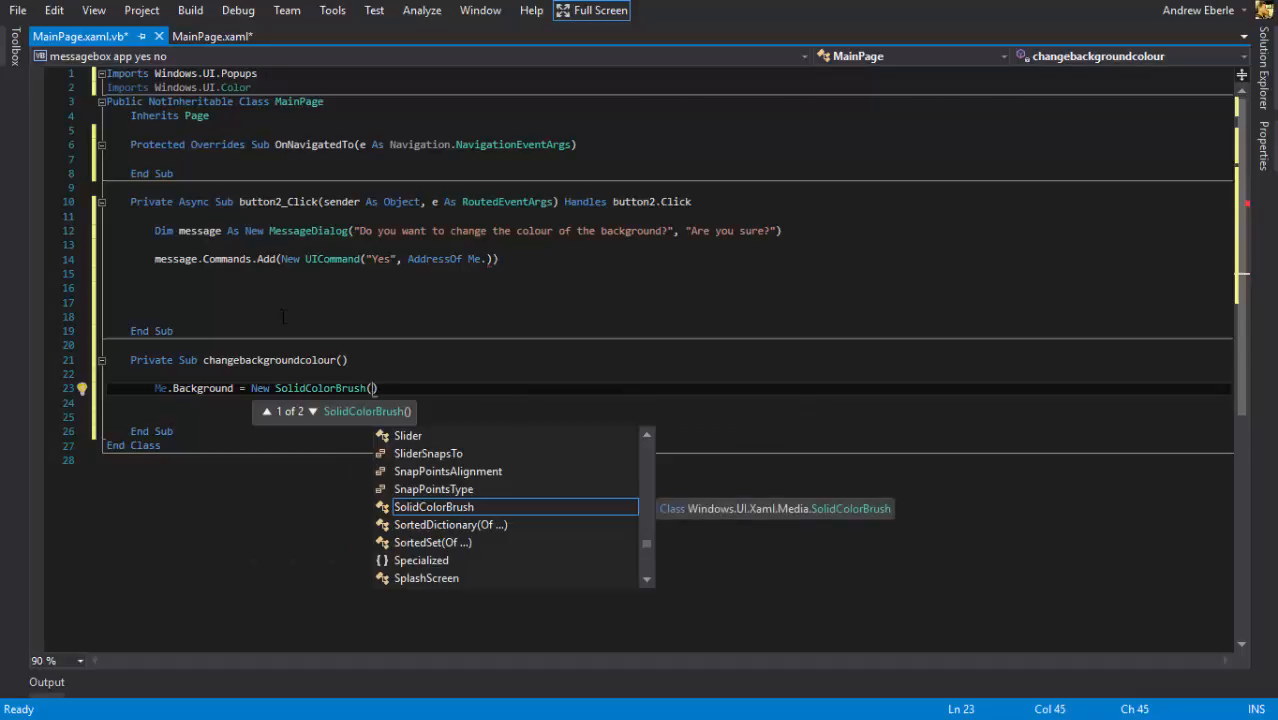
{"action": "type", "text": "Windows.ui"}
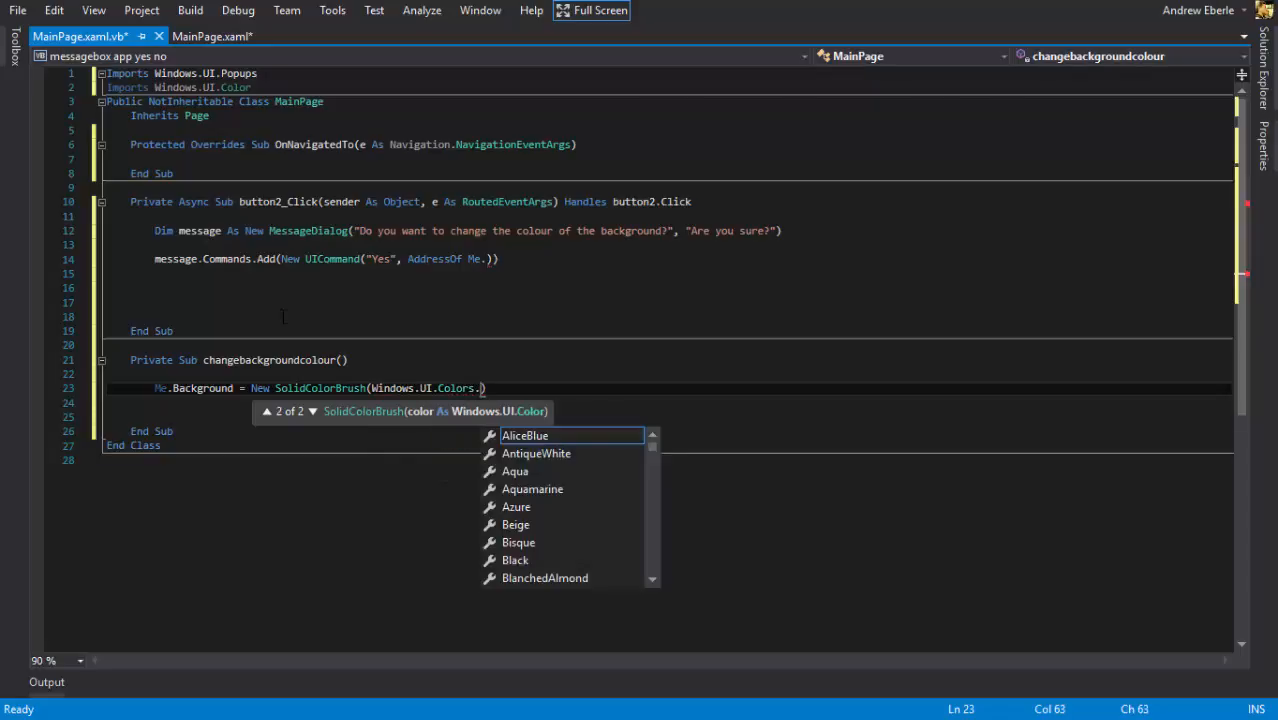
{"action": "mouse_move", "coordinate": [526, 436]}
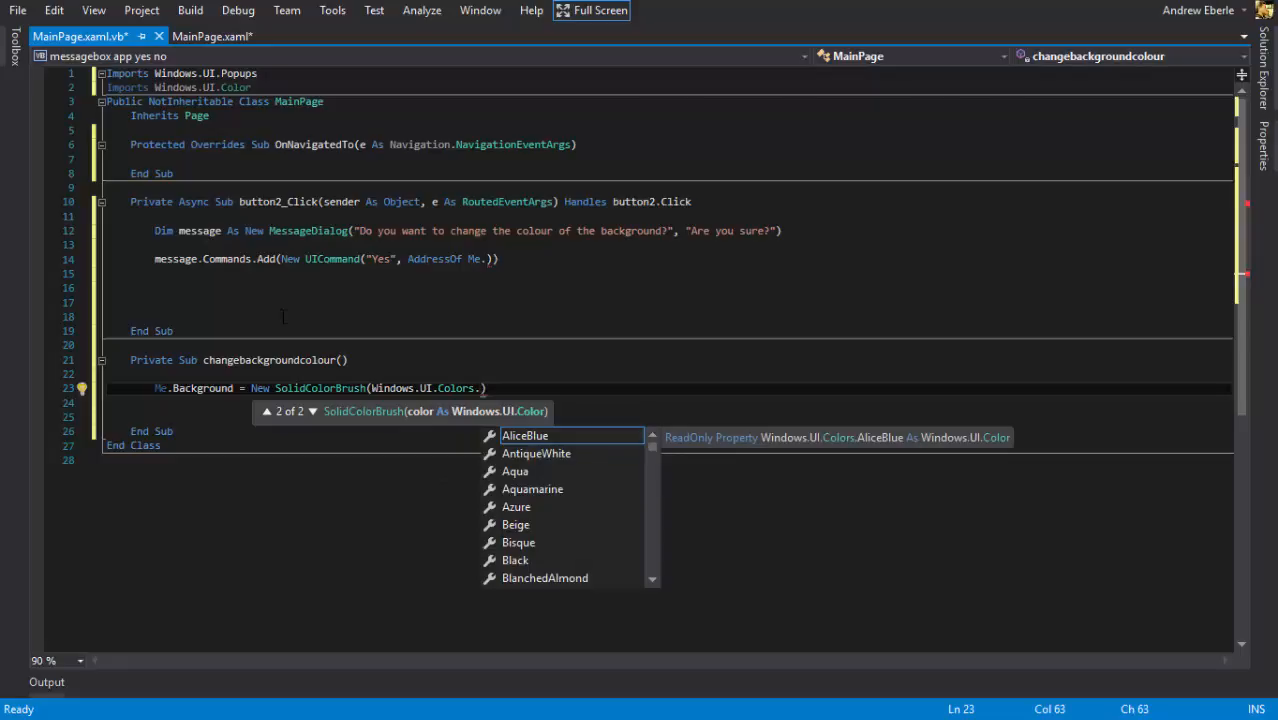
{"action": "type", "text": "Orange"}
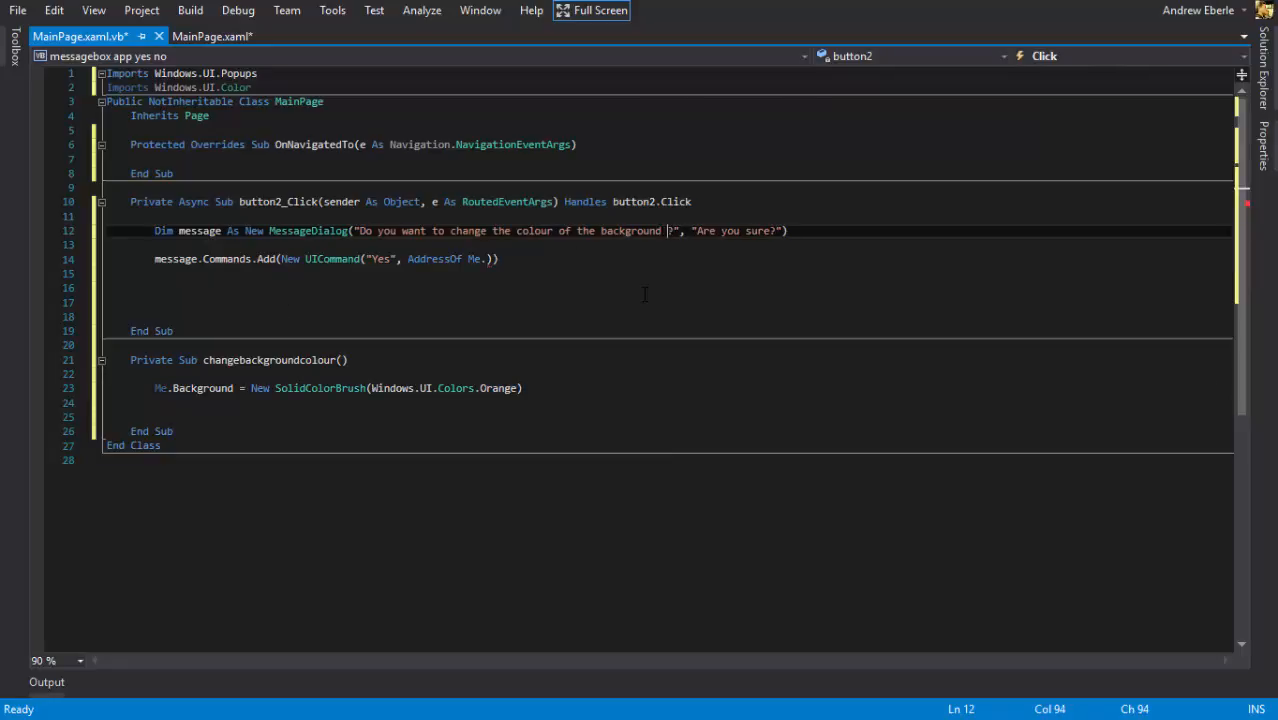
Step: Extend the dialog text with 'to Orange?' and point the Yes command to AddressOf Me.changebackgroundcolour
{"action": "type", "text": "to Or"}
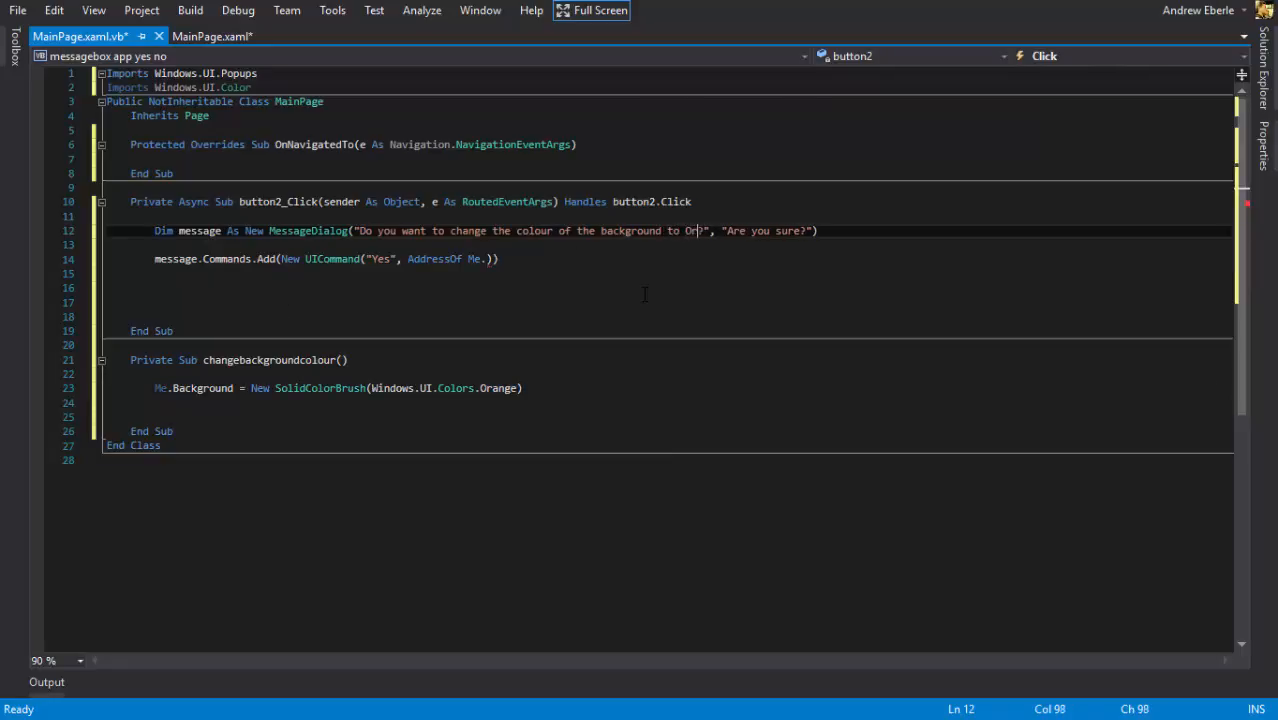
{"action": "type", "text": "ange?"}
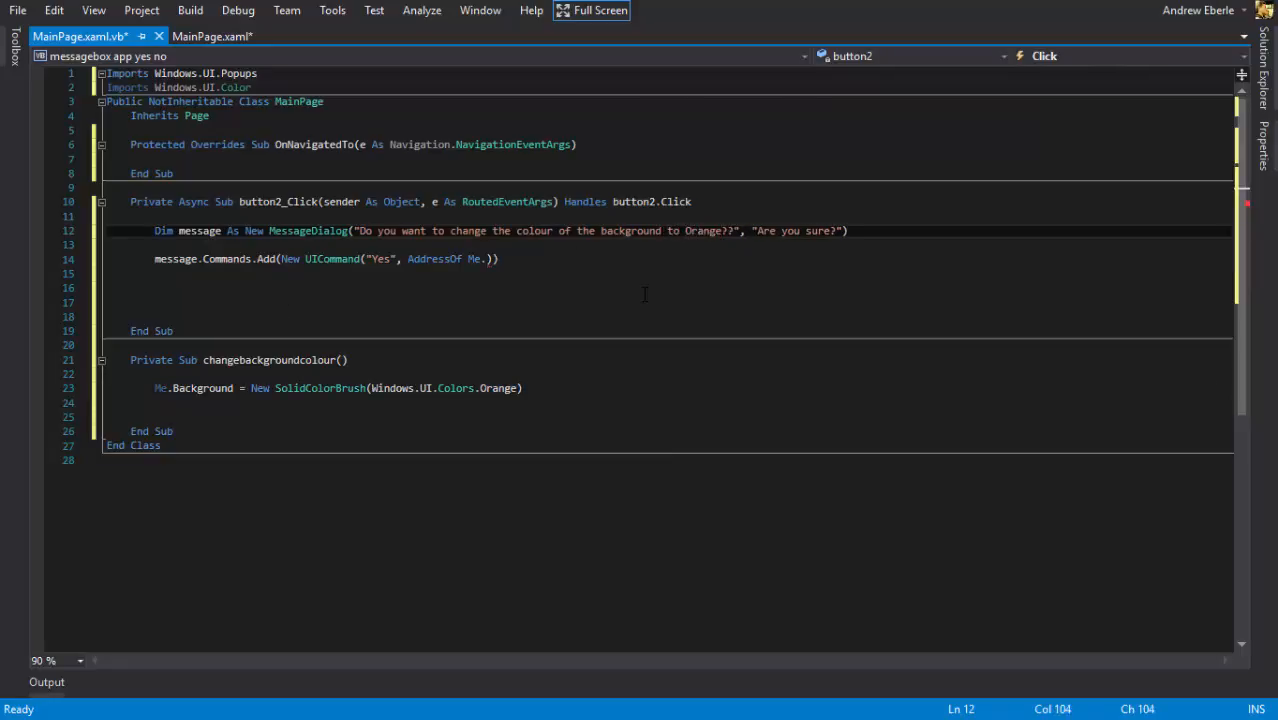
{"action": "key", "text": "Backspace"}
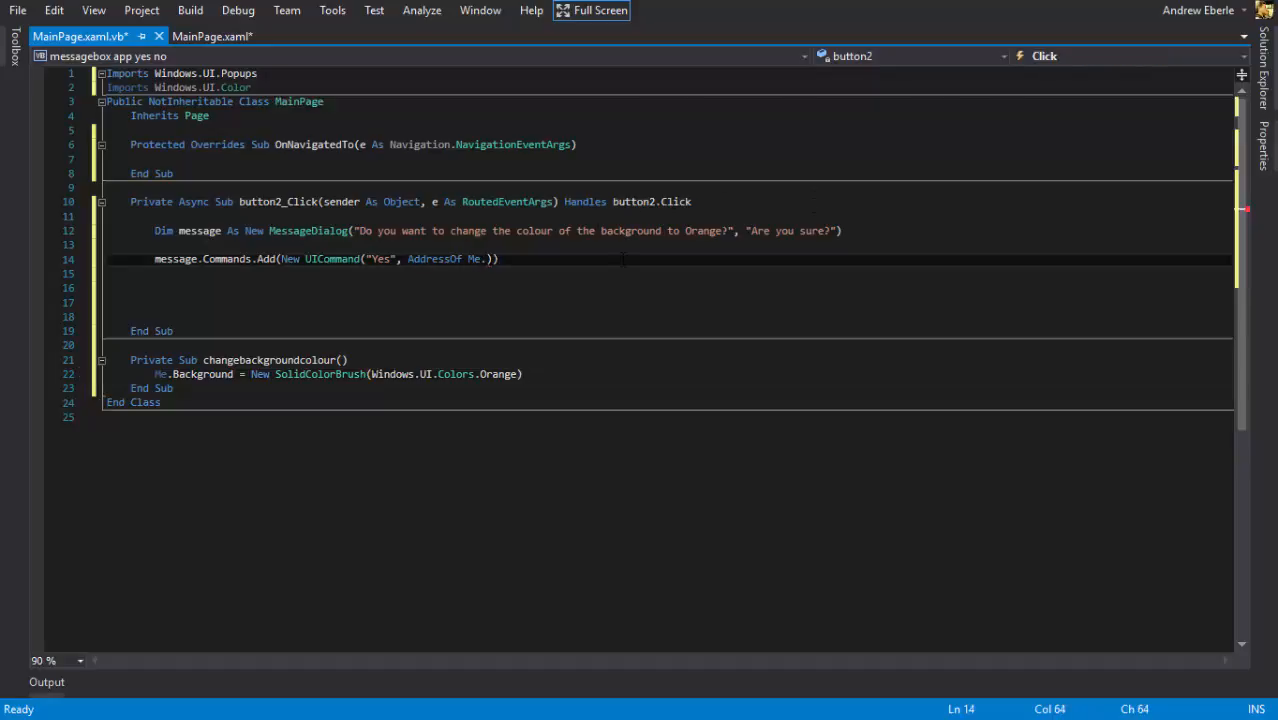
{"action": "type", "text": "c"}
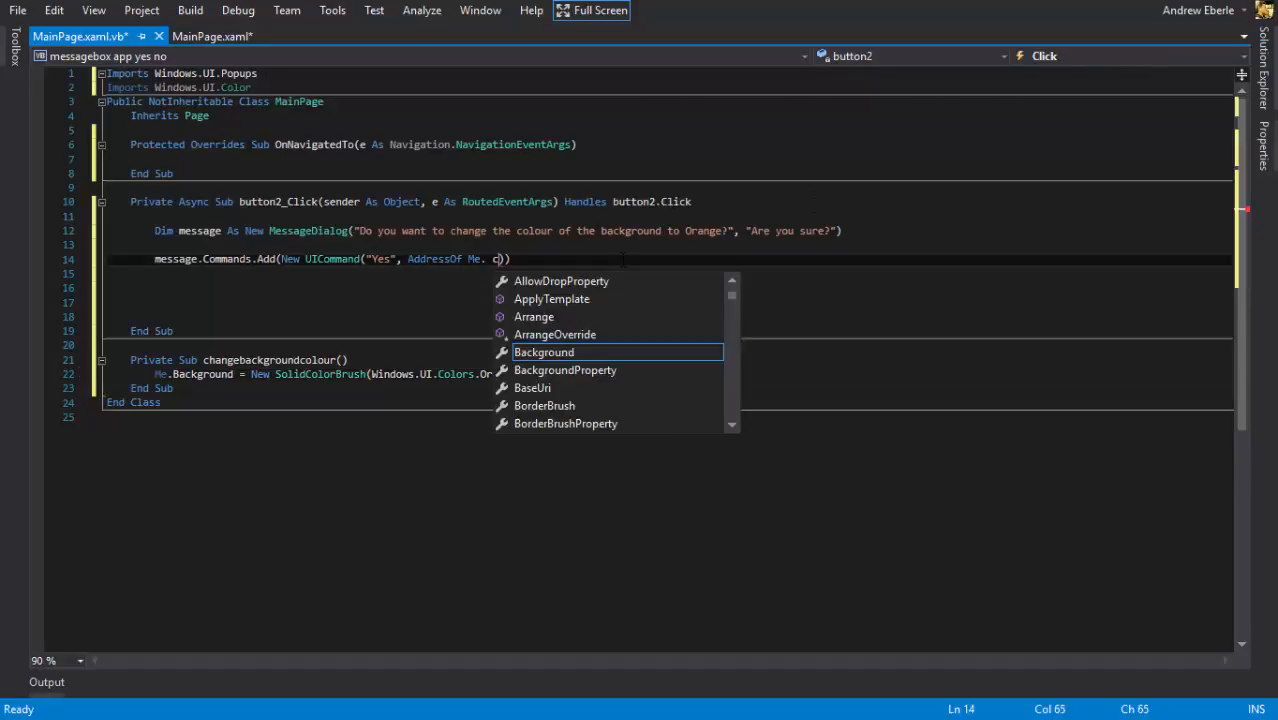
{"action": "type", "text": "hangebackgroundcolour"}
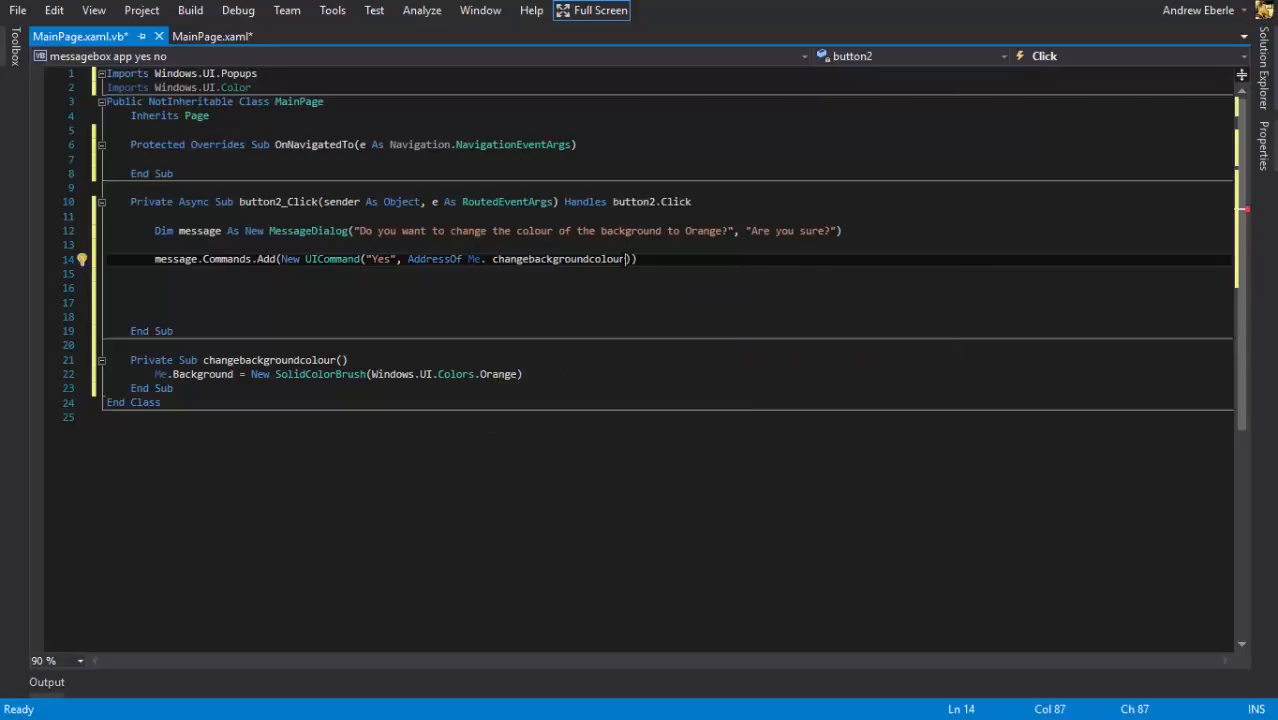
{"action": "double_click", "coordinate": [560, 260]}
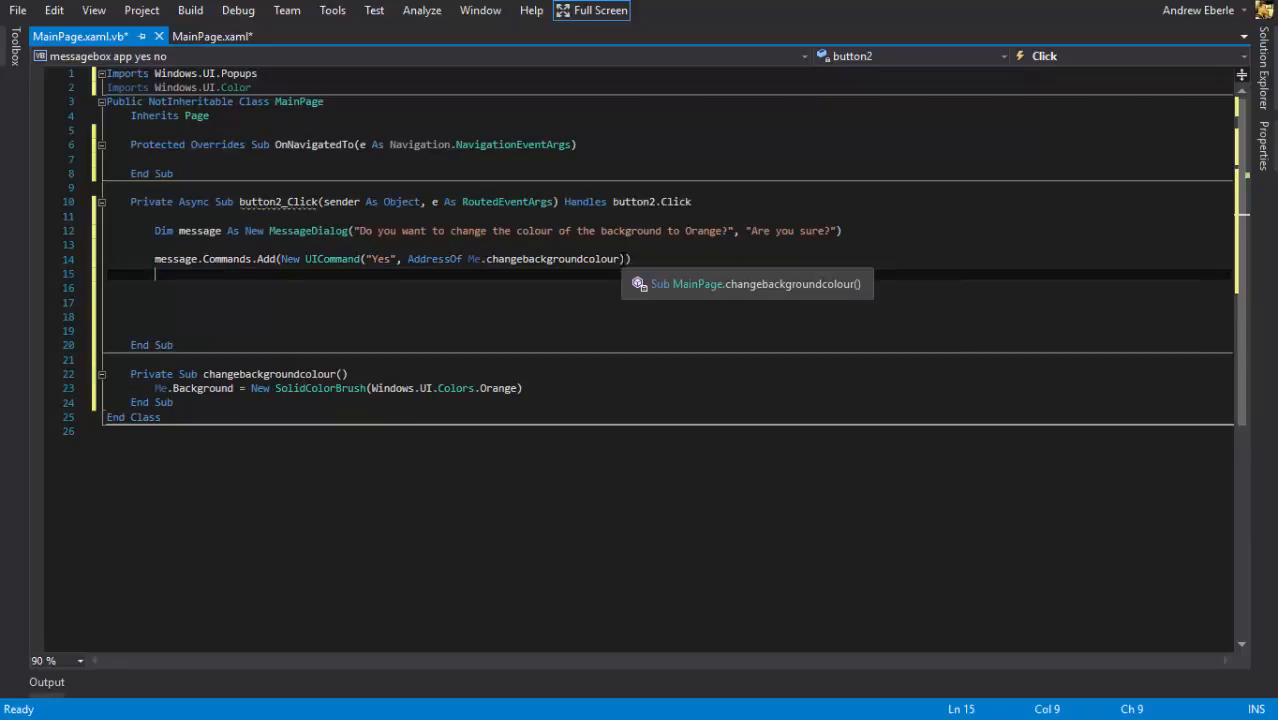
Step: Add a "No" UICommand to button2's dialog pointing to AddressOf Me.changebackgroundcolour
{"action": "type", "text": "message.c"}
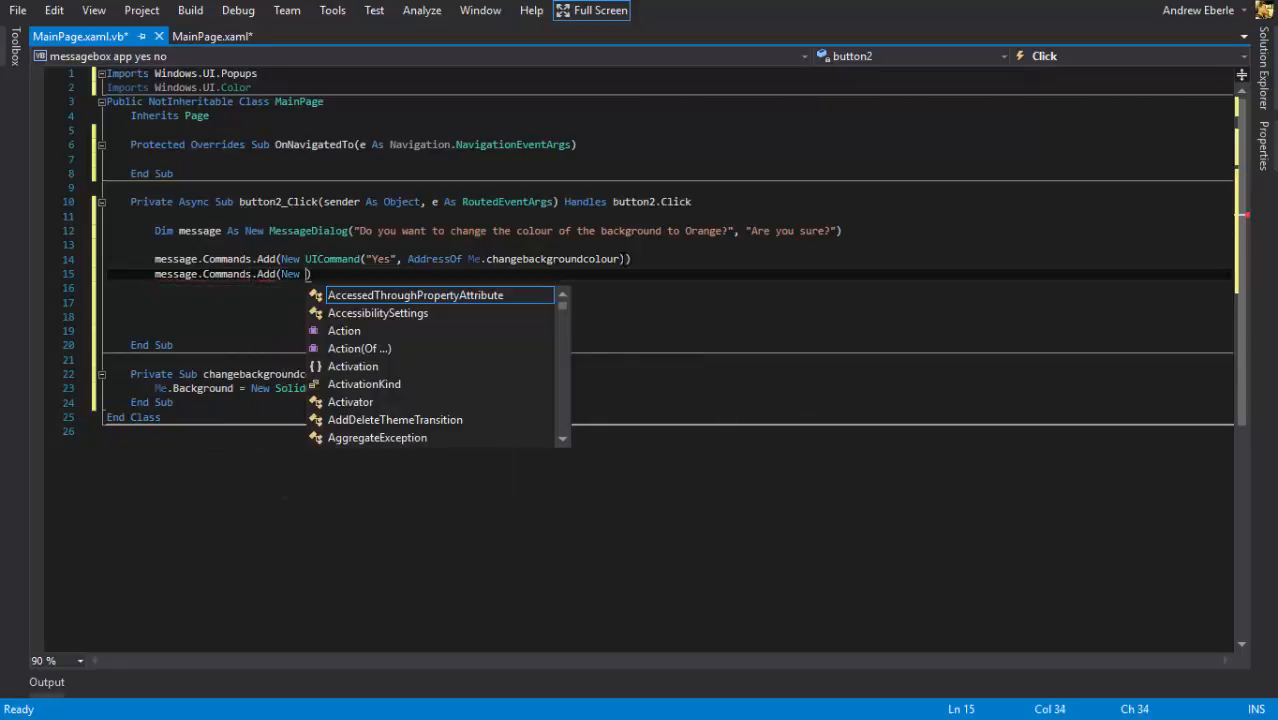
{"action": "type", "text": "UICommand"}
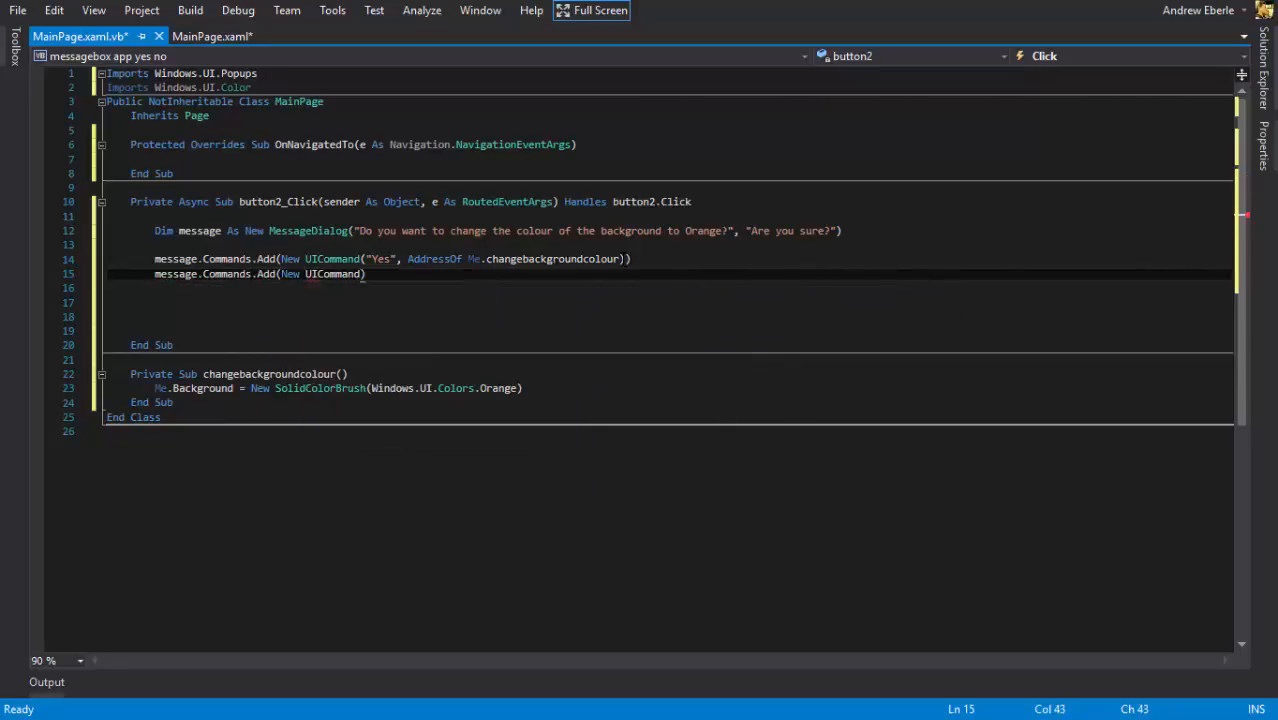
{"action": "type", "text": "\"\""}
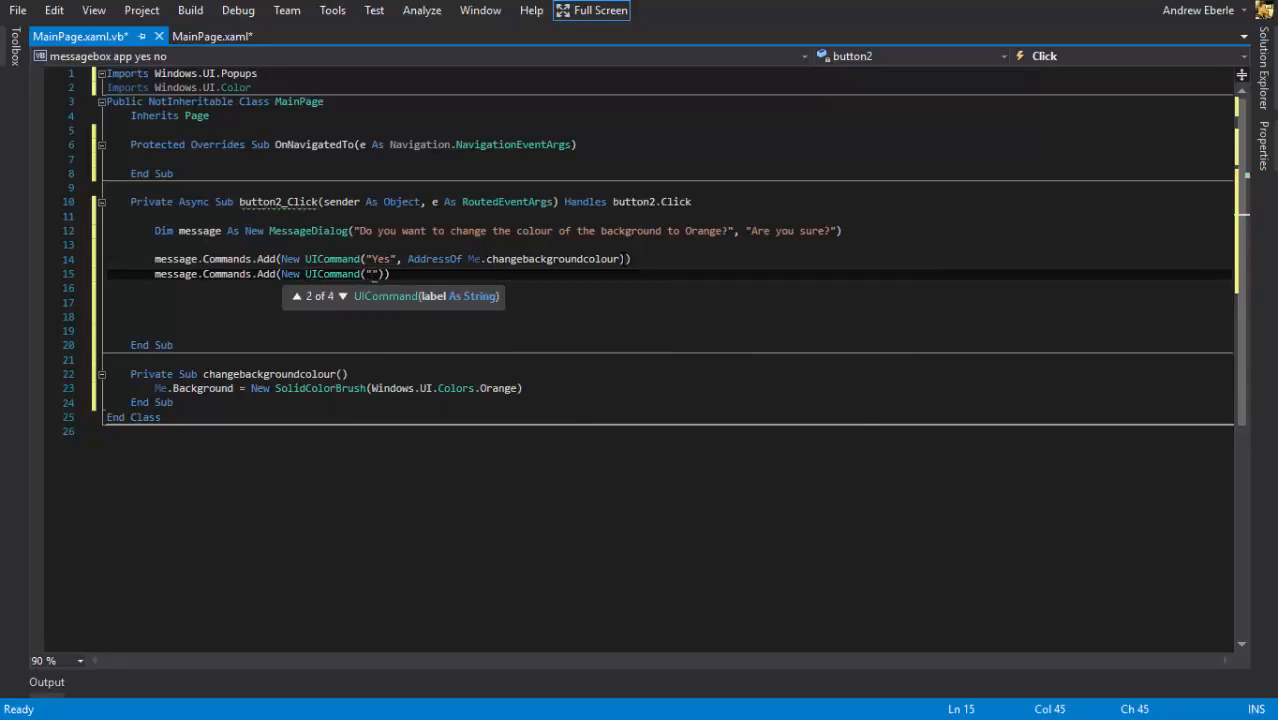
{"action": "type", "text": "No"}
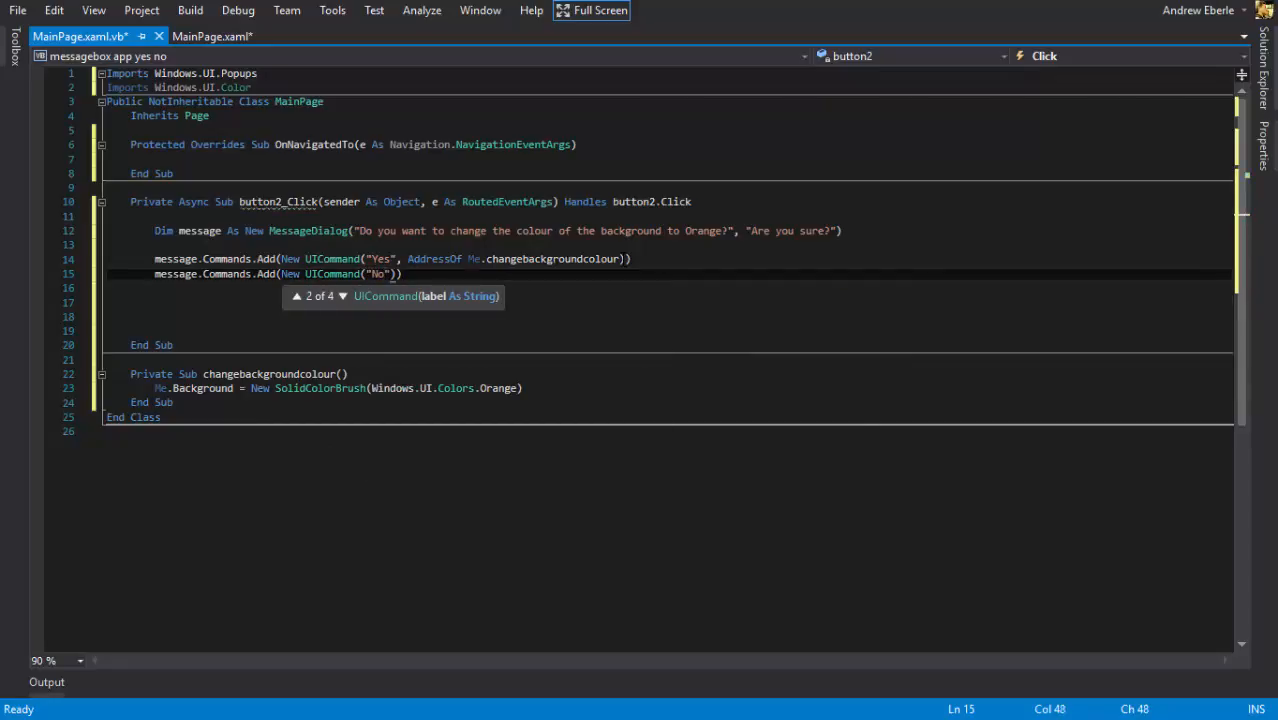
{"action": "type", "text": ", addressOf"}
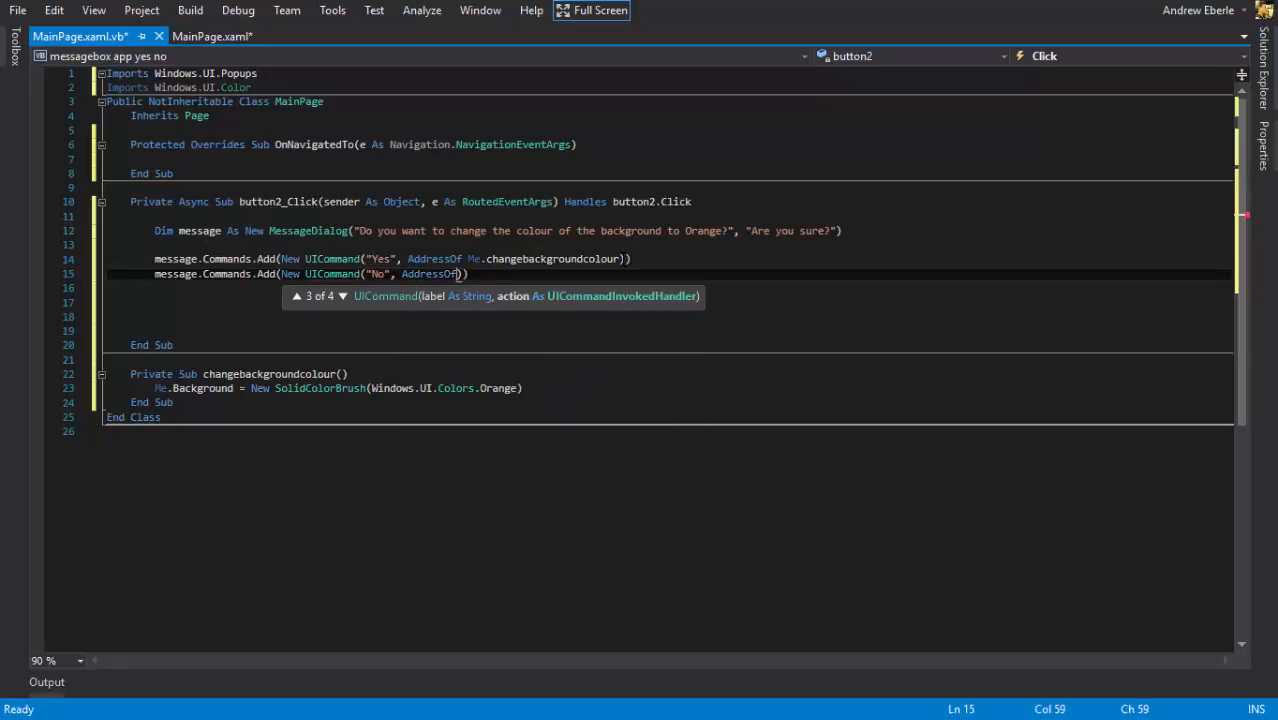
{"action": "type", "text": "Me.changebackgroundcolour"}
{"action": "type", "text": "Private sub"}
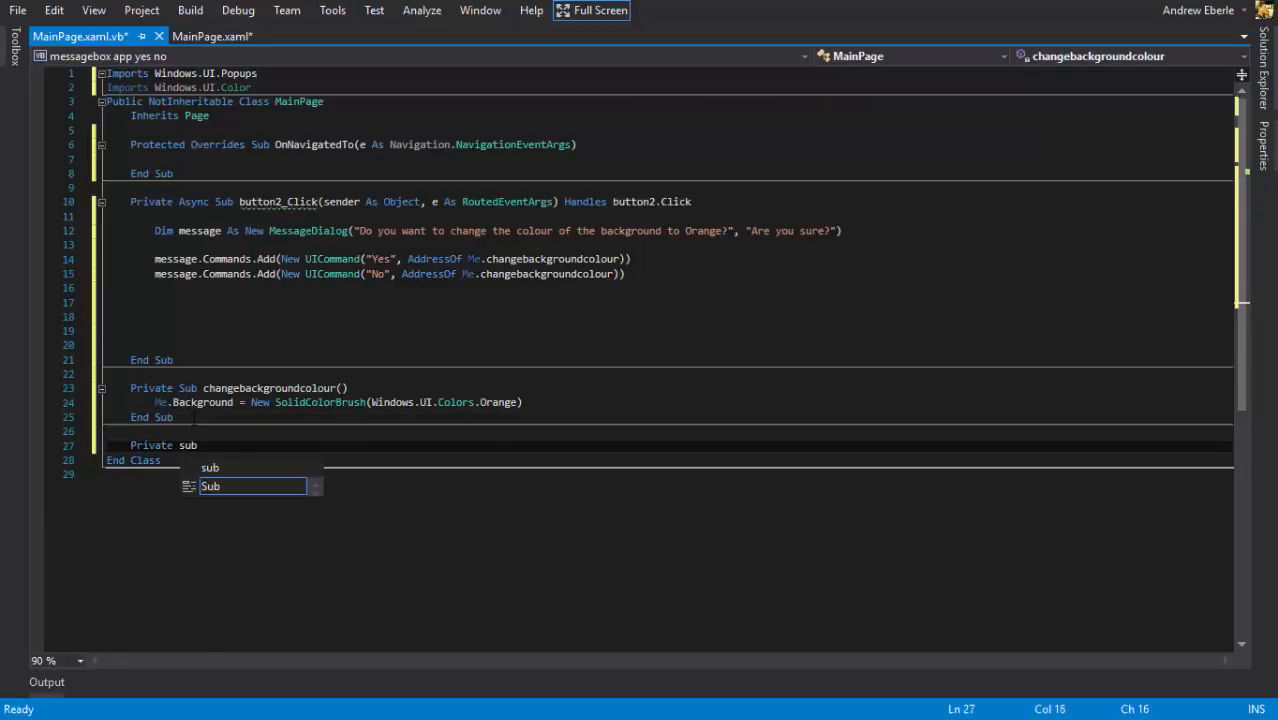
Step: Create Private Sub Nochangegroundcolour and point the No command's handler to it
{"action": "type", "text": "Nochange"}
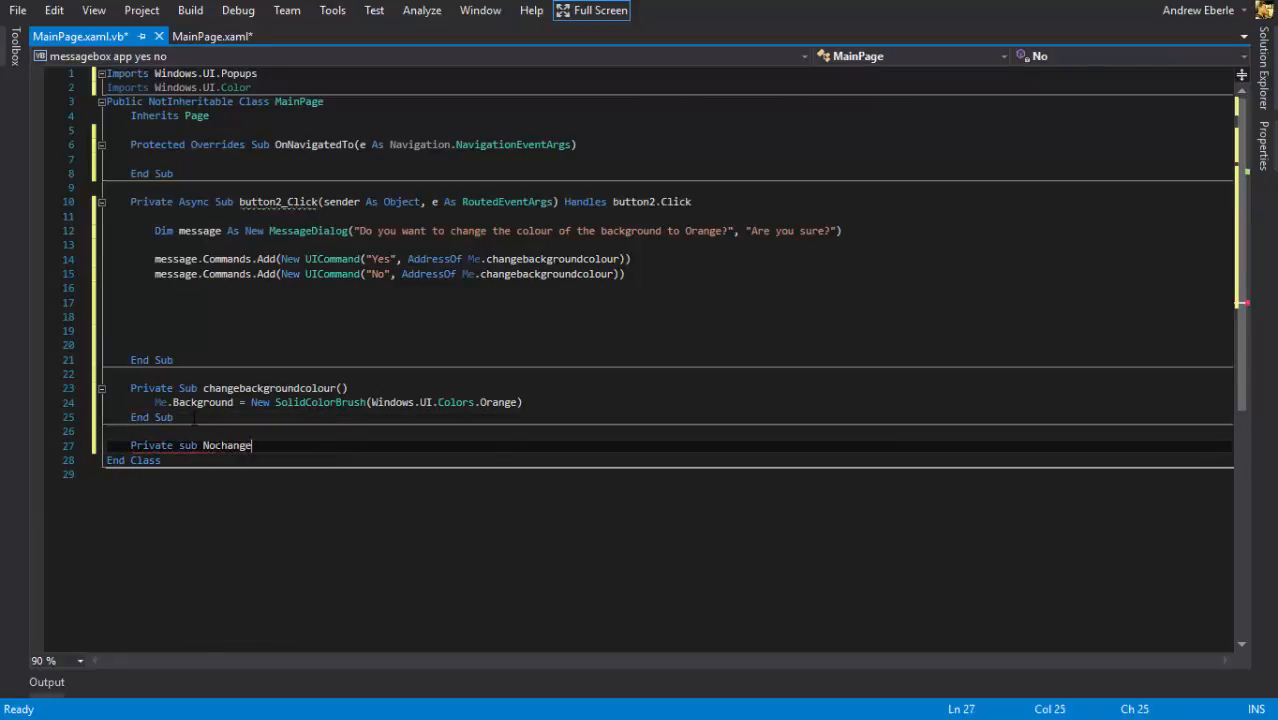
{"action": "type", "text": "Nochange"}
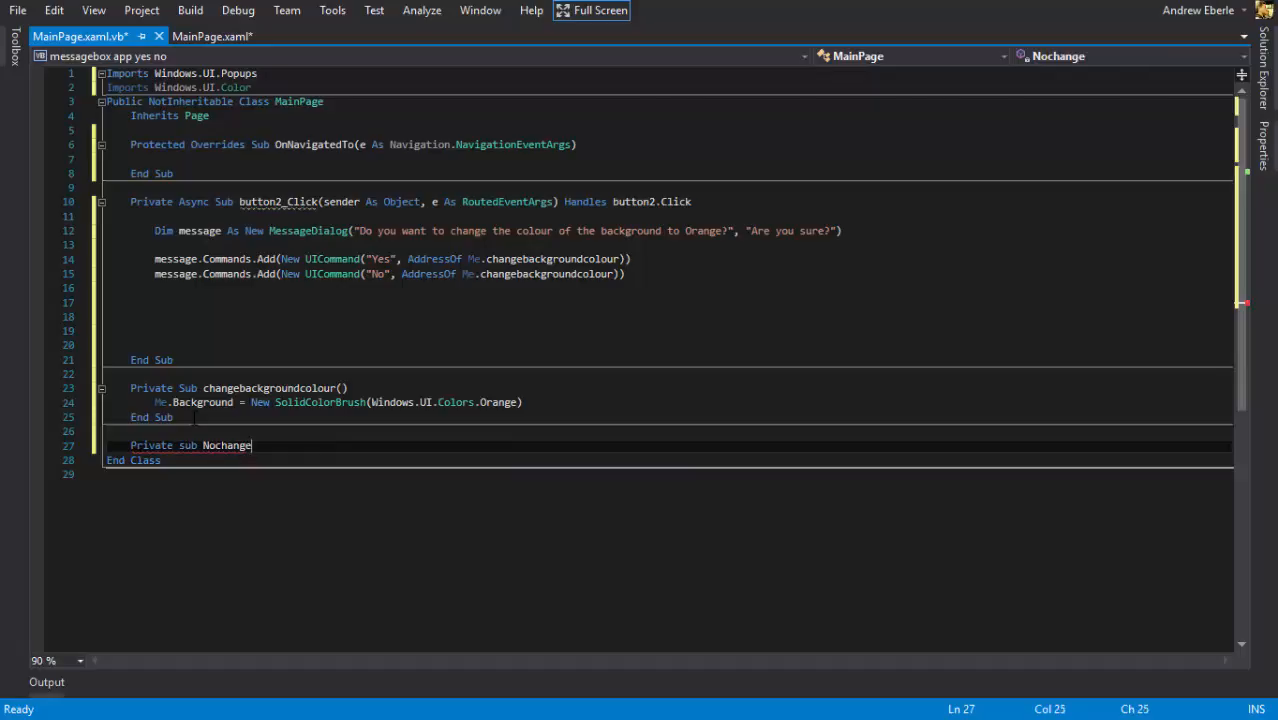
{"action": "type", "text": "ground"}
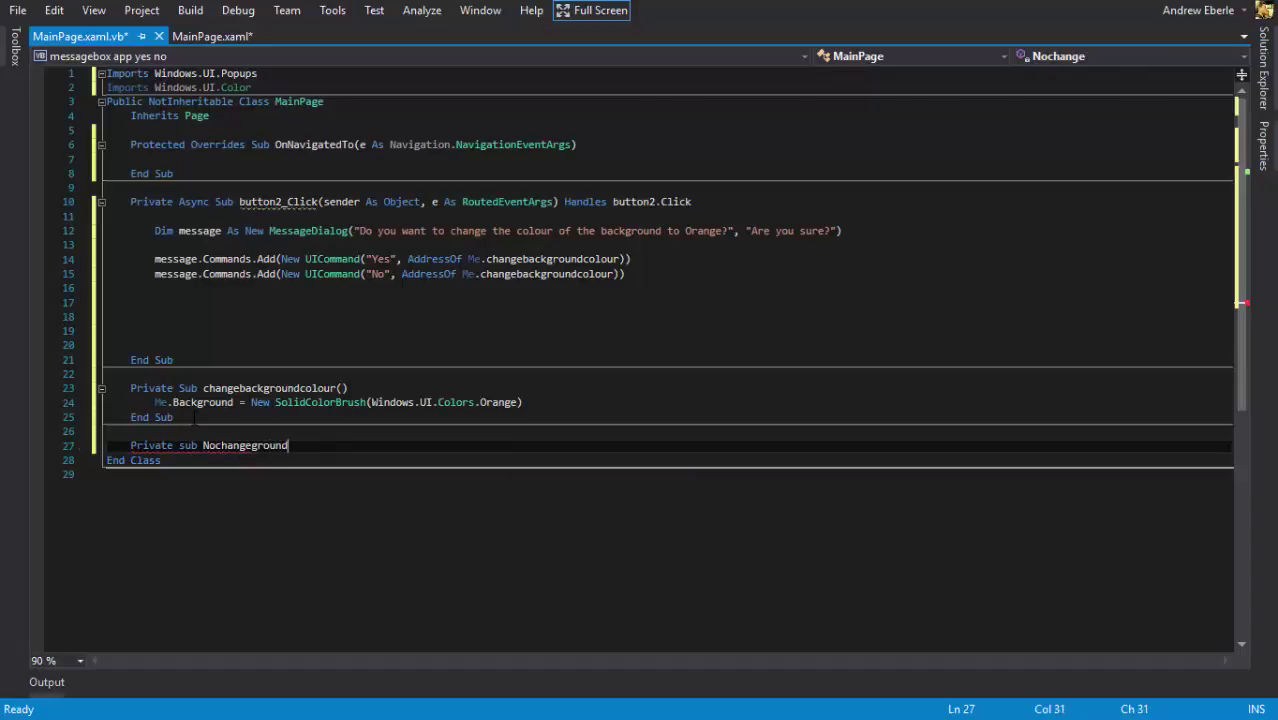
{"action": "type", "text": "colour("}
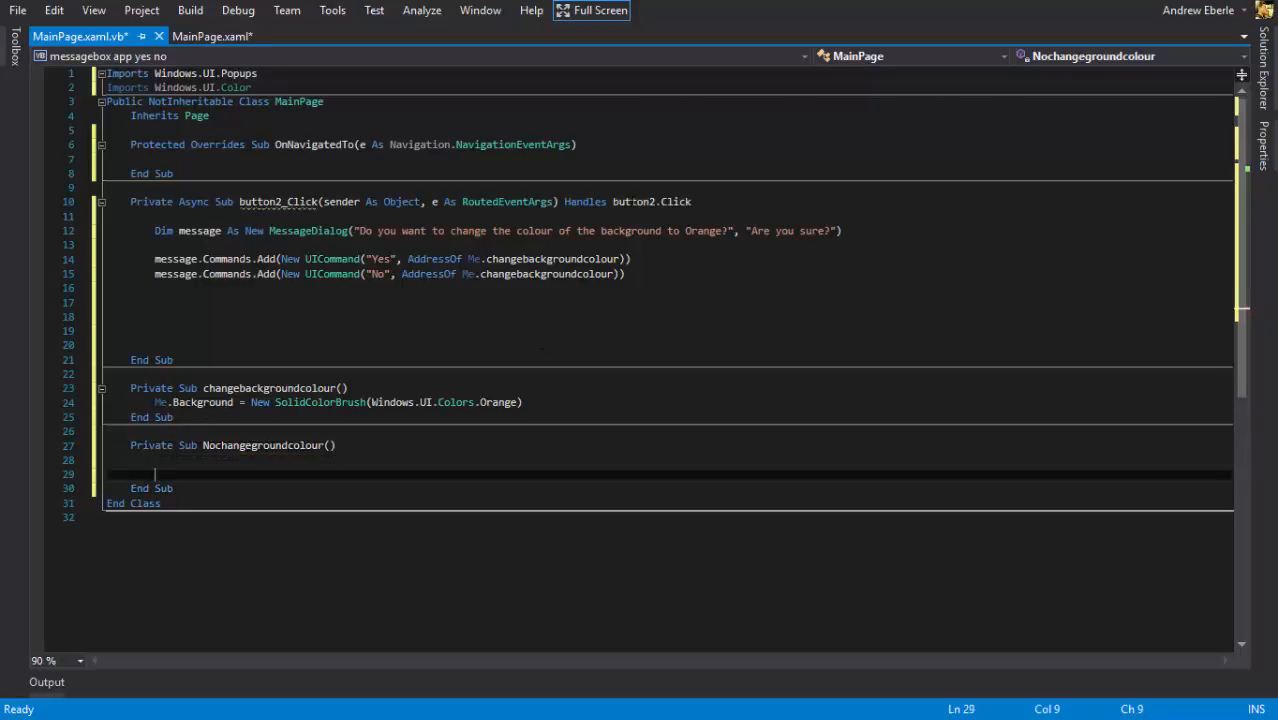
{"action": "double_click", "coordinate": [552, 272]}
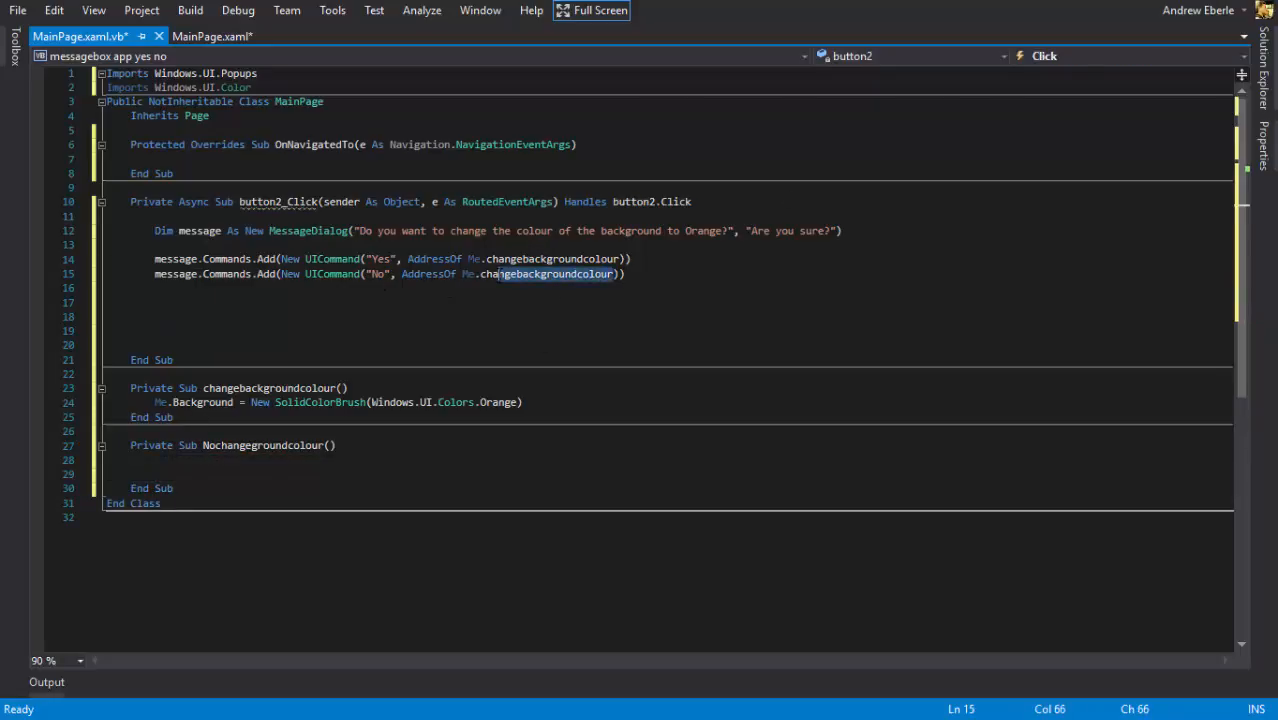
{"action": "type", "text": "noc"}
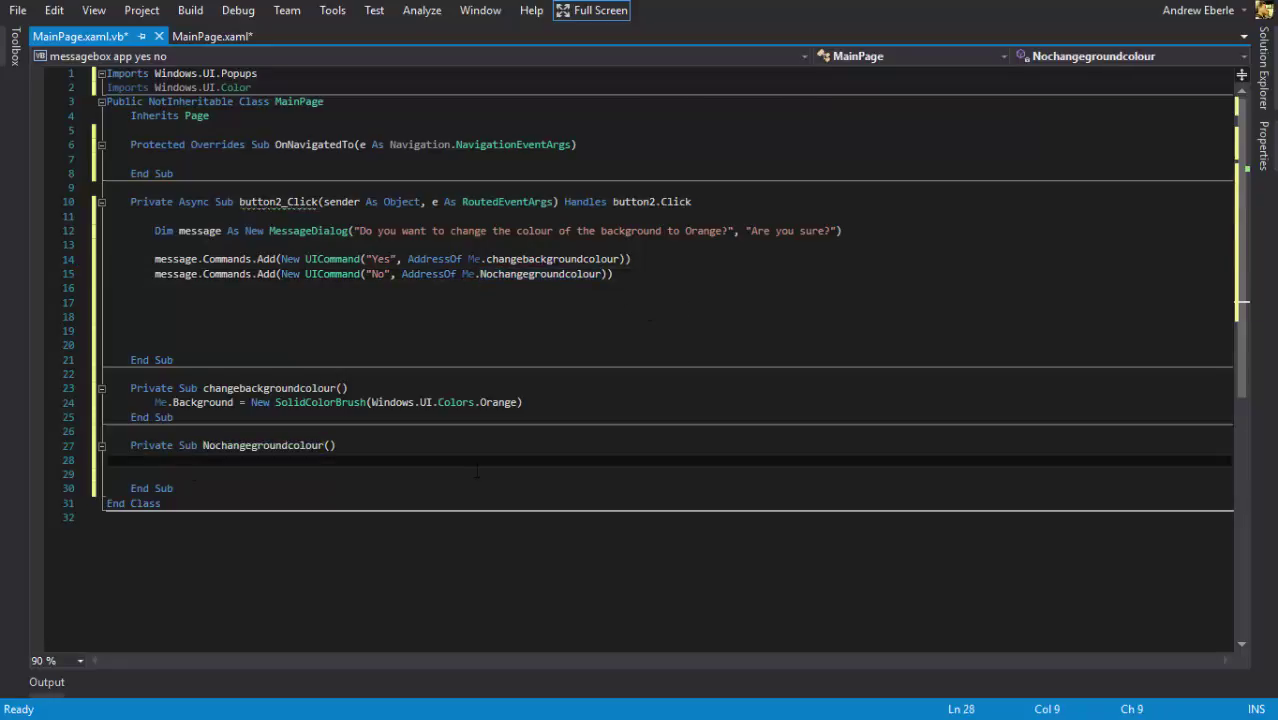
Step: In Nochangegroundcolour, set Me.Background to New SolidColorBrush(Windows.UI.Colors.Black)
{"action": "type", "text": "Me.background = New SolidColorBrush"}
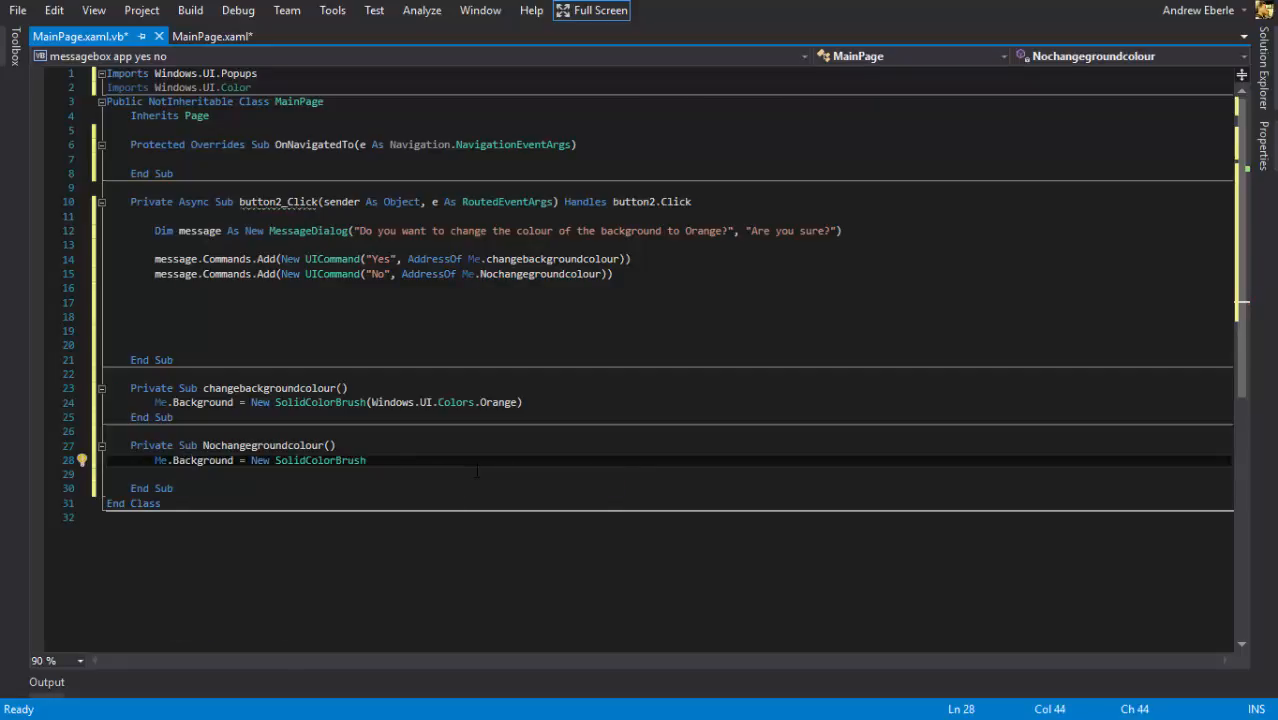
{"action": "type", "text": "w("}
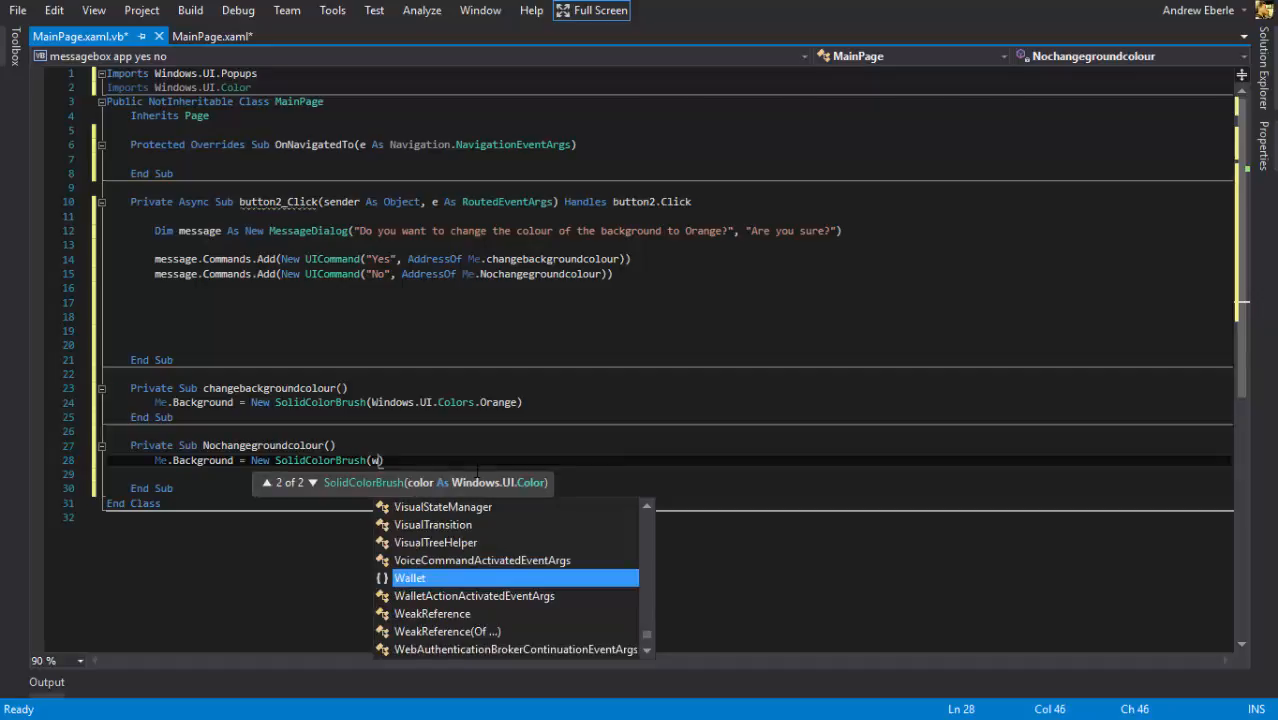
{"action": "type", "text": "Windows.UI.Colors.Black"}
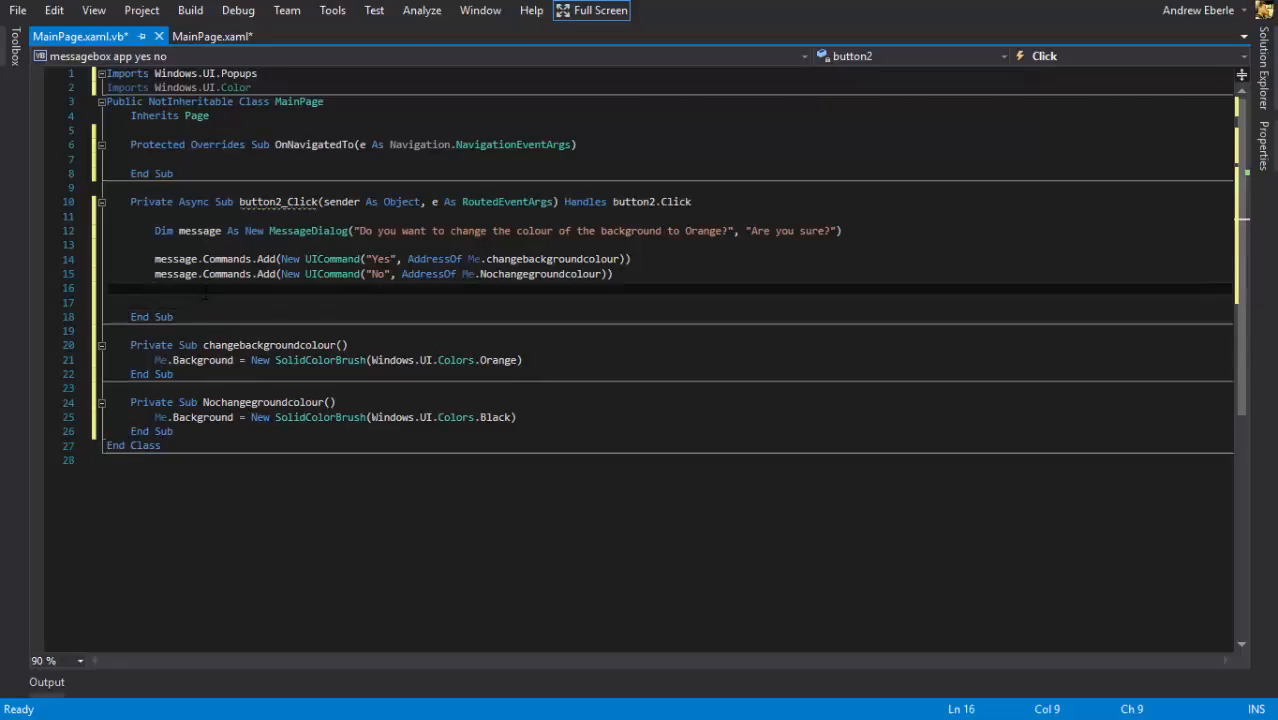
Step: End button2's handler with Await message.ShowAsync to display the dialog
{"action": "type", "text": "Await"}
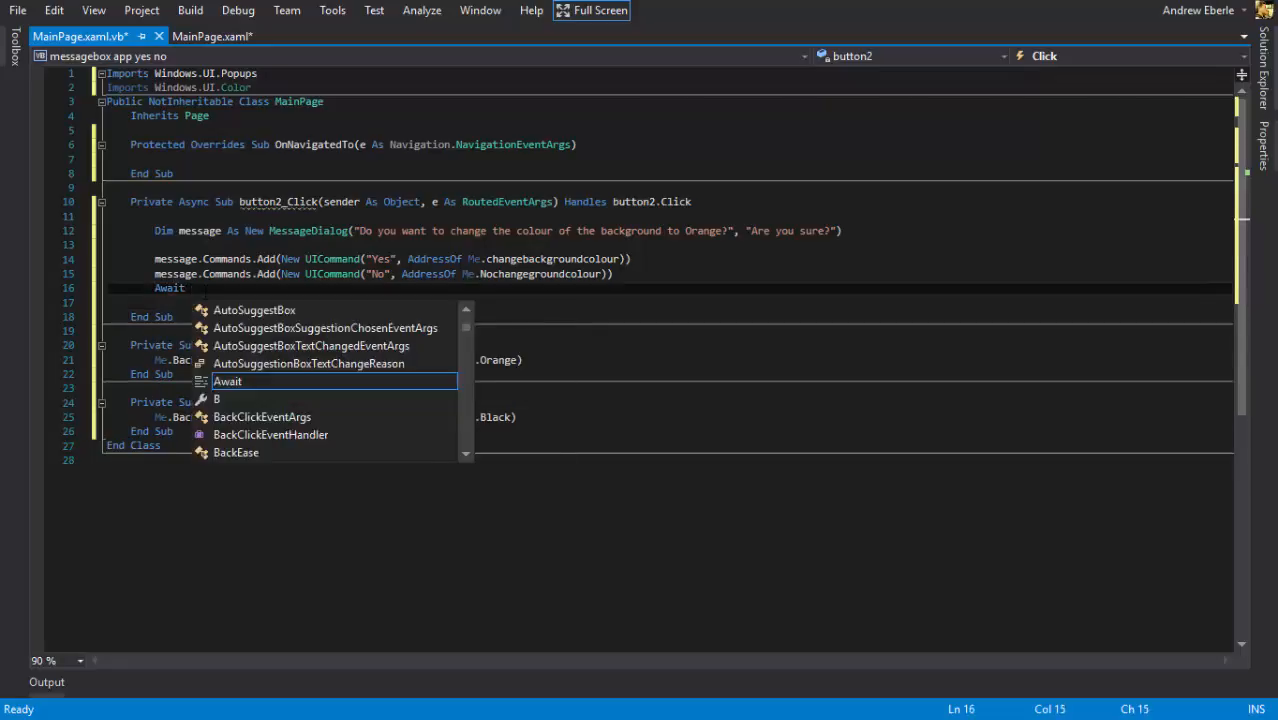
{"action": "type", "text": "message."}
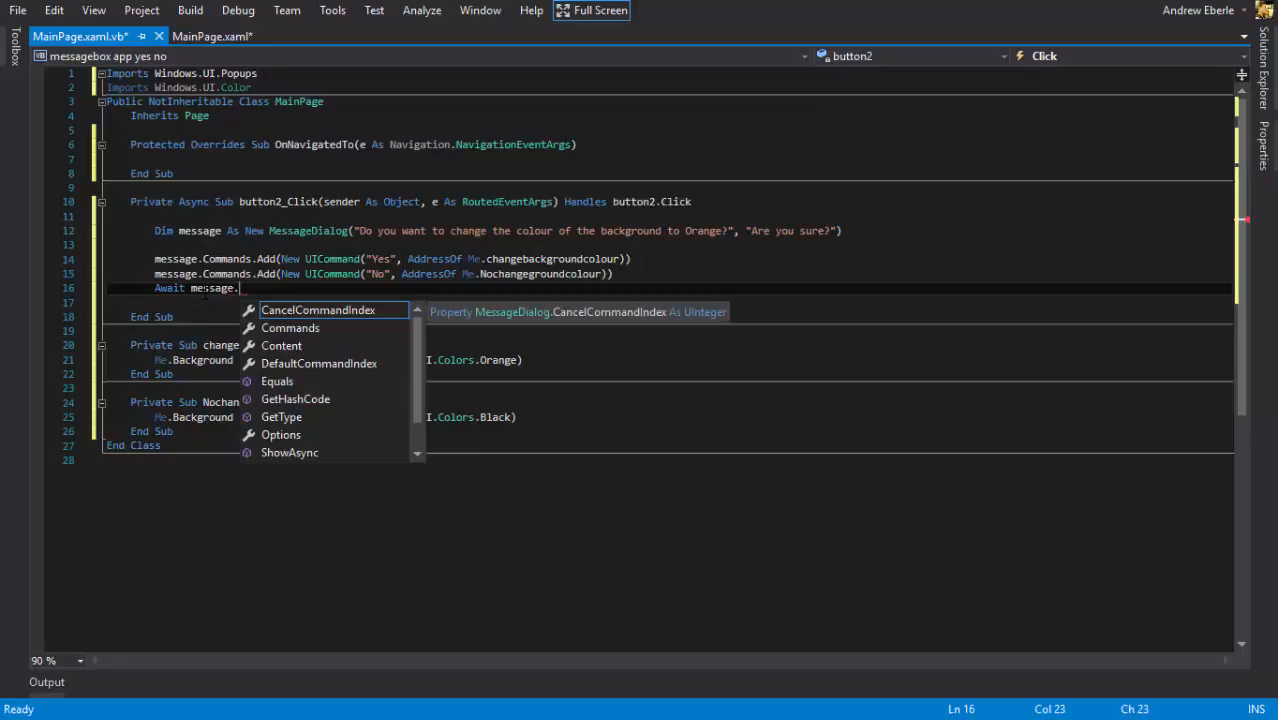
{"action": "type", "text": "ShowAsync"}
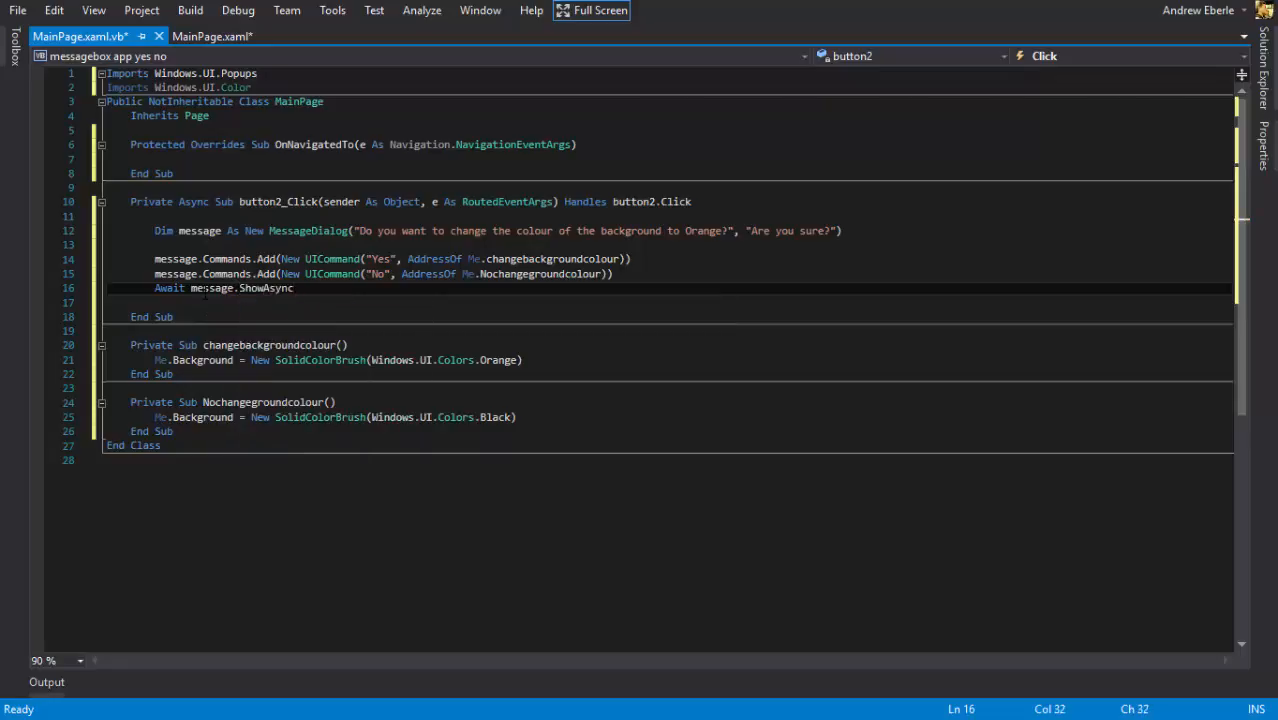
{"action": "key", "text": "Enter"}
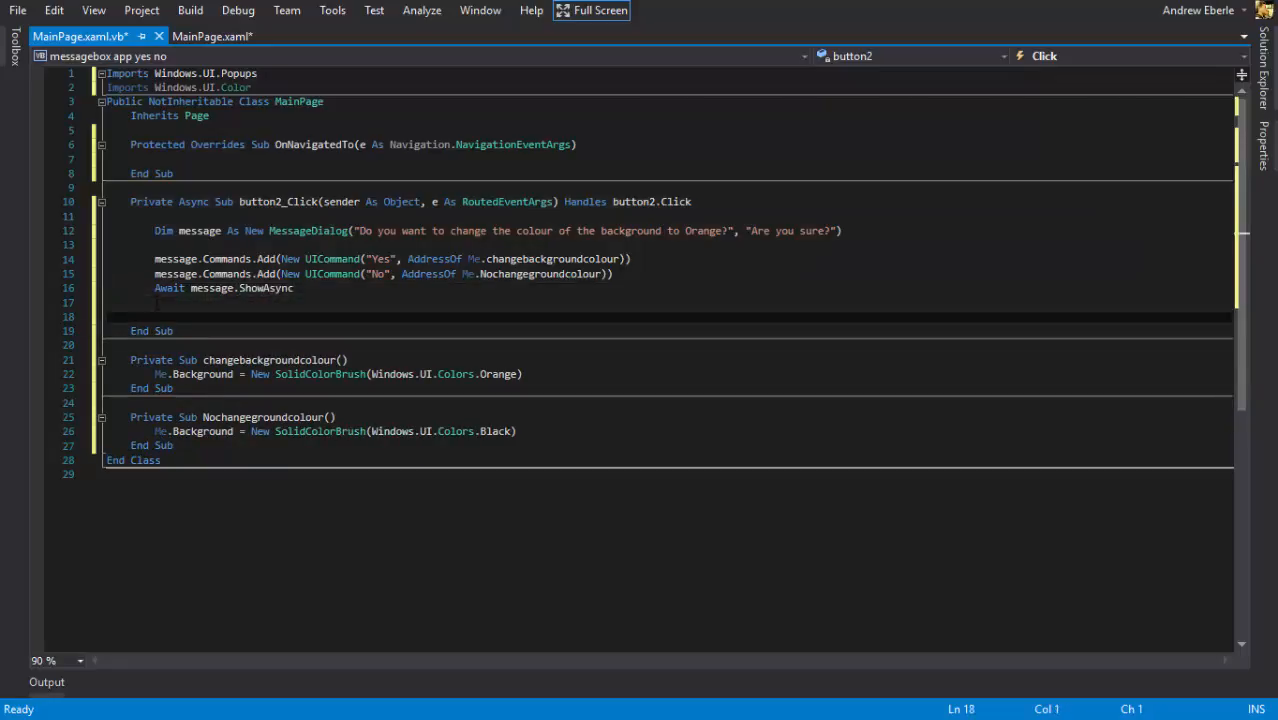
Step: Inside button1_Click, start declaring Dim message As New MessageDialog
{"action": "left_click", "coordinate": [210, 36]}
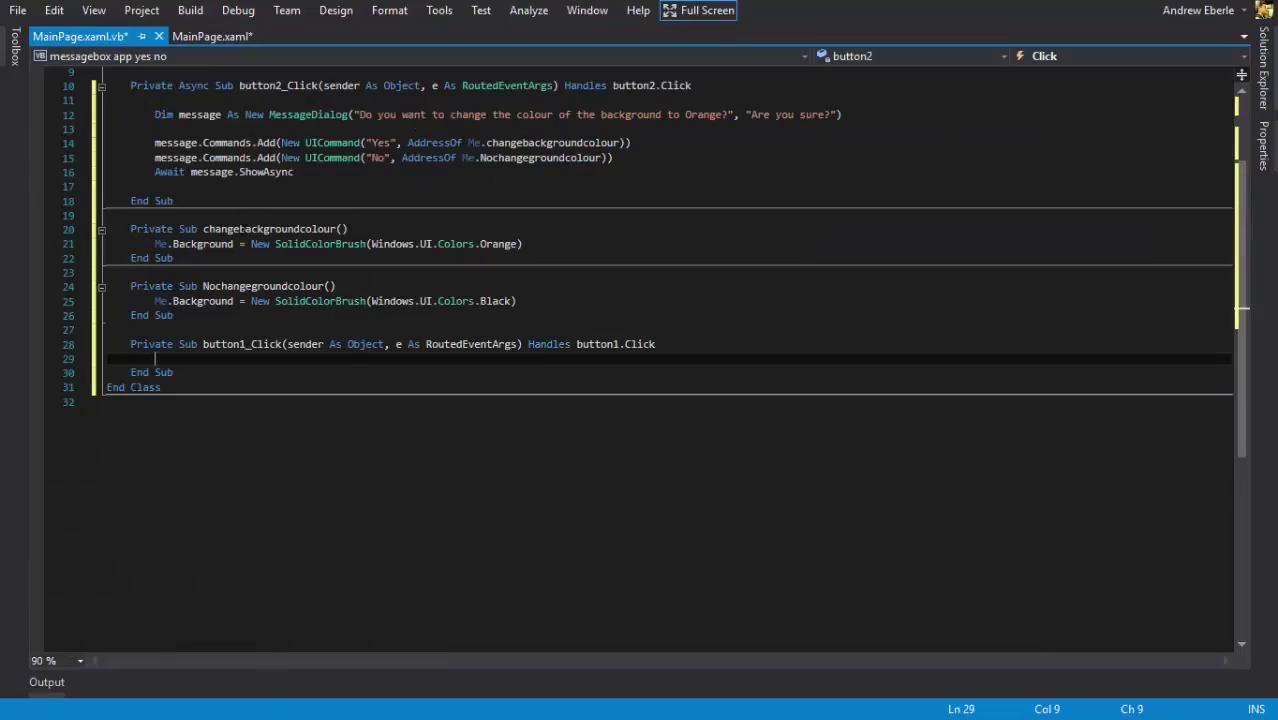
{"action": "key", "text": "Enter"}
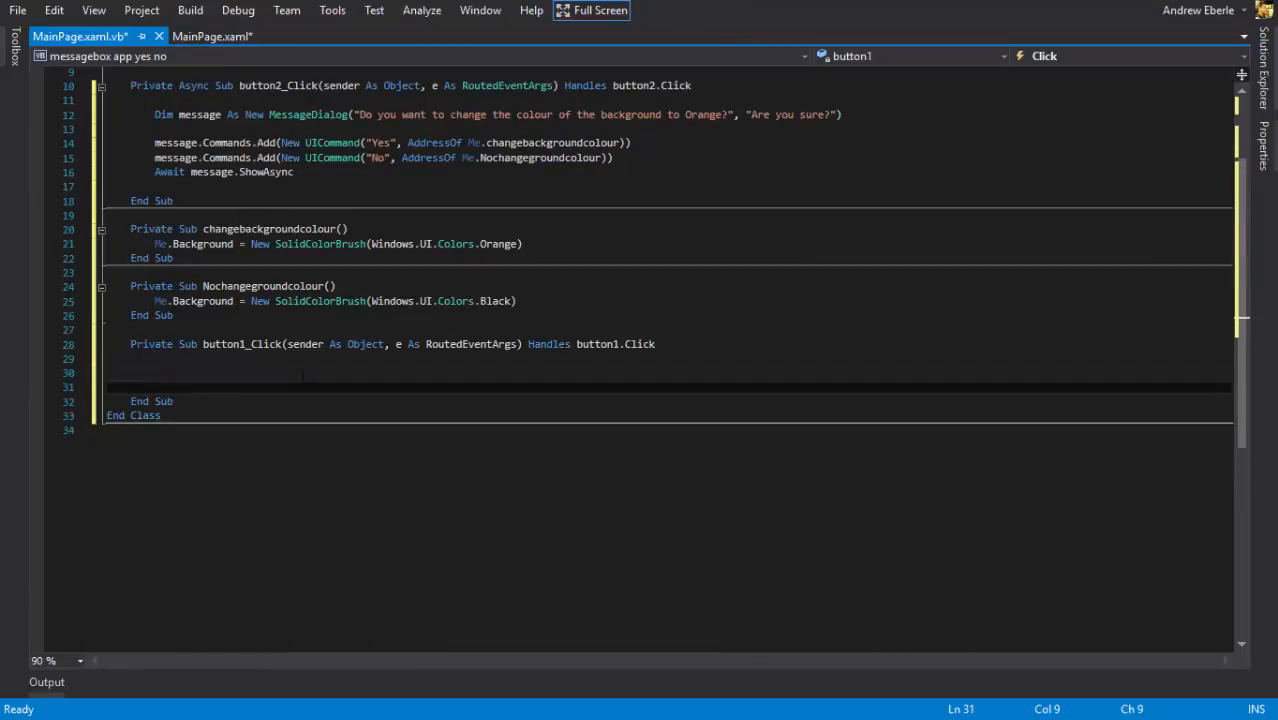
{"action": "type", "text": "Dim"}
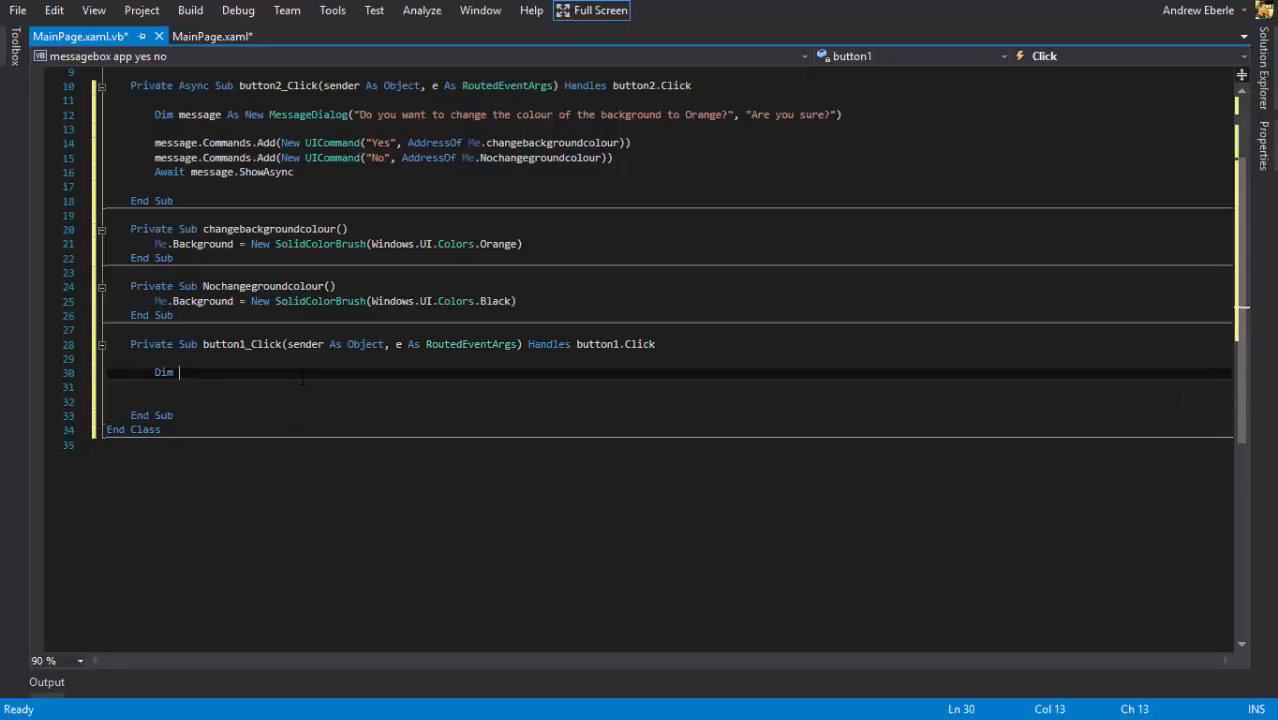
{"action": "type", "text": "message As ne"}
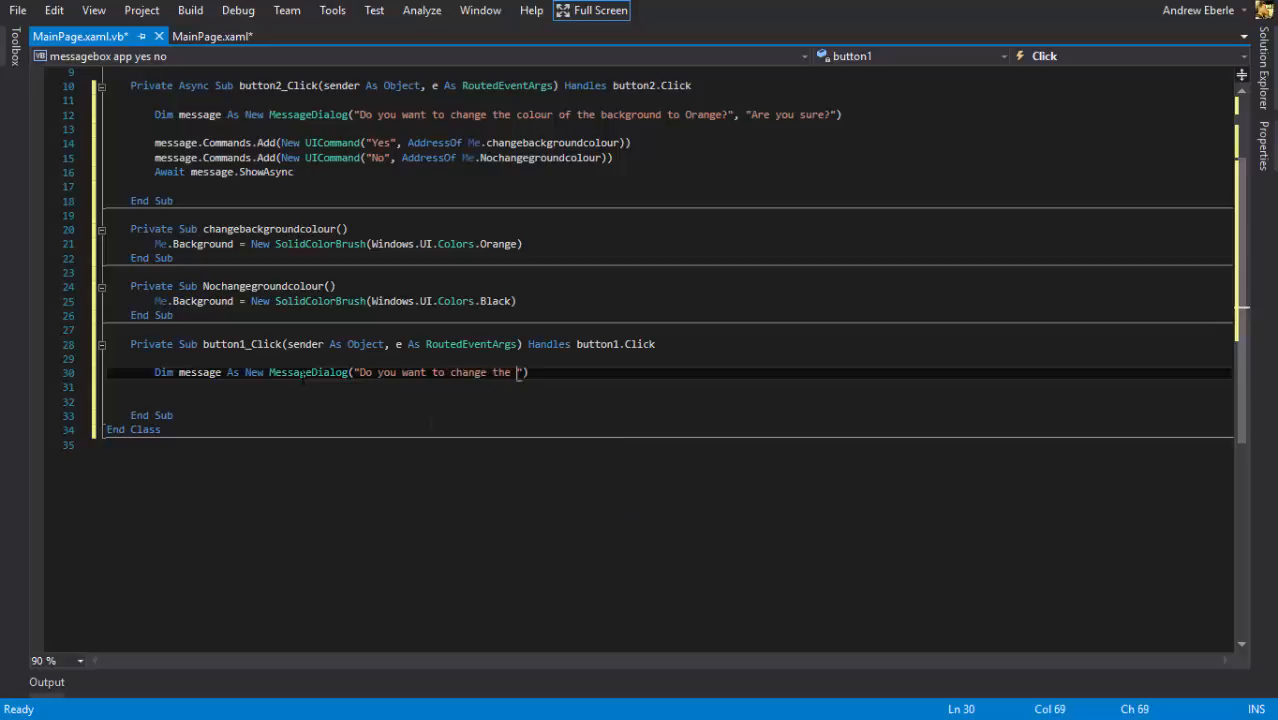
Step: Give the dialog the text "Do you want to change the colour of the buttons?" and title "Are you sure?"
{"action": "type", "text": "colour od the"}
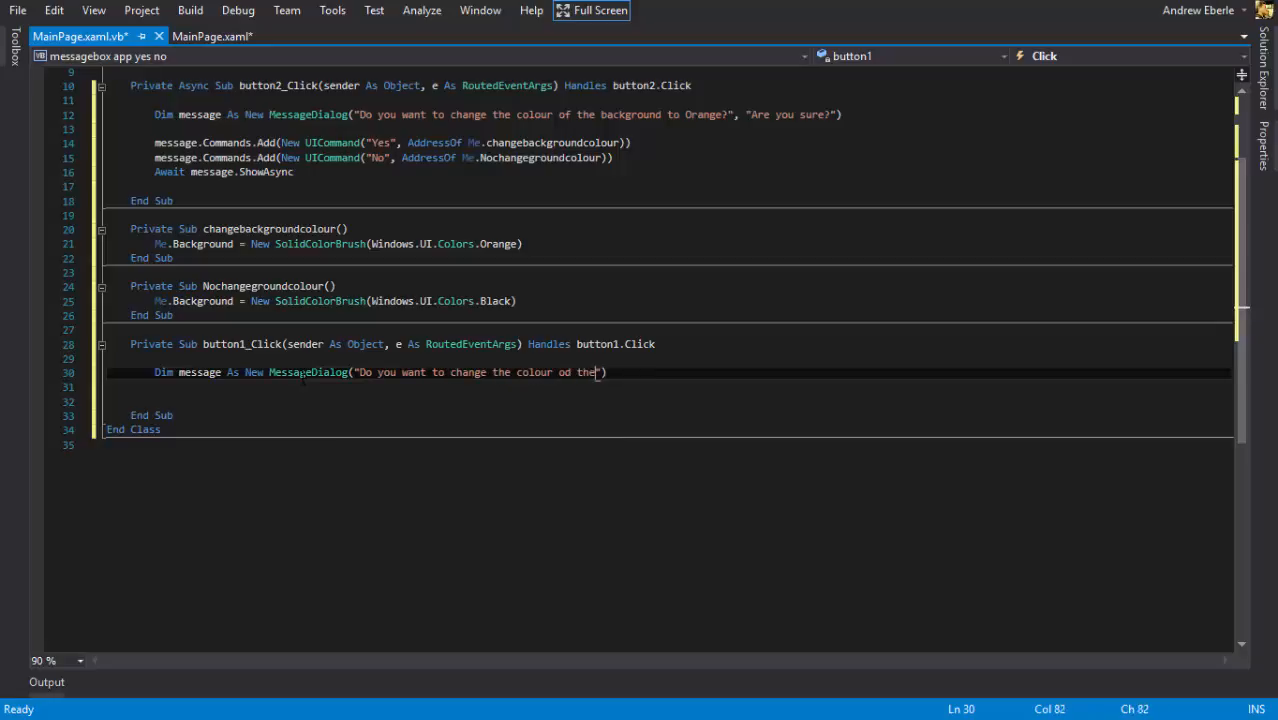
{"action": "type", "text": "of the butt"}
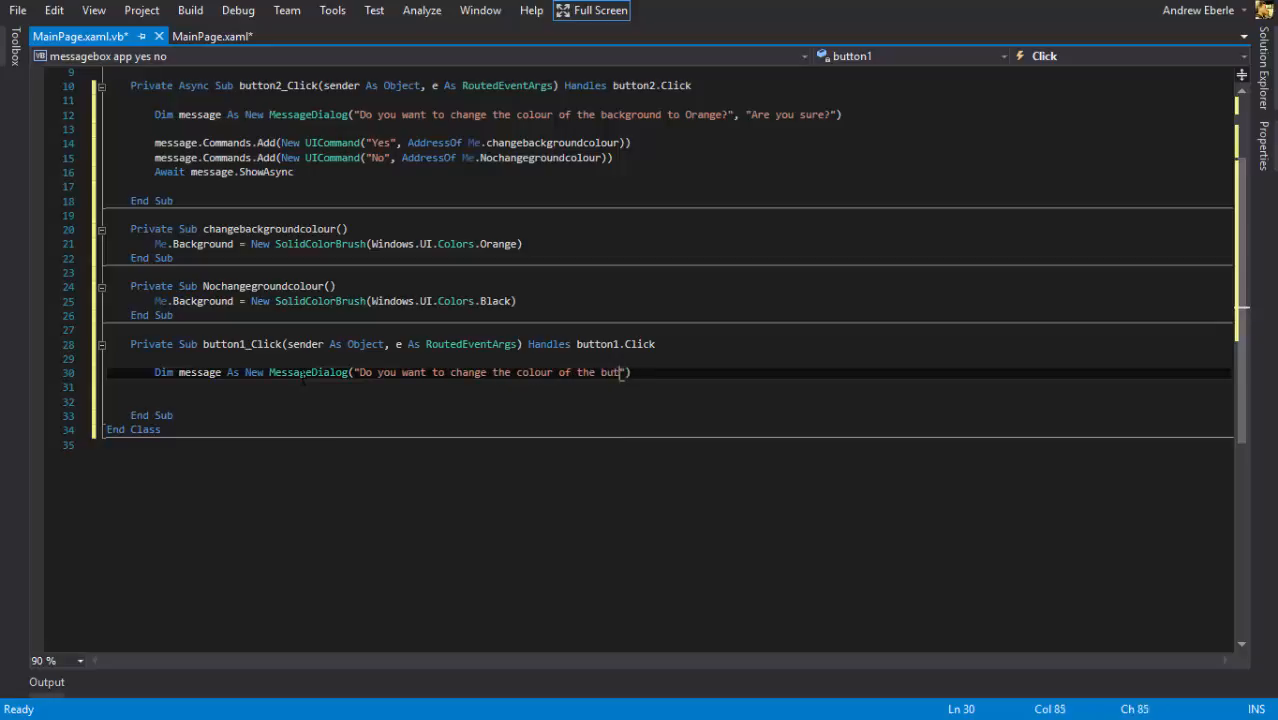
{"action": "type", "text": "tons"}
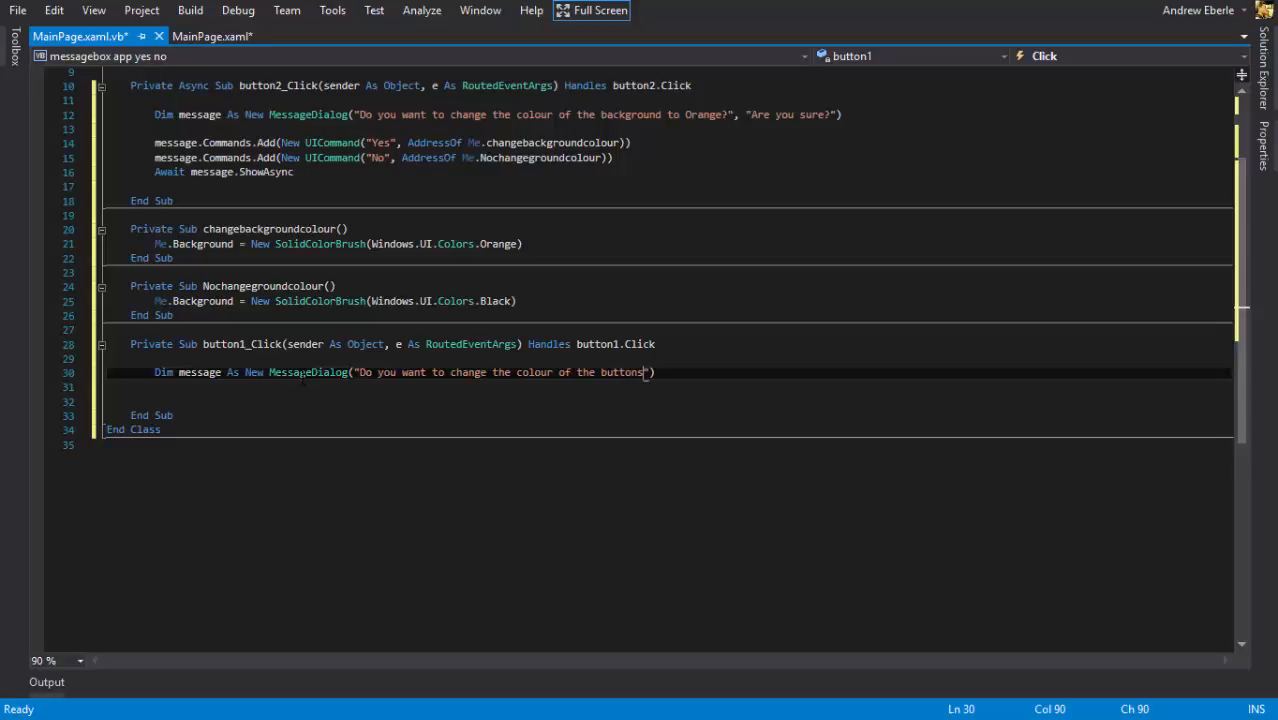
{"action": "type", "text": "?"}
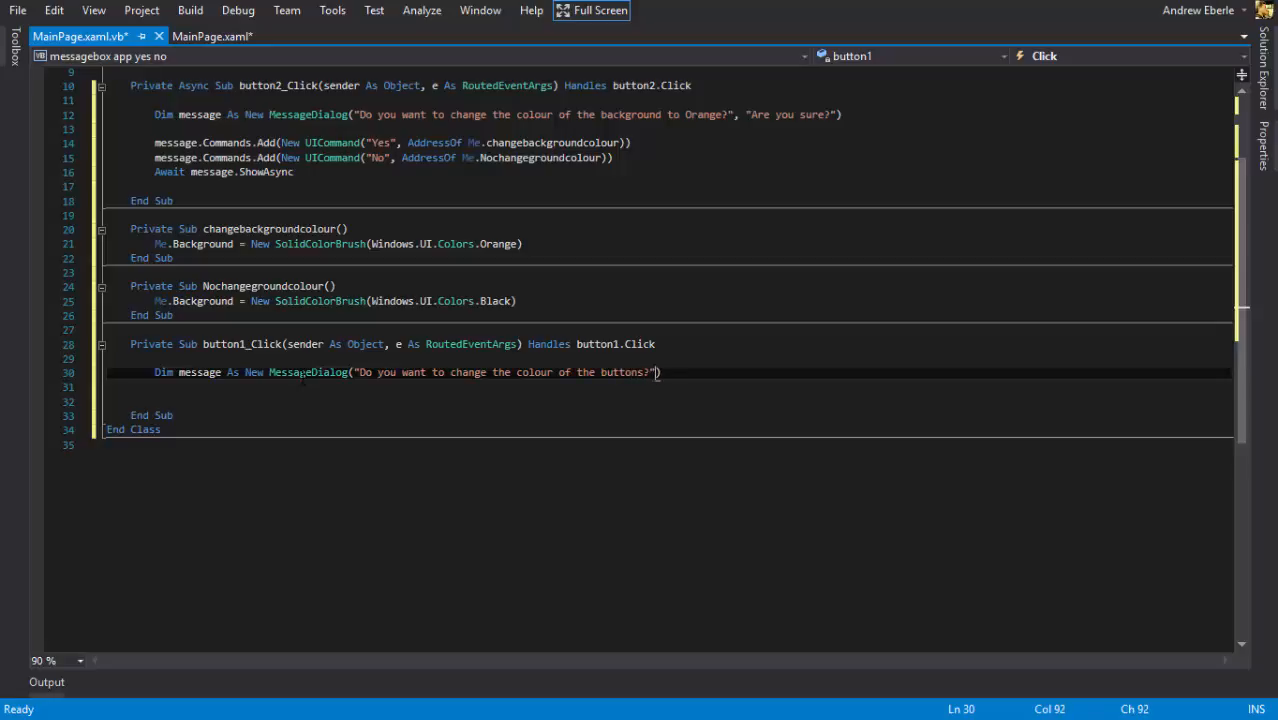
{"action": "type", "text": ",\"Are yo"}
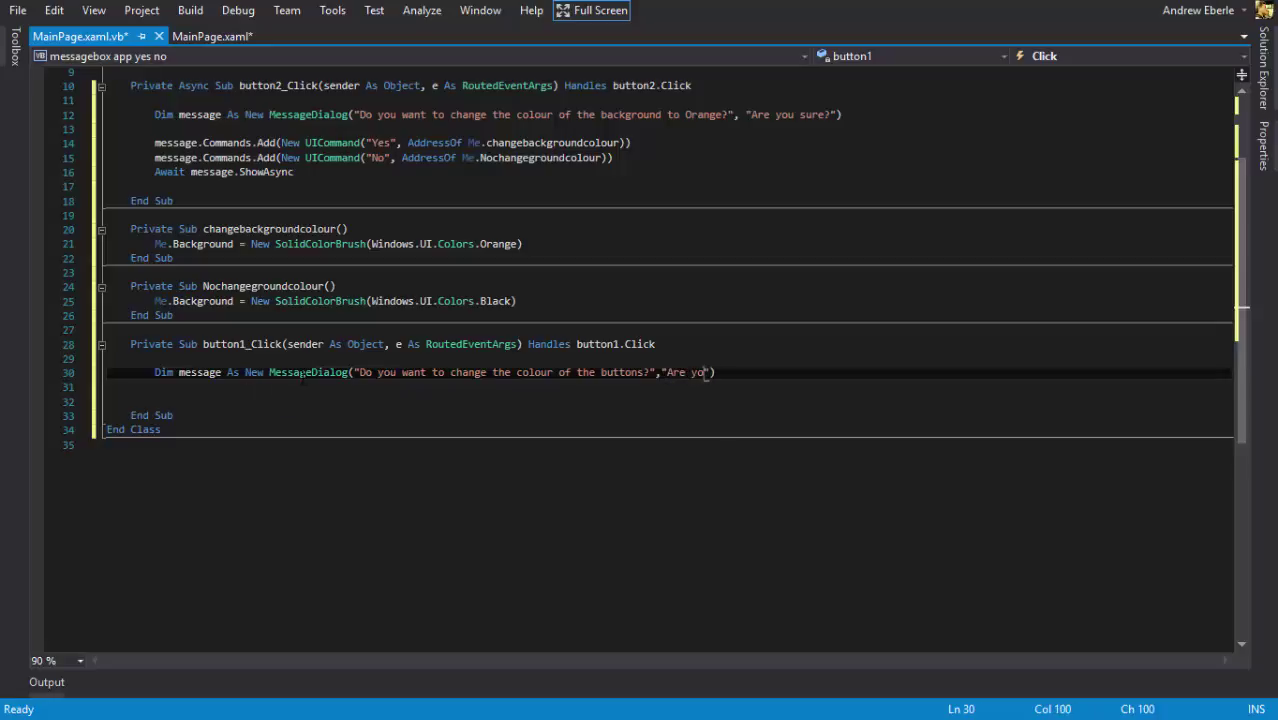
{"action": "key", "text": "Enter"}
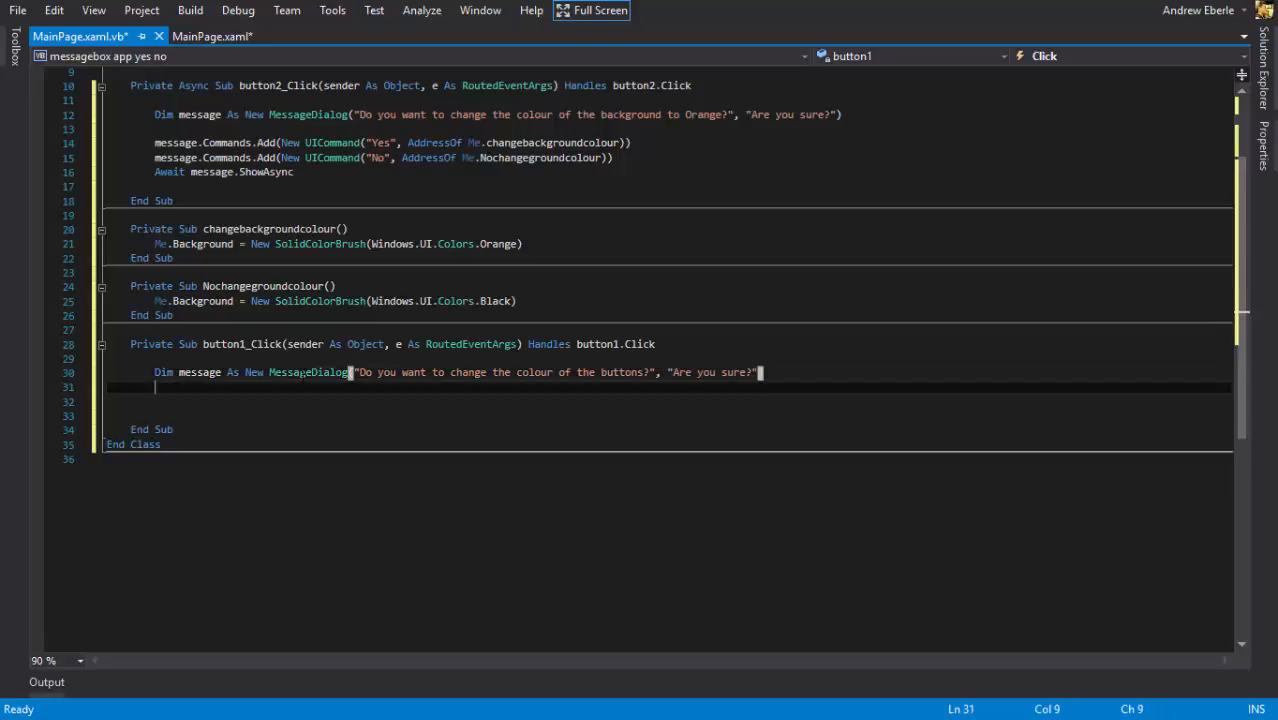
{"action": "key", "text": "enter"}
{"action": "type", "text": "Private su"}
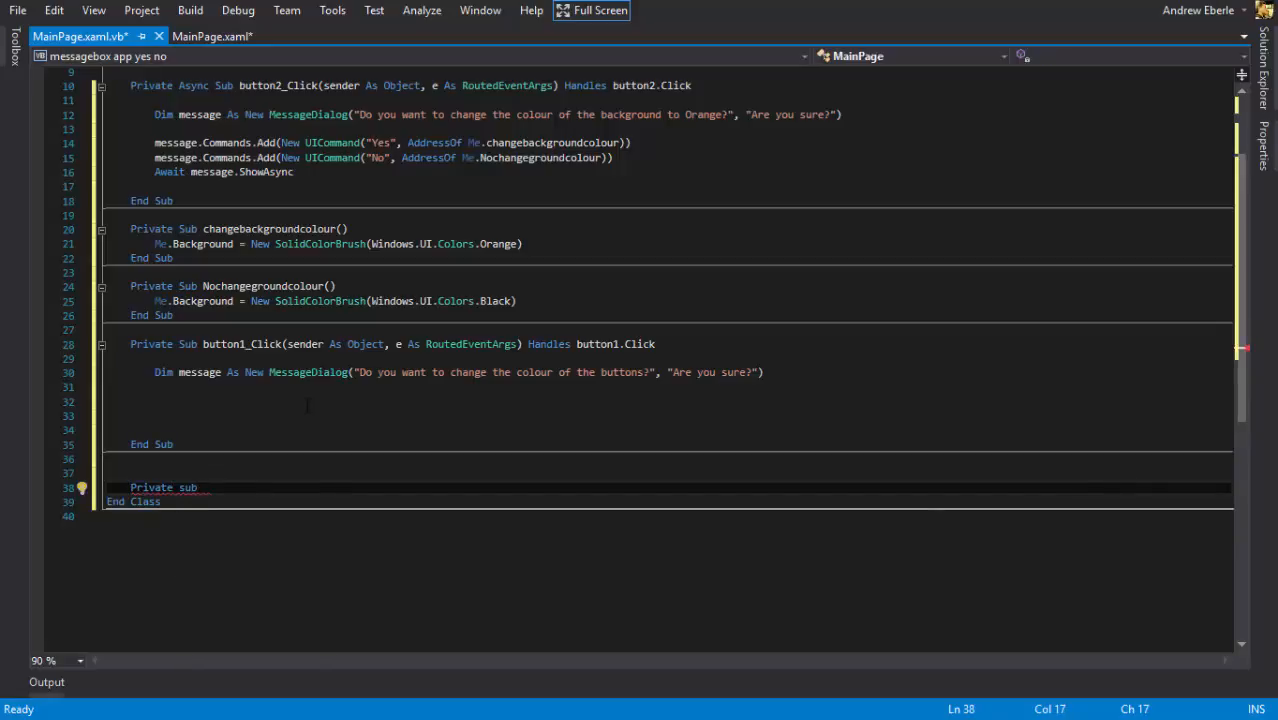
Step: Add Private Sub buttoncolourchange setting button1 and button2 backgrounds to a Yellow SolidColorBrush
{"action": "type", "text": "buttonch"}
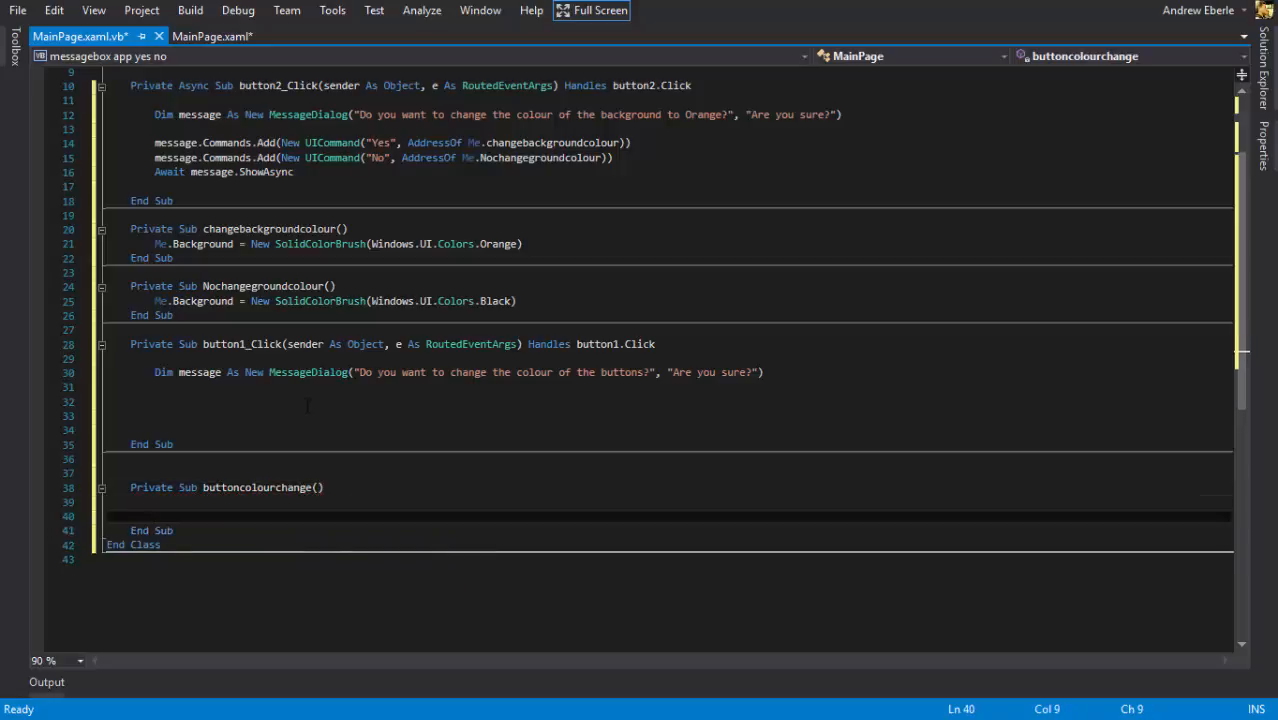
{"action": "type", "text": "button1.Background = New"}
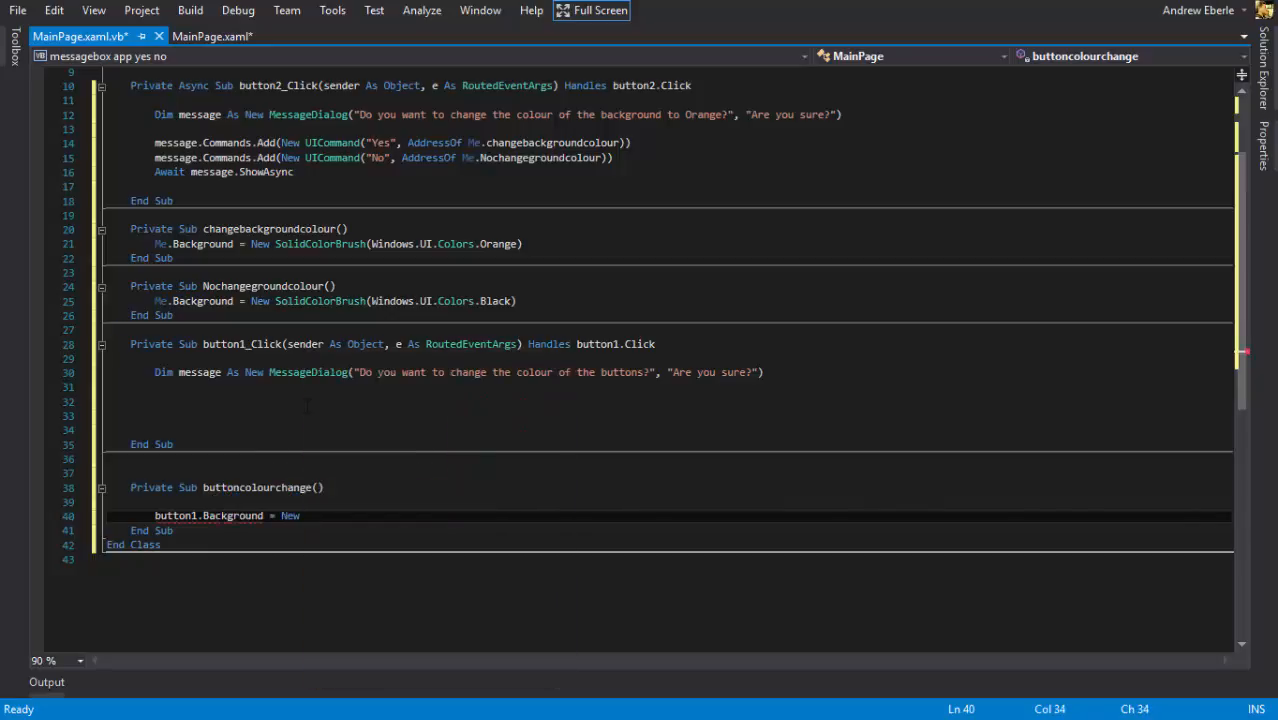
{"action": "type", "text": "SolidColorBrush"}
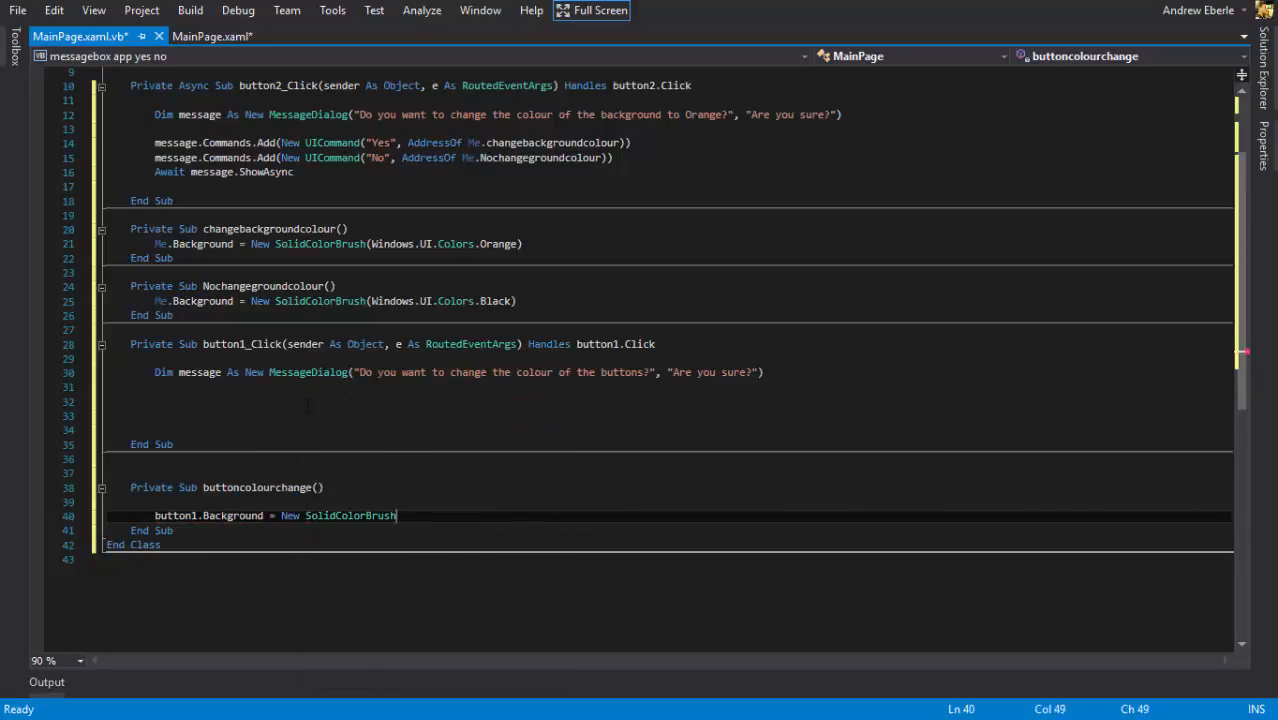
{"action": "type", "text": "(windo"}
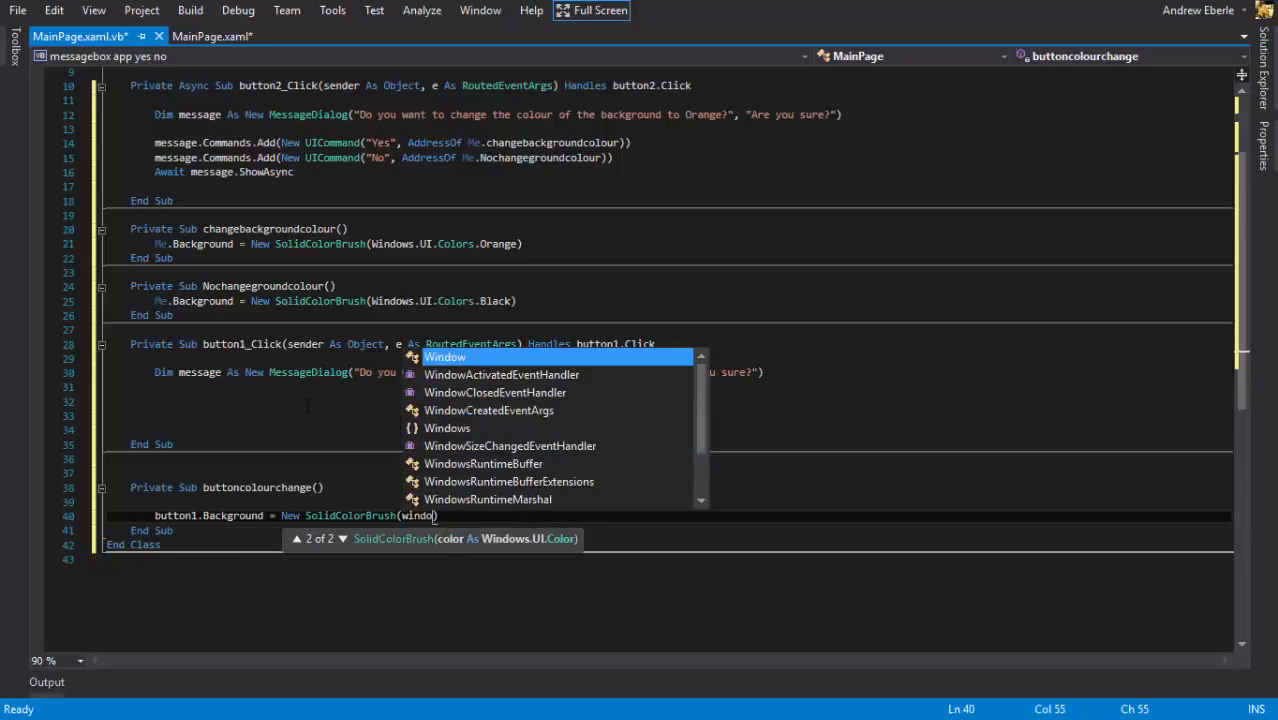
{"action": "type", "text": "Windows.UI.co"}
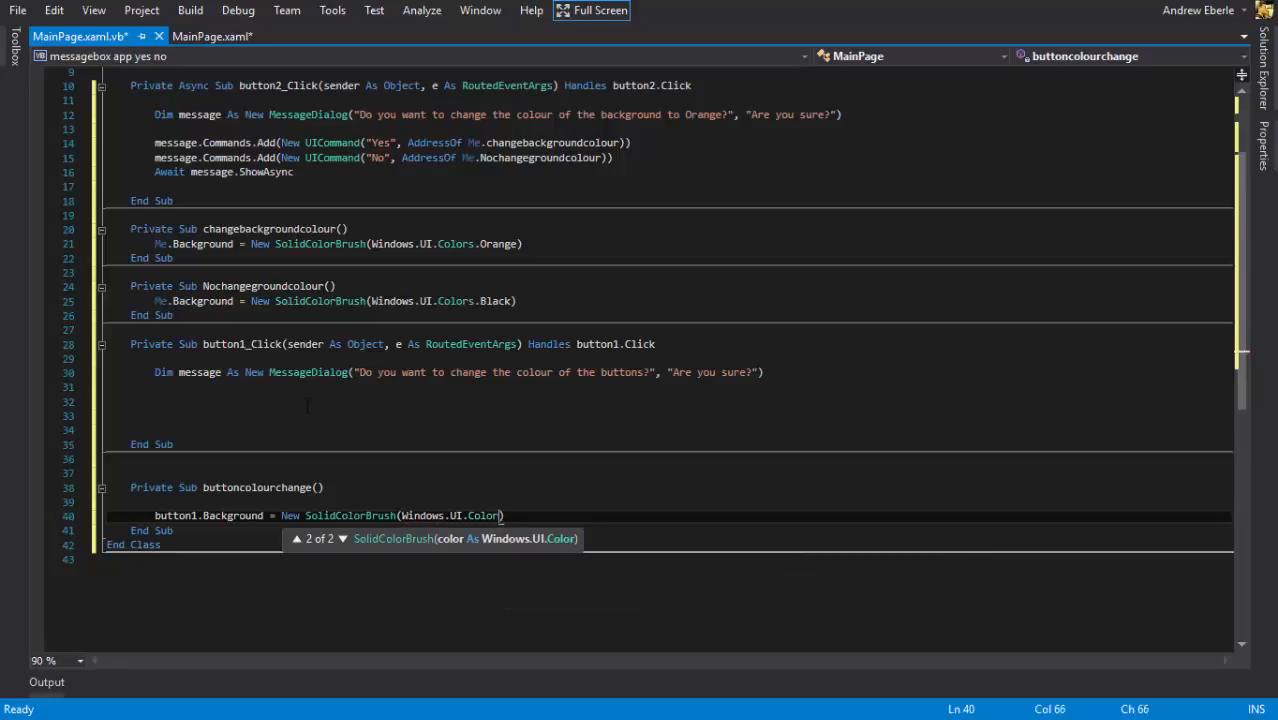
{"action": "type", "text": "s."}
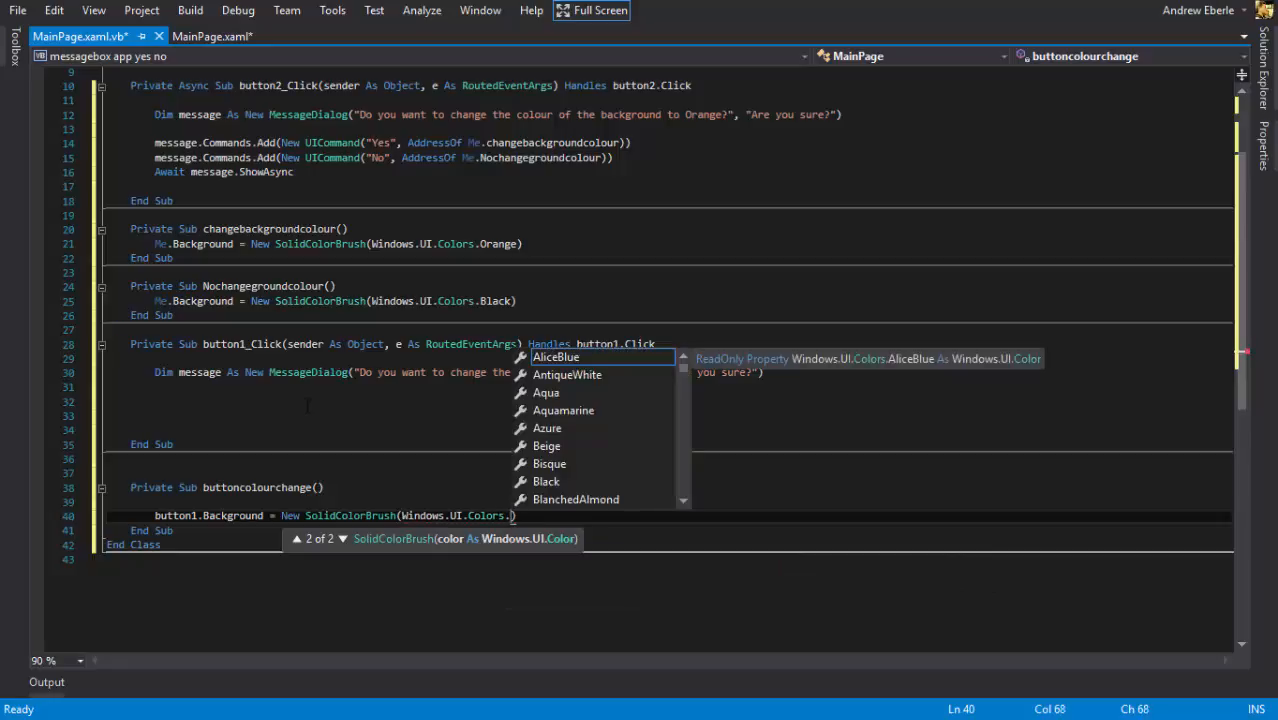
{"action": "type", "text": "y"}
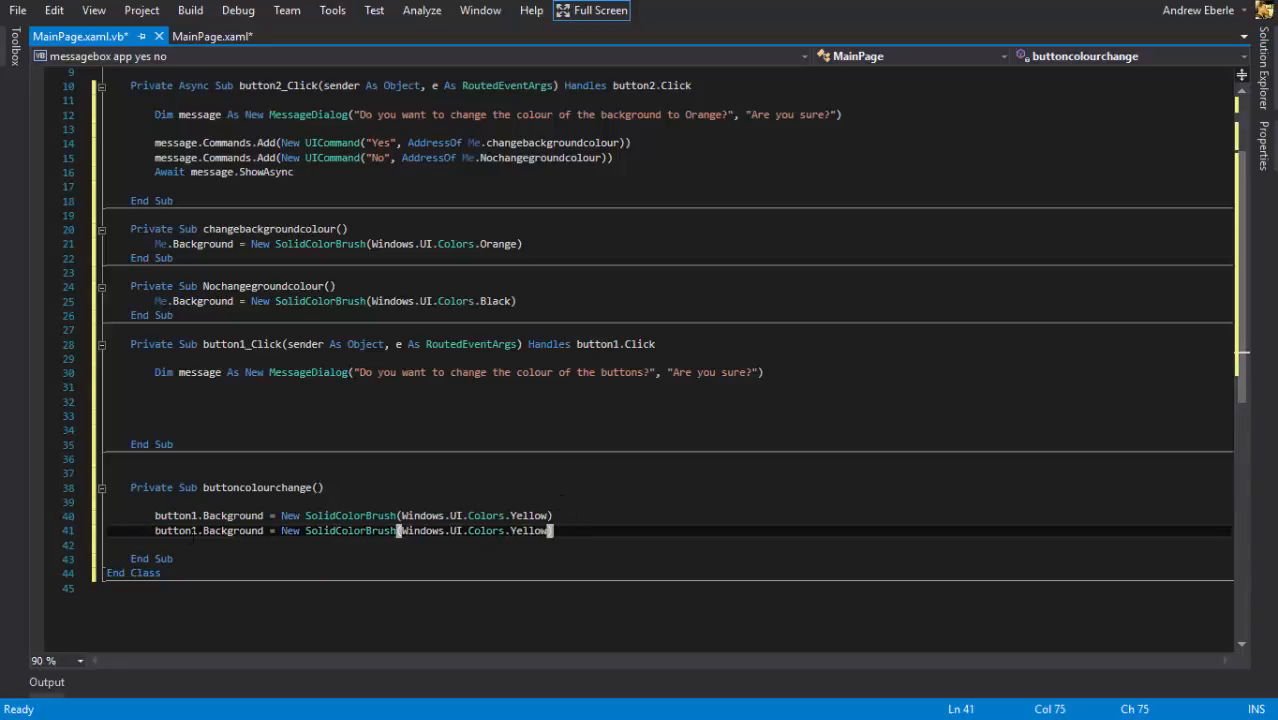
{"action": "type", "text": "button2.B"}
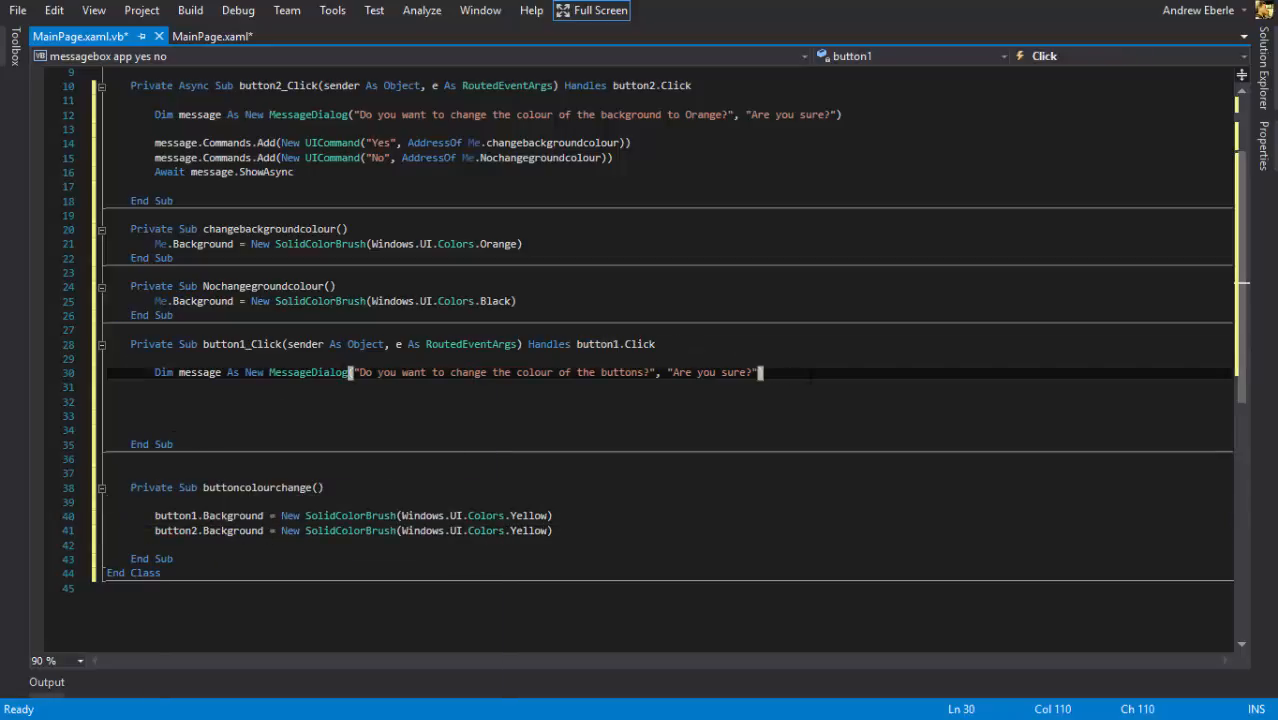
Step: Paste the Yes/No commands and Await ShowAsync into async button1_Click, with Yes calling buttoncolourchange and No handler-less
{"action": "key", "text": "Enter"}
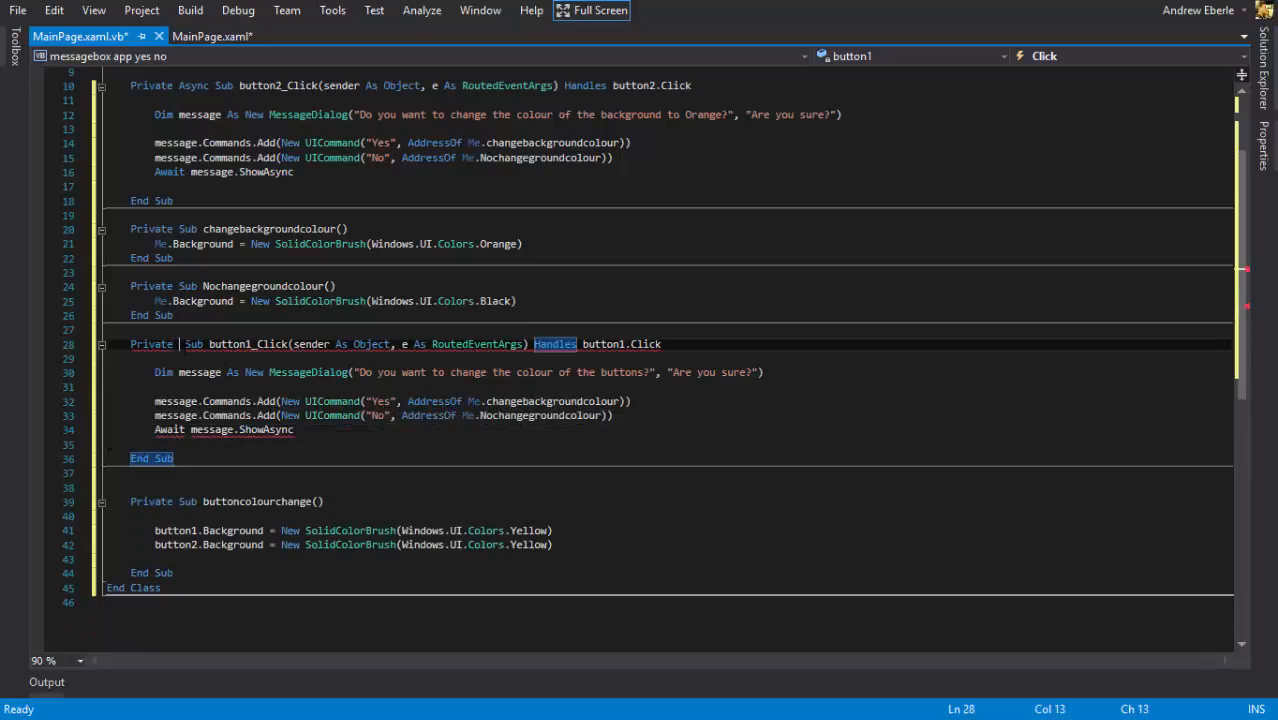
{"action": "type", "text": "a"}
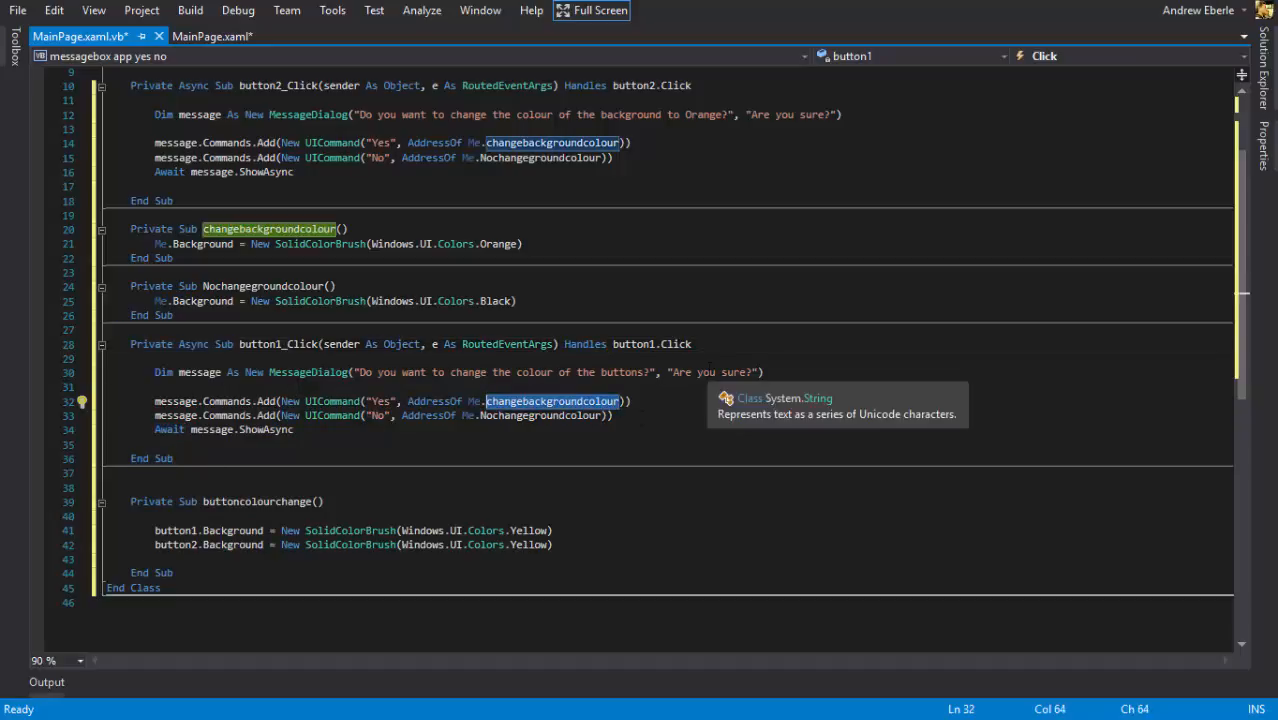
{"action": "type", "text": "b"}
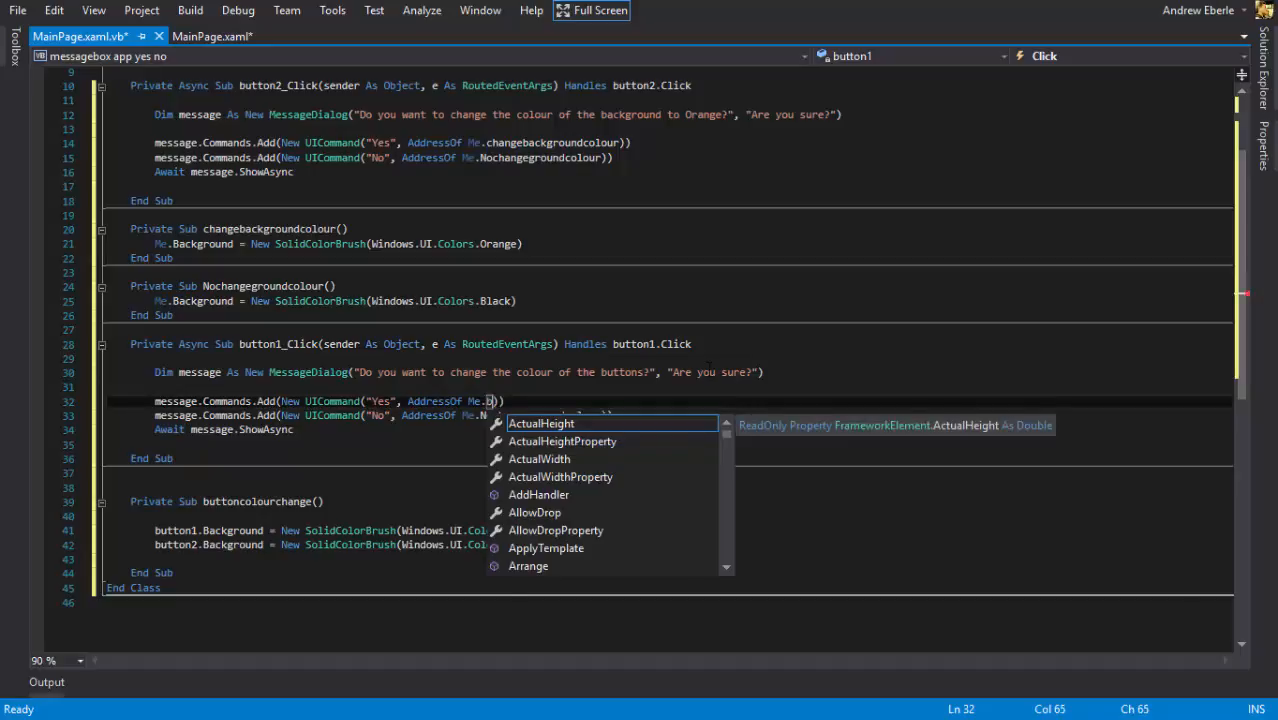
{"action": "type", "text": "but"}
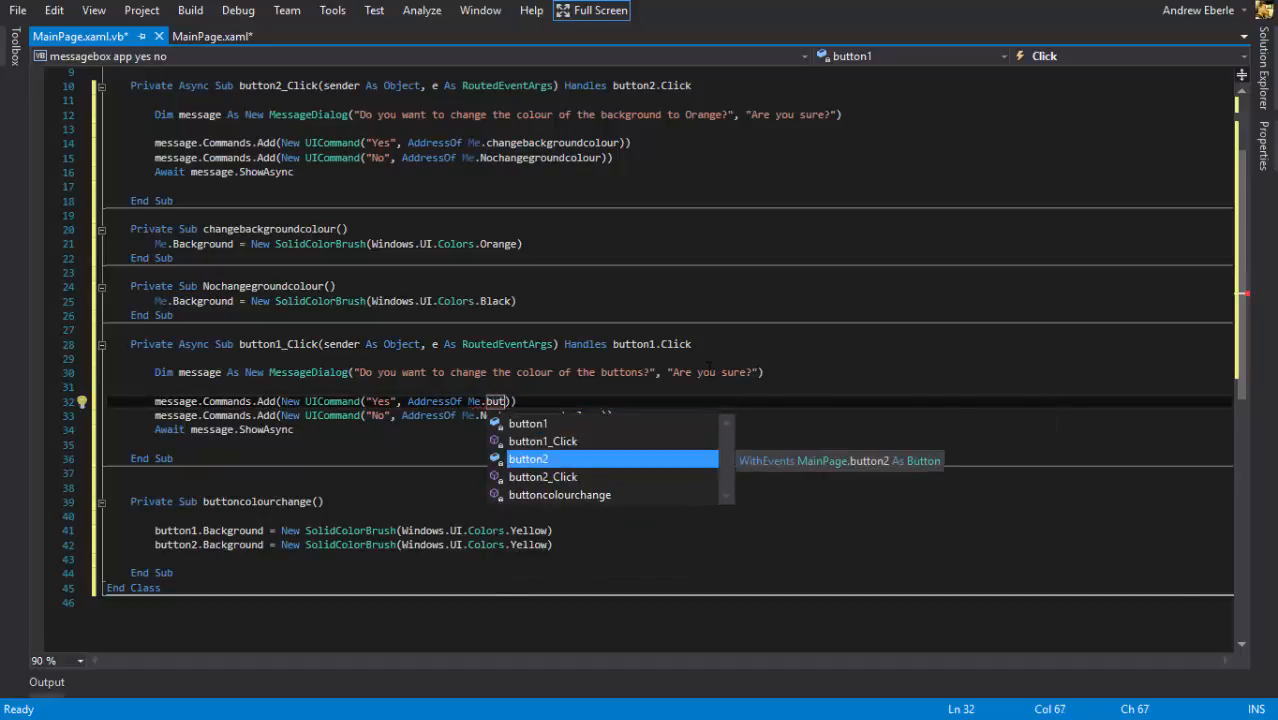
{"action": "type", "text": "toncolourchange"}
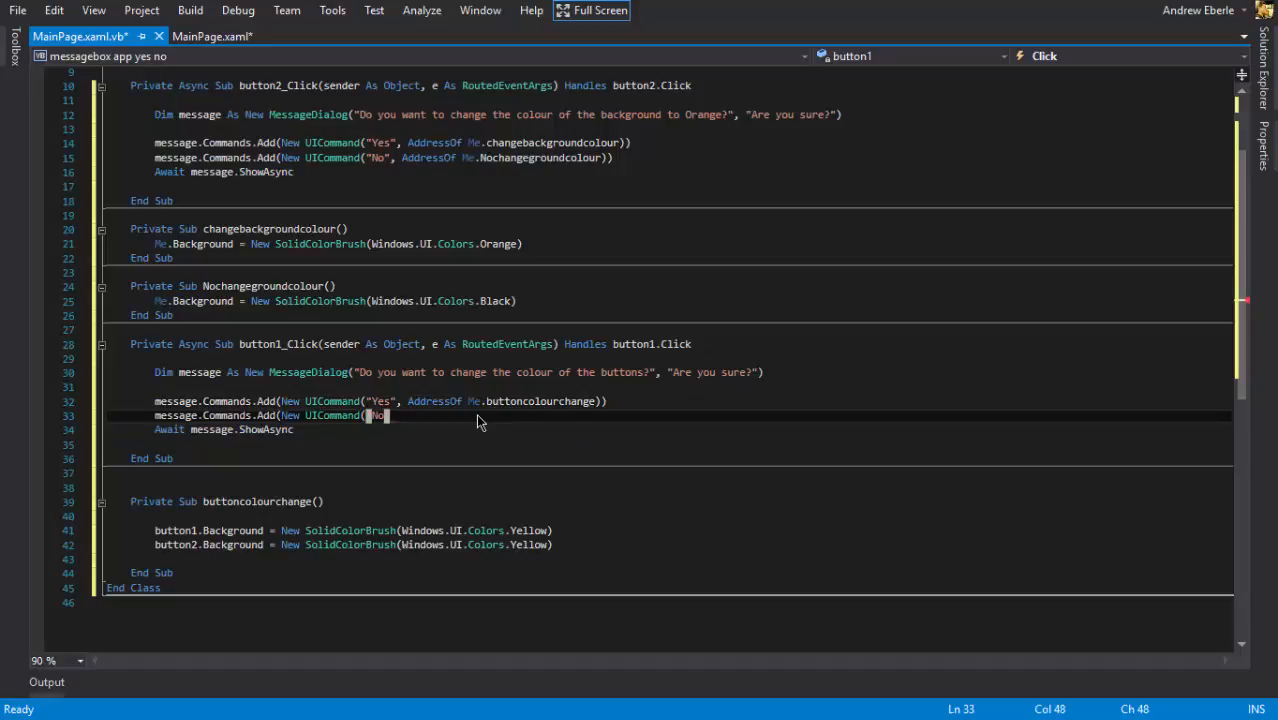
{"action": "type", "text": "\""}
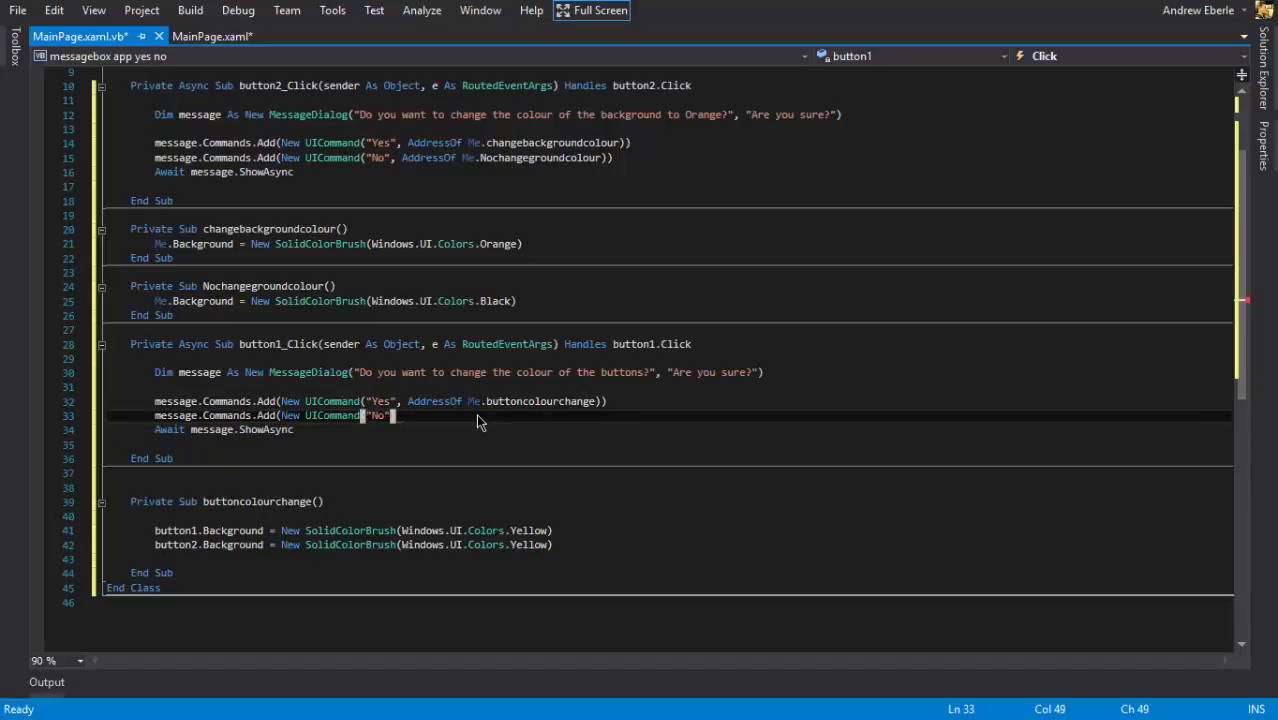
{"action": "key", "text": "Backspace"}
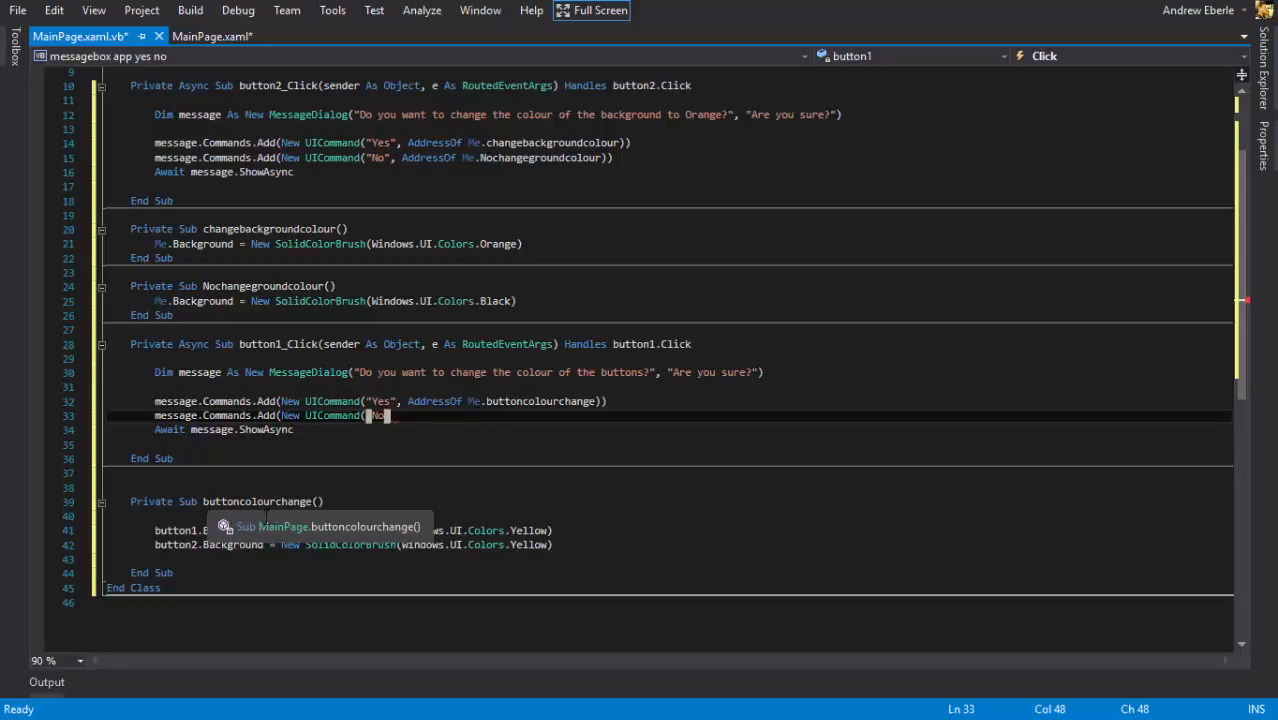
{"action": "mouse_move", "coordinate": [440, 504]}
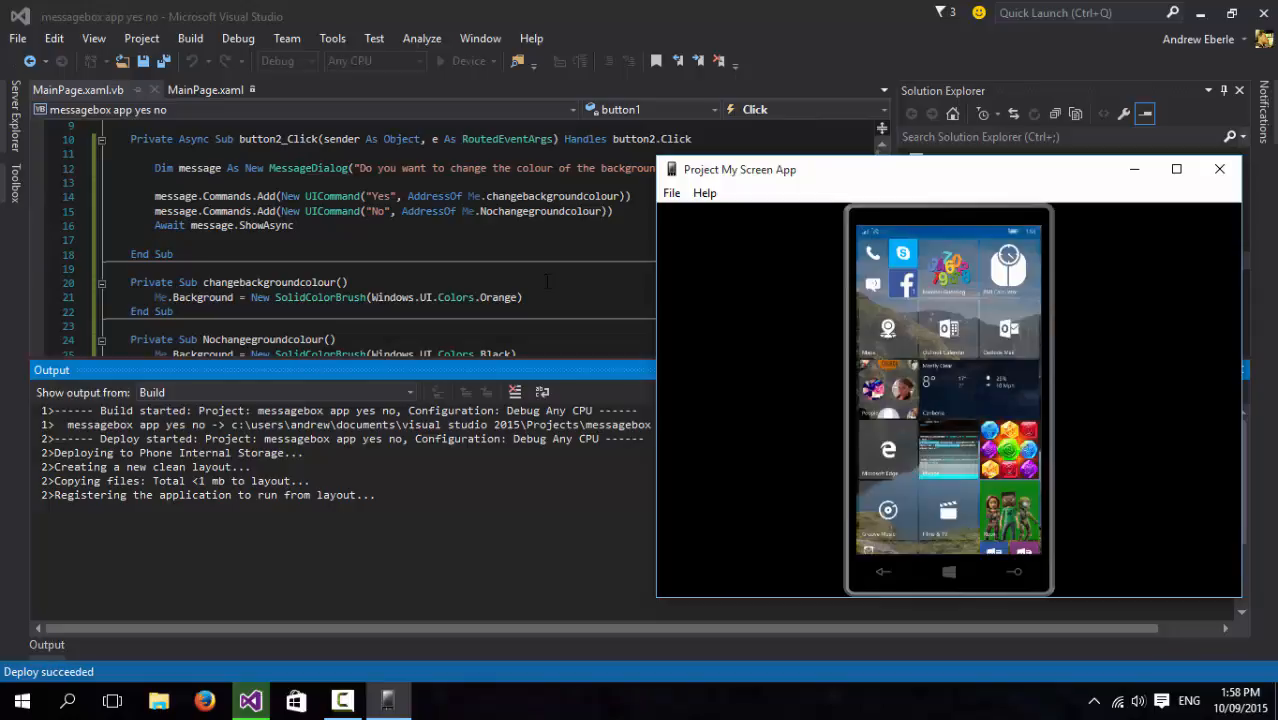
Step: Build and deploy the app to the phone and mirror its screen beside the code
{"action": "left_click", "coordinate": [448, 60]}
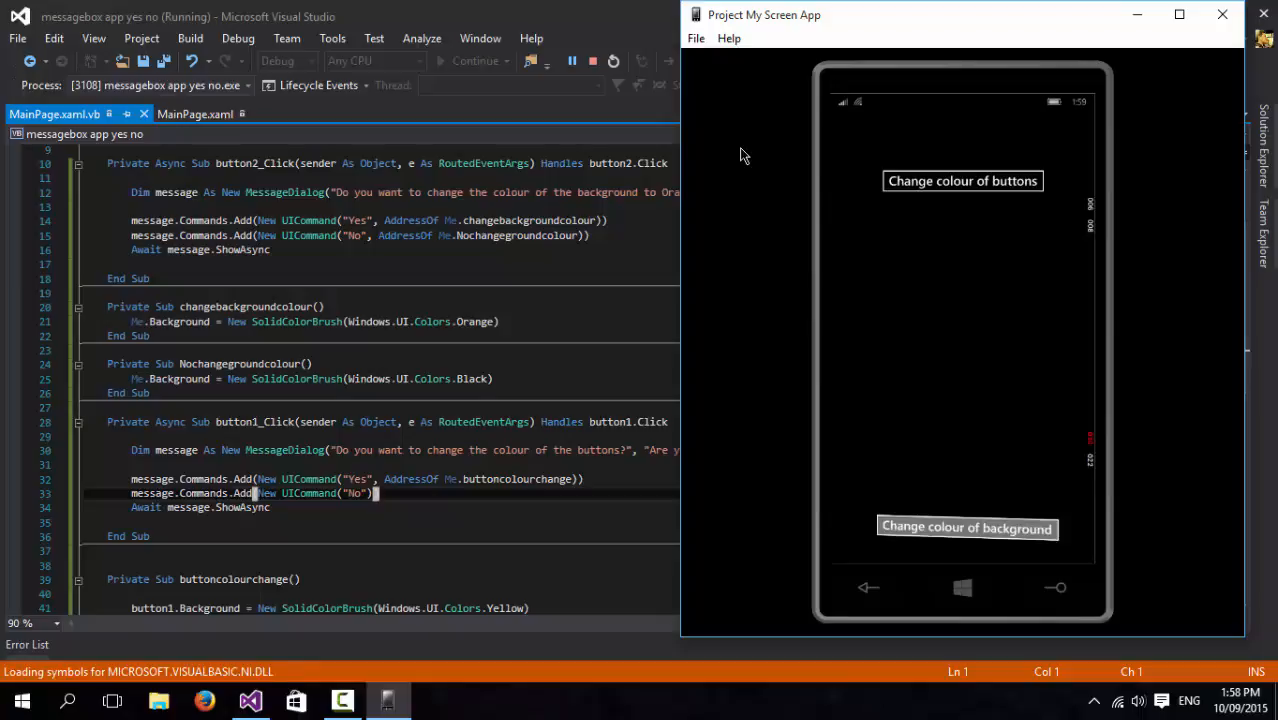
Step: Test the background prompt on the phone: Yes turns it orange, No returns it to black
{"action": "left_click", "coordinate": [966, 528]}
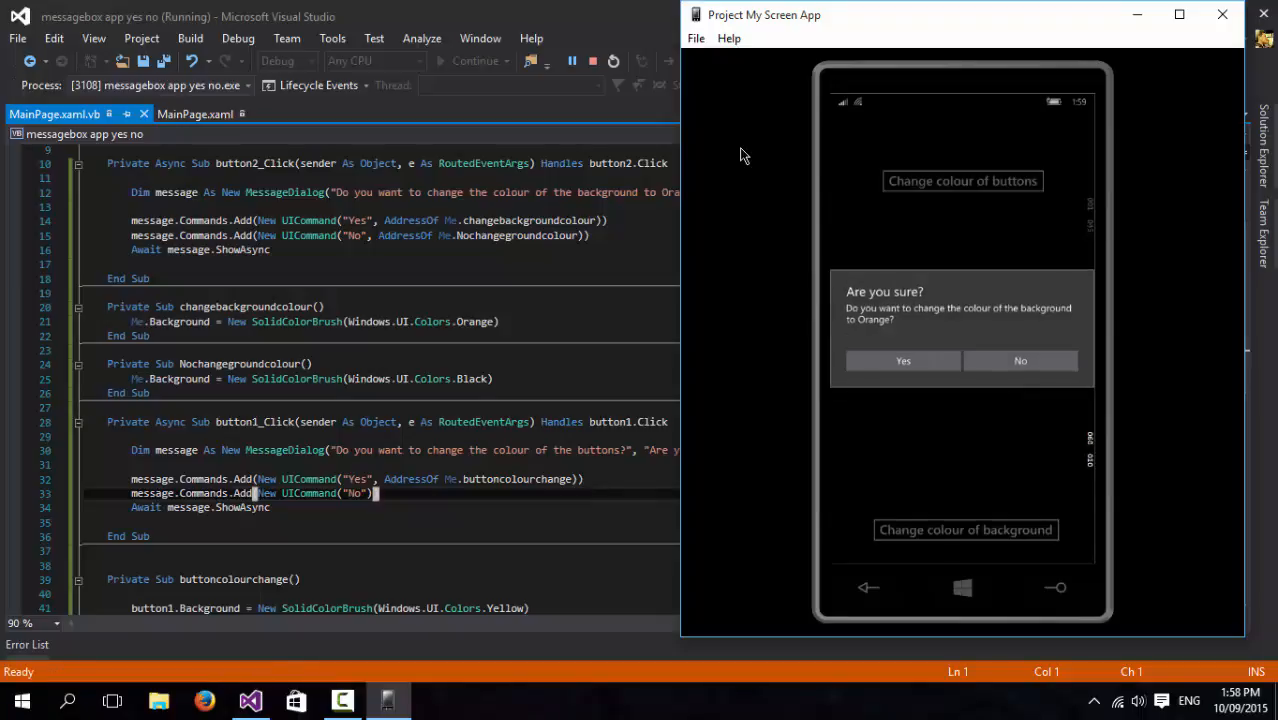
{"action": "left_click", "coordinate": [902, 360]}
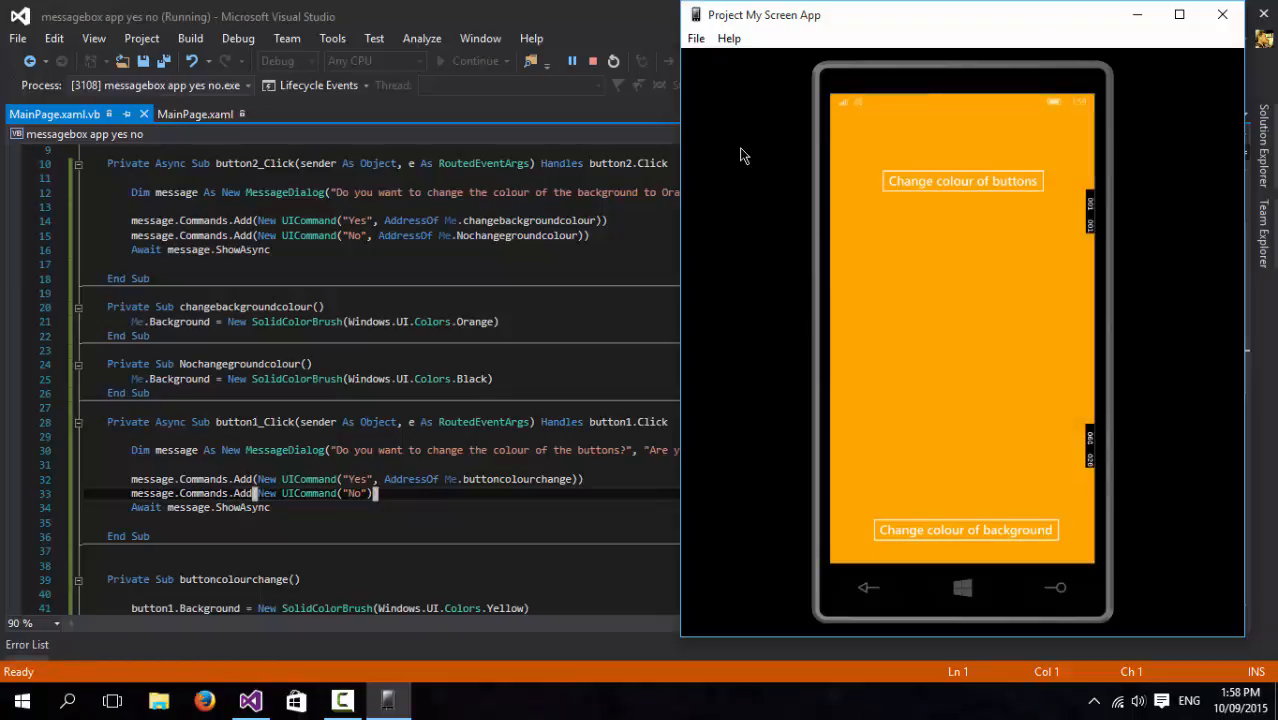
{"action": "left_click", "coordinate": [964, 530]}
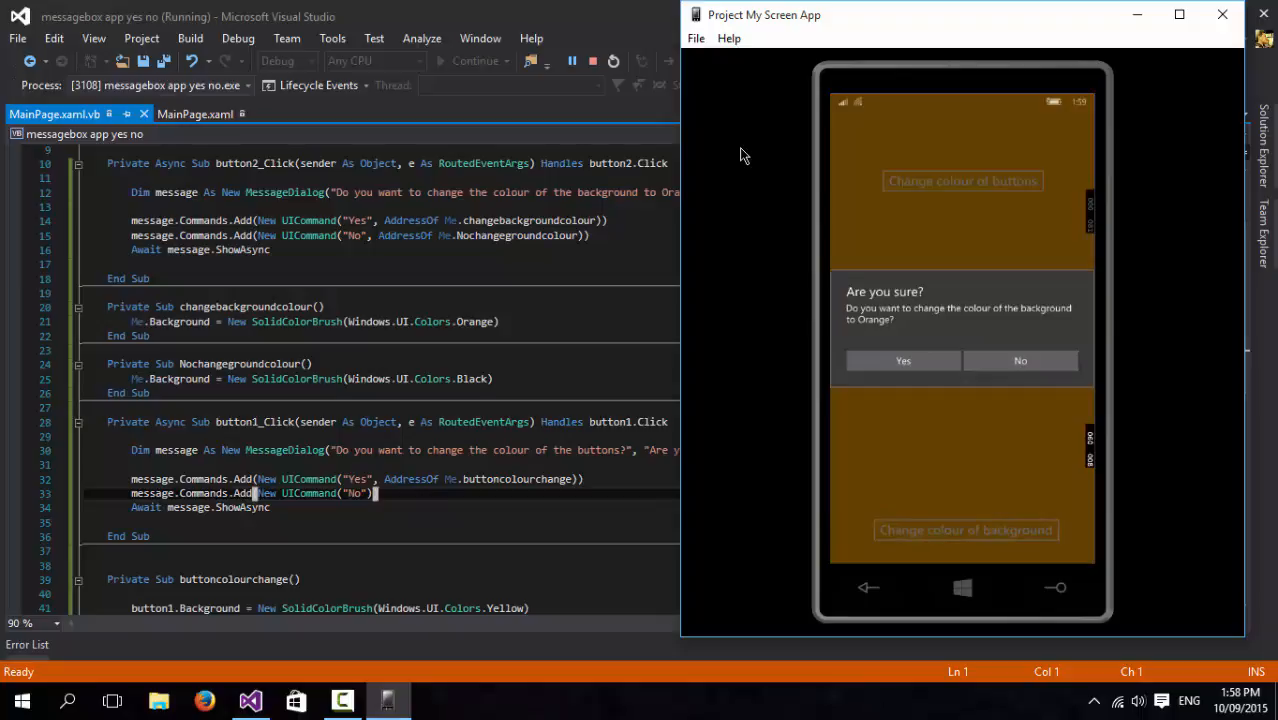
{"action": "left_click", "coordinate": [1020, 360]}
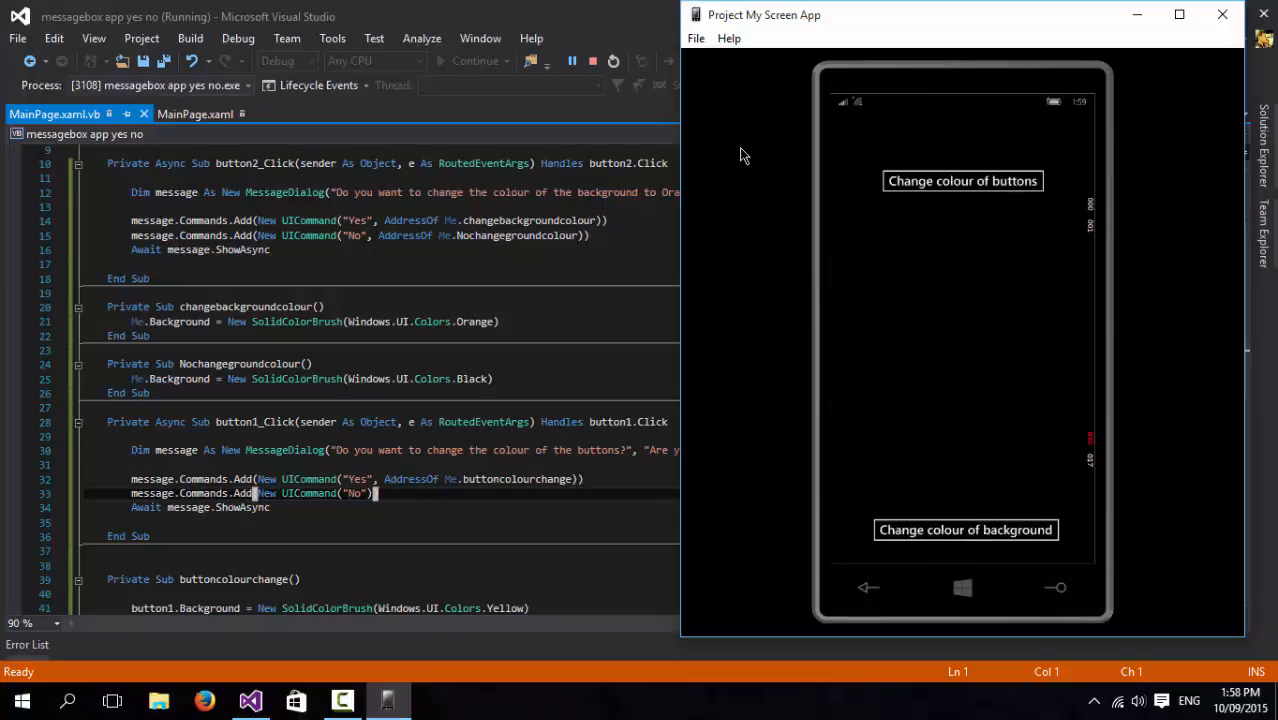
Step: Test the buttons prompt: Yes turns both buttons yellow, then turn the background orange and retest
{"action": "left_click", "coordinate": [962, 180]}
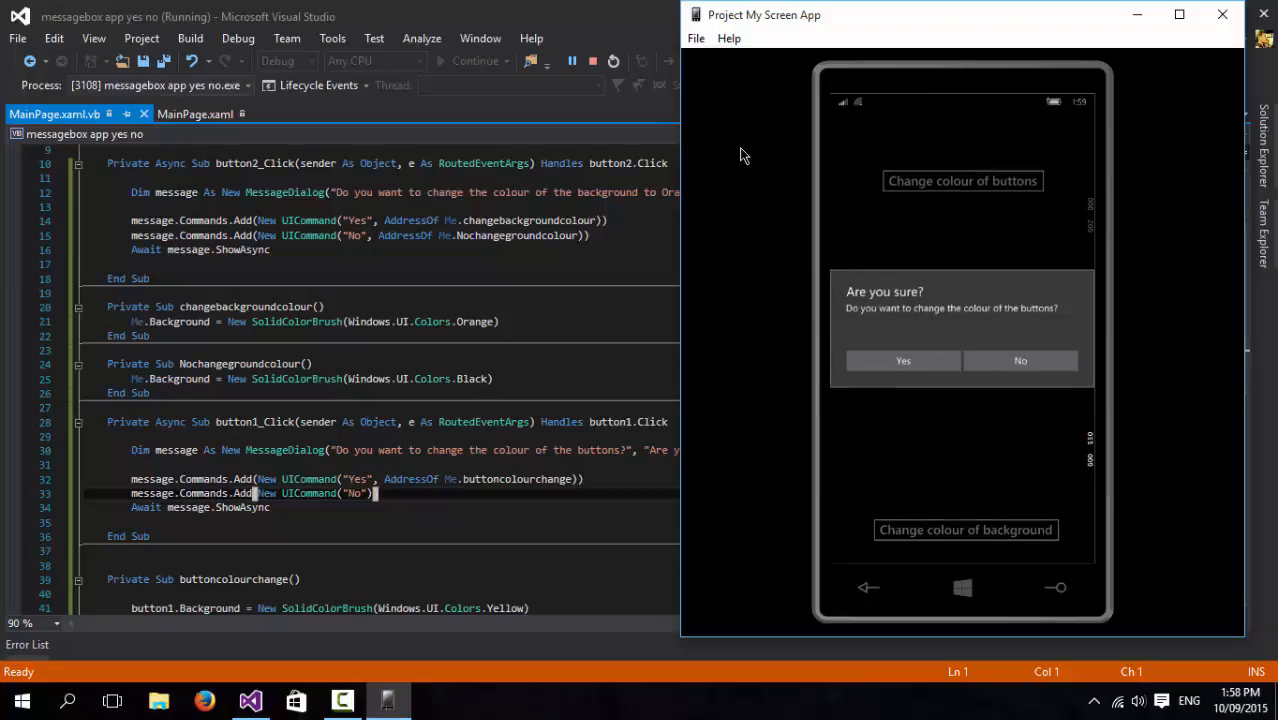
{"action": "left_click", "coordinate": [902, 360]}
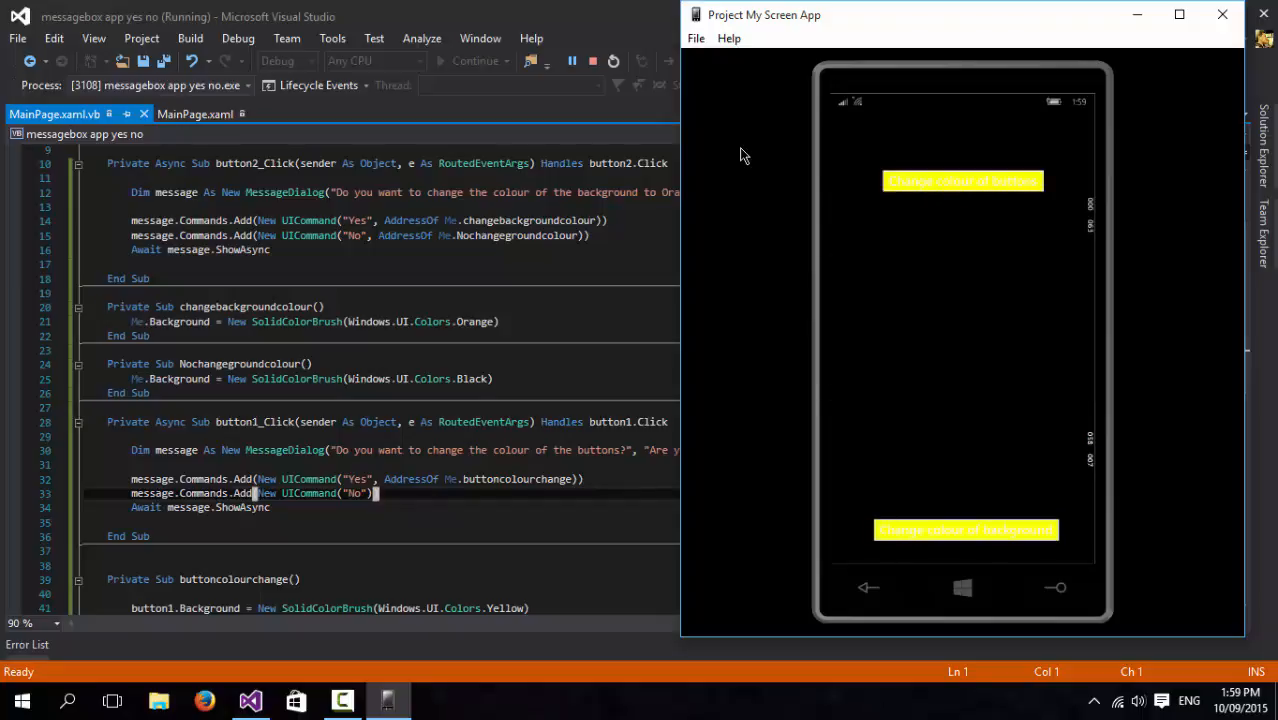
{"action": "left_click", "coordinate": [962, 180]}
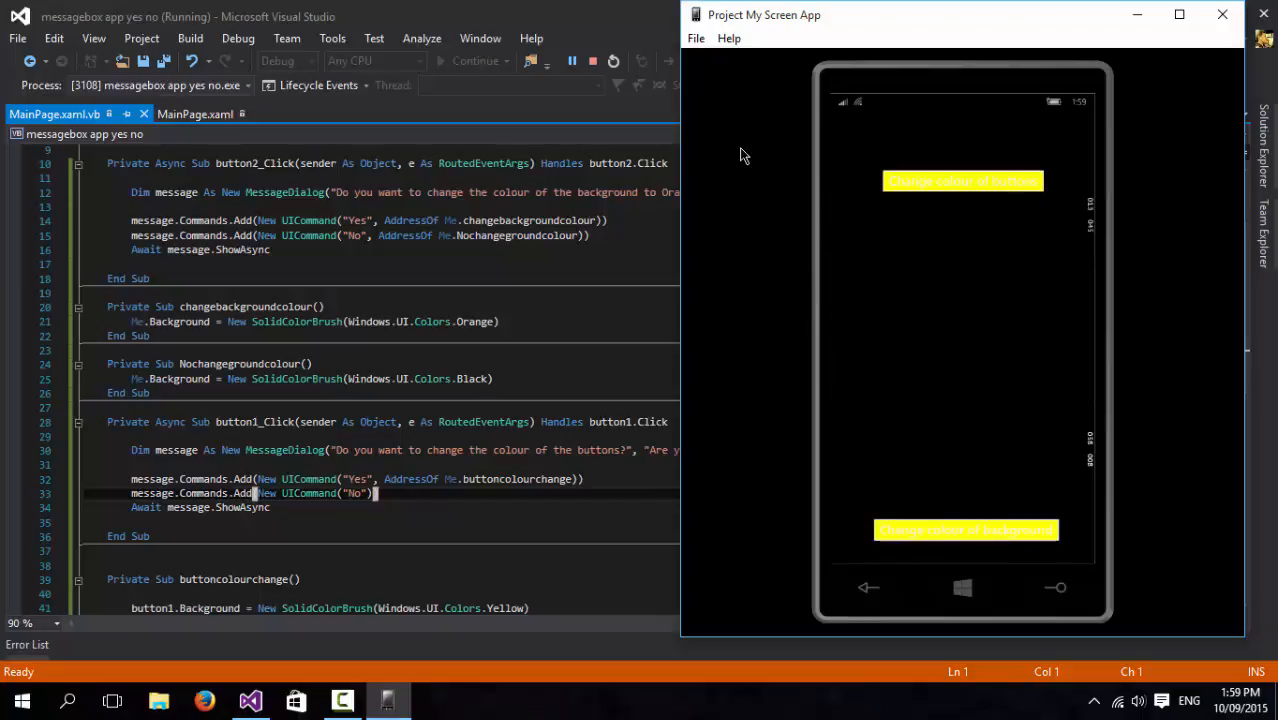
{"action": "left_click", "coordinate": [964, 530]}
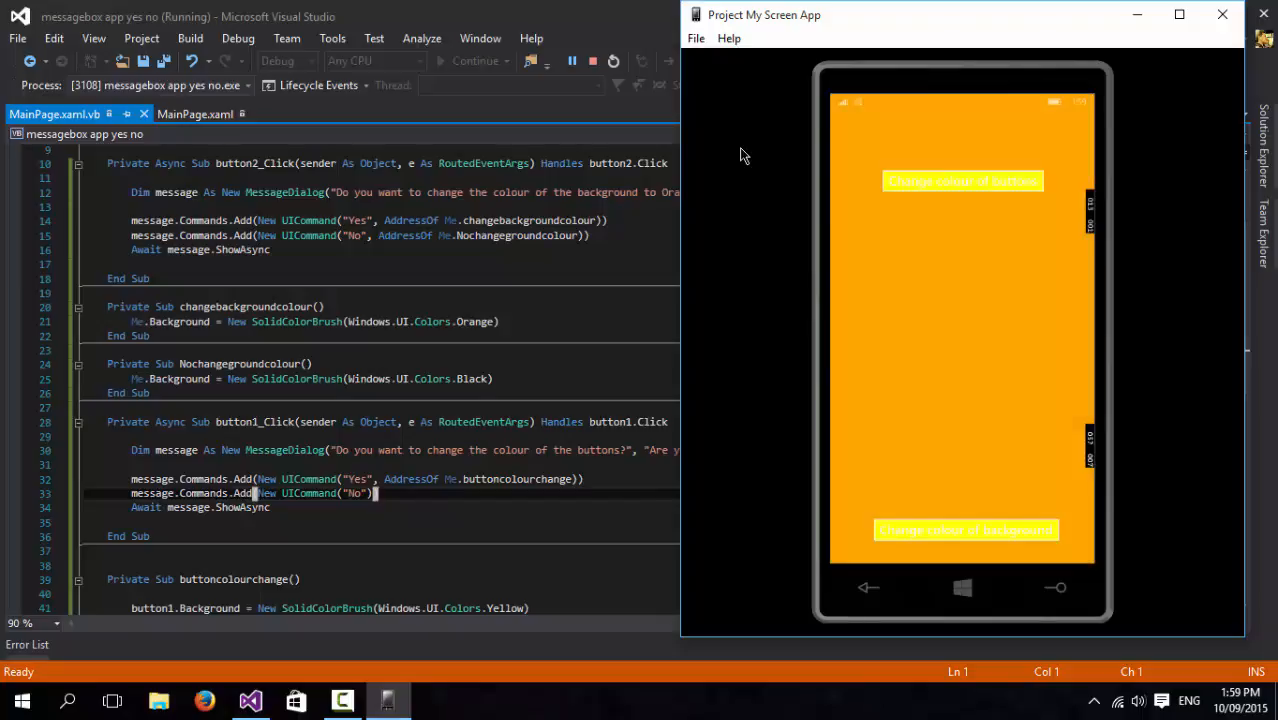
{"action": "left_click", "coordinate": [962, 180]}
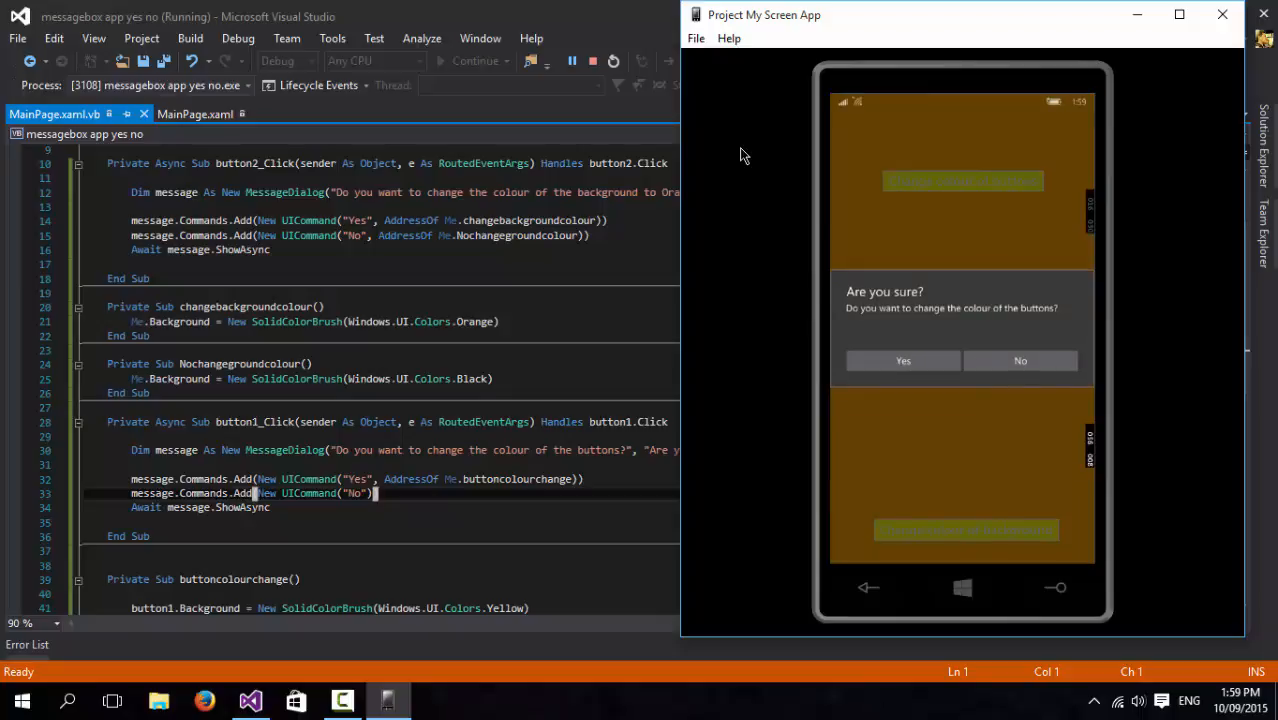
{"action": "left_click", "coordinate": [902, 360]}
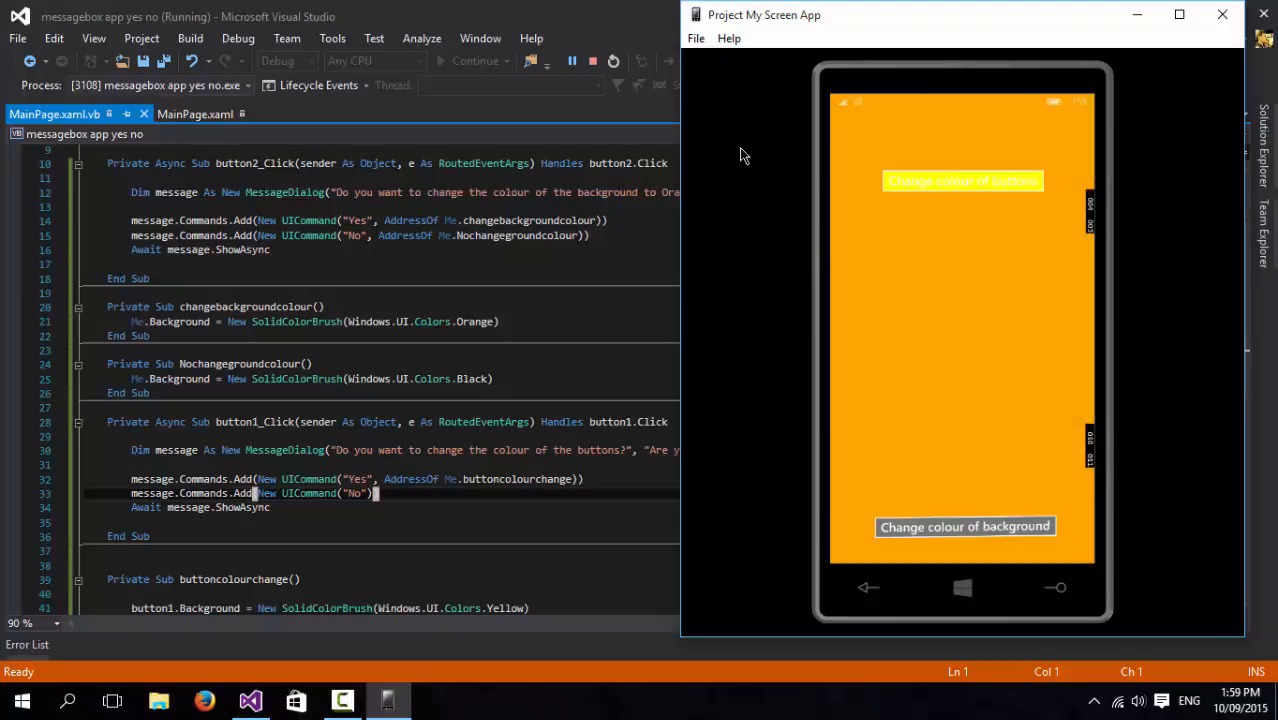